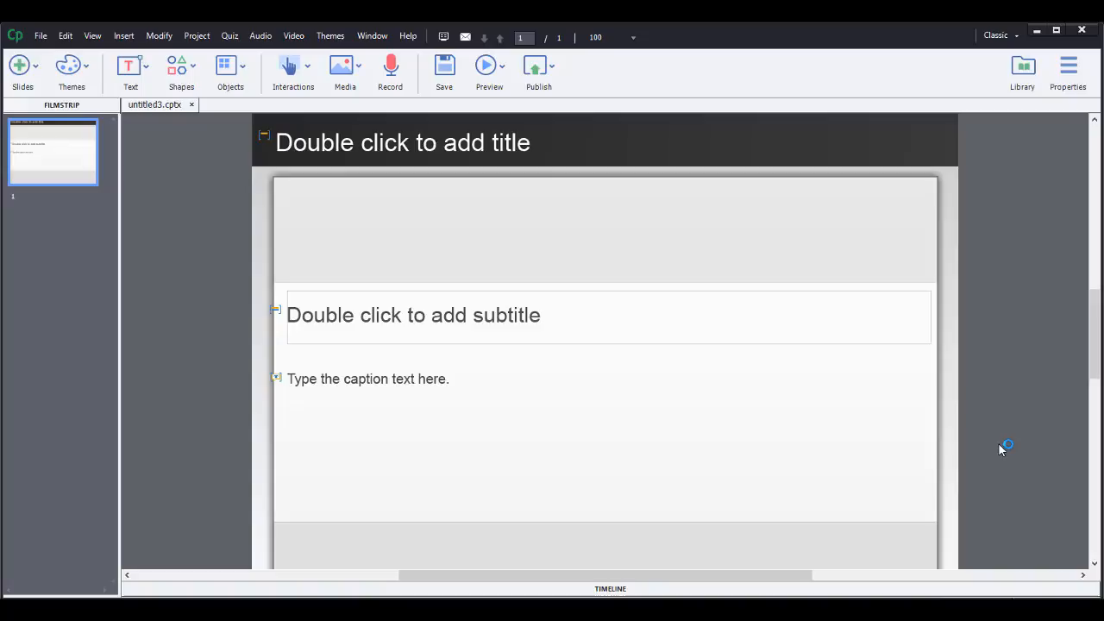
pyautogui.moveTo(299, 342)
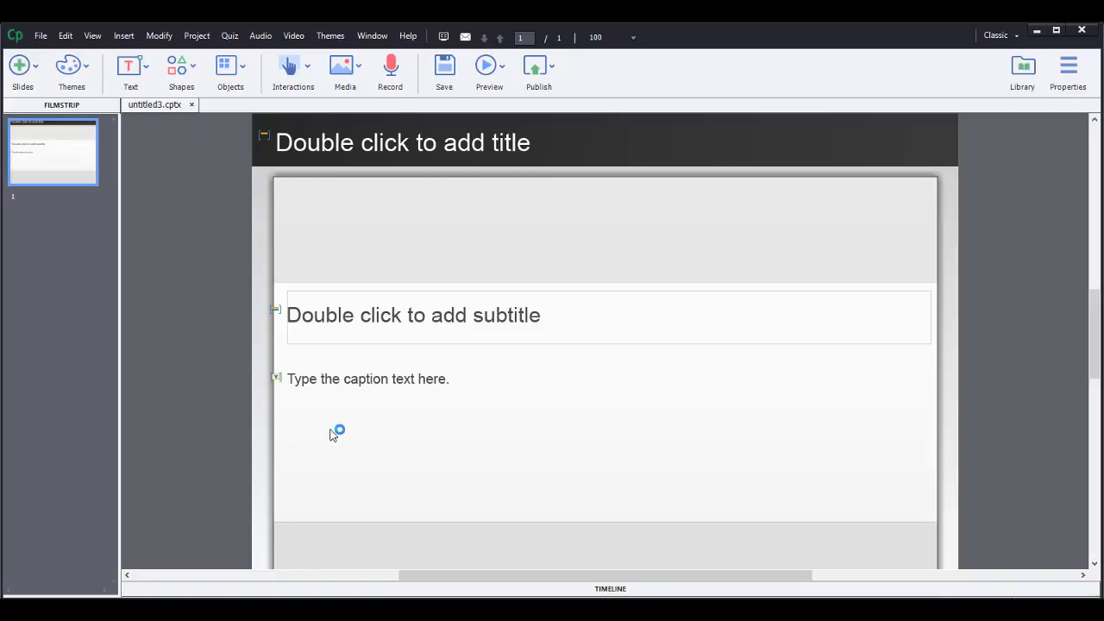
pyautogui.moveTo(375, 165)
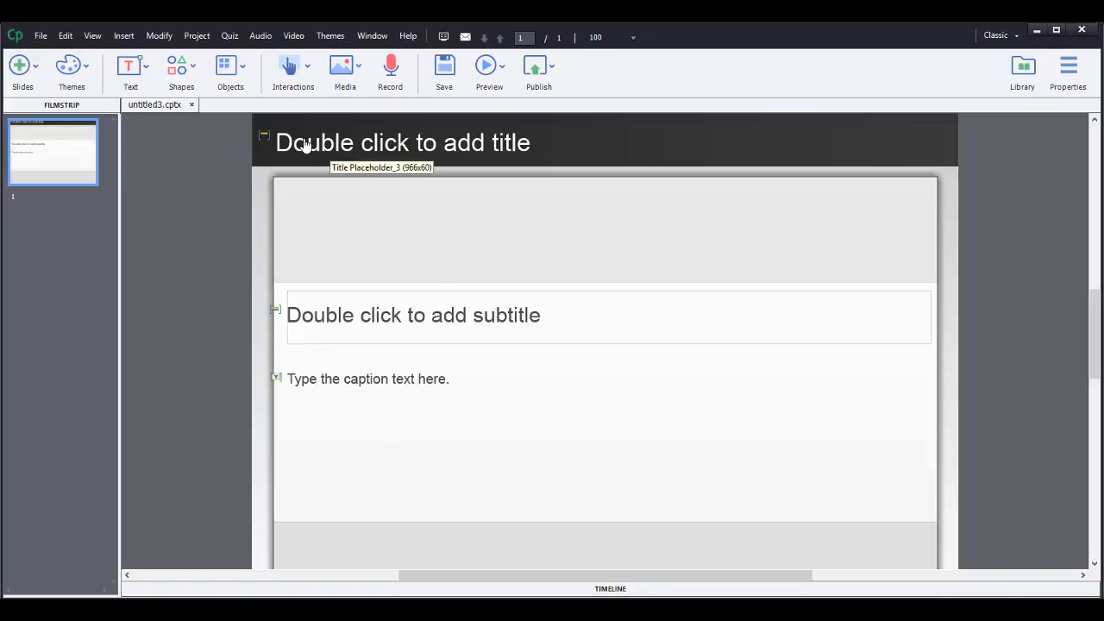
# Step: Select the subtitle placeholder and show its text properties (Arial, Regular, 31 pt)
pyautogui.click(401, 142)
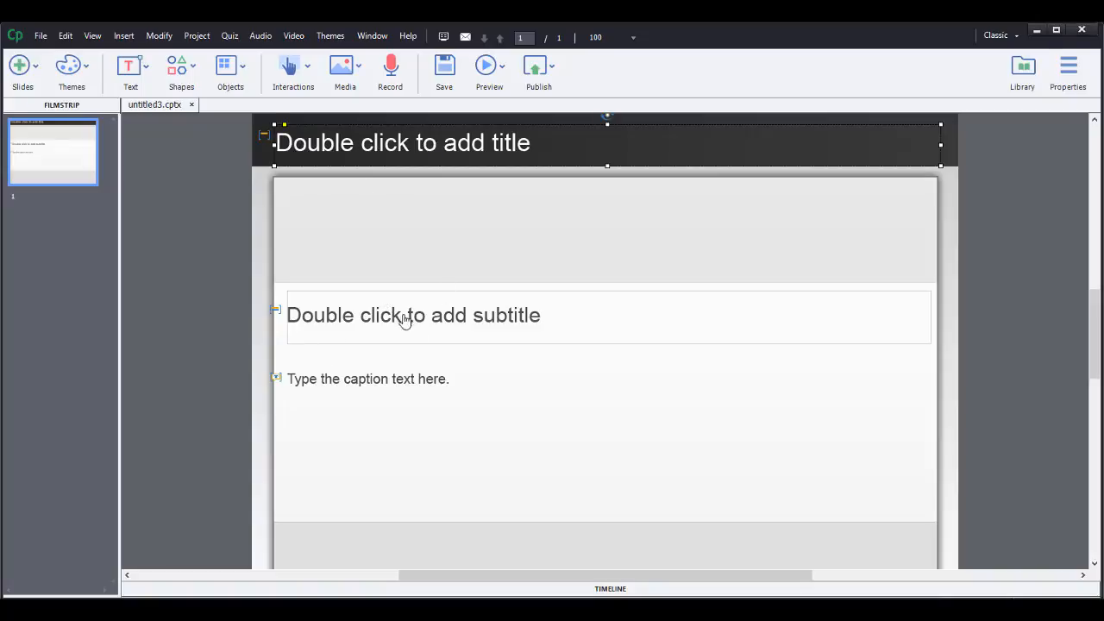
pyautogui.click(412, 315)
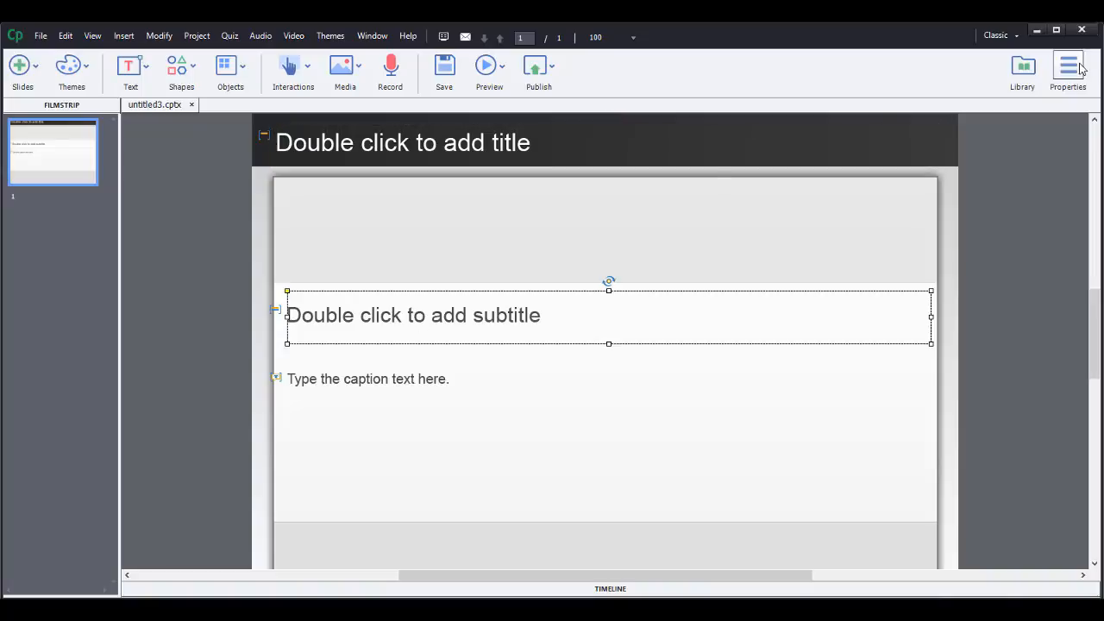
pyautogui.click(1068, 66)
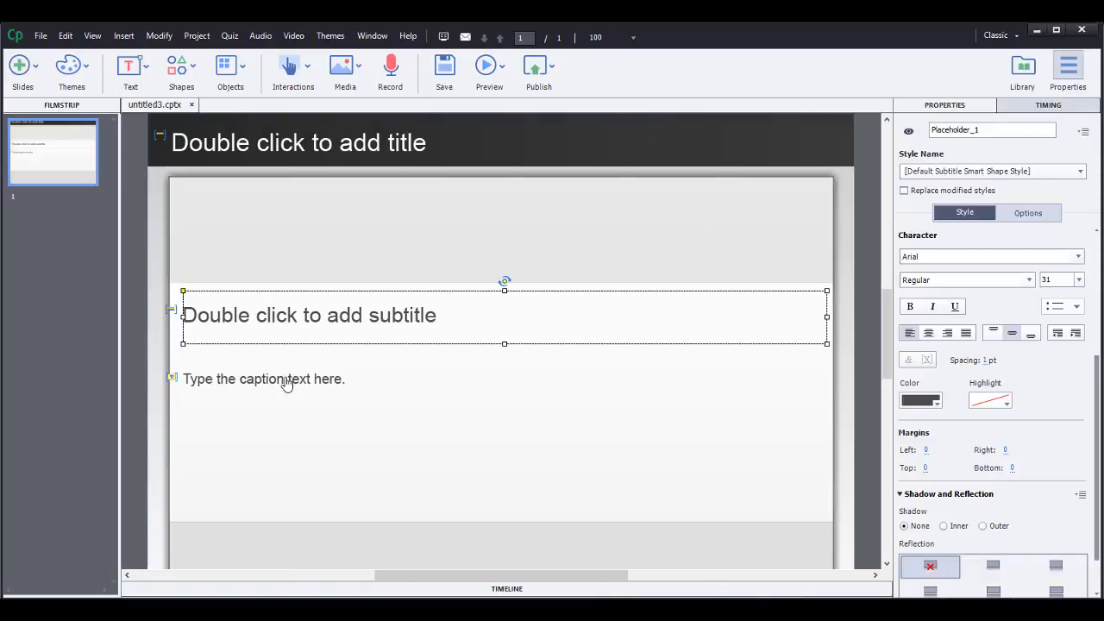
pyautogui.click(263, 379)
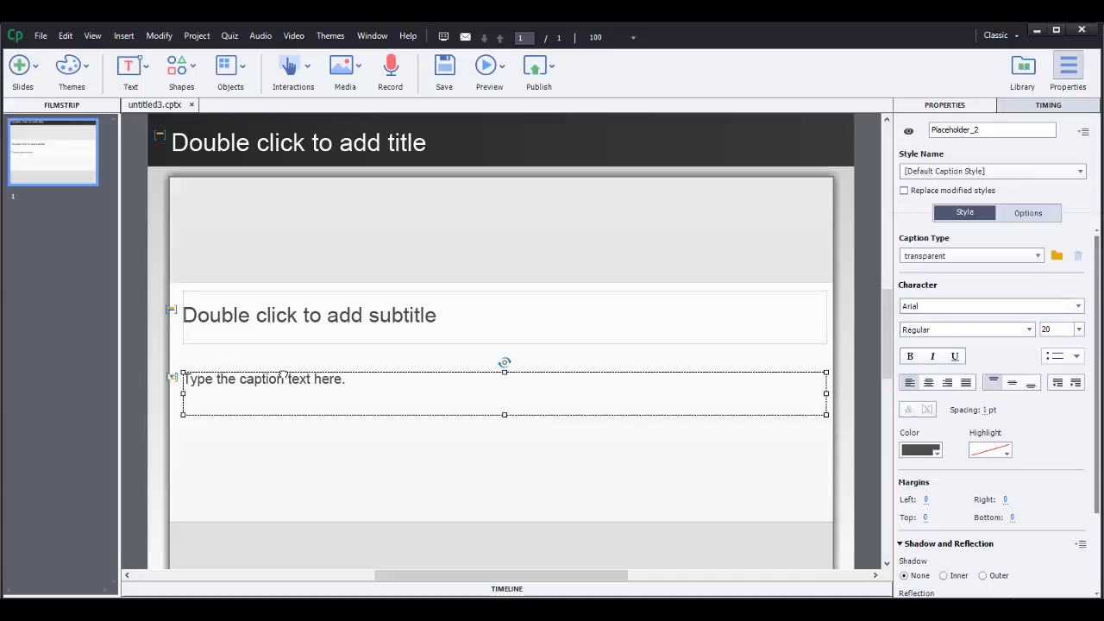
pyautogui.moveTo(336, 326)
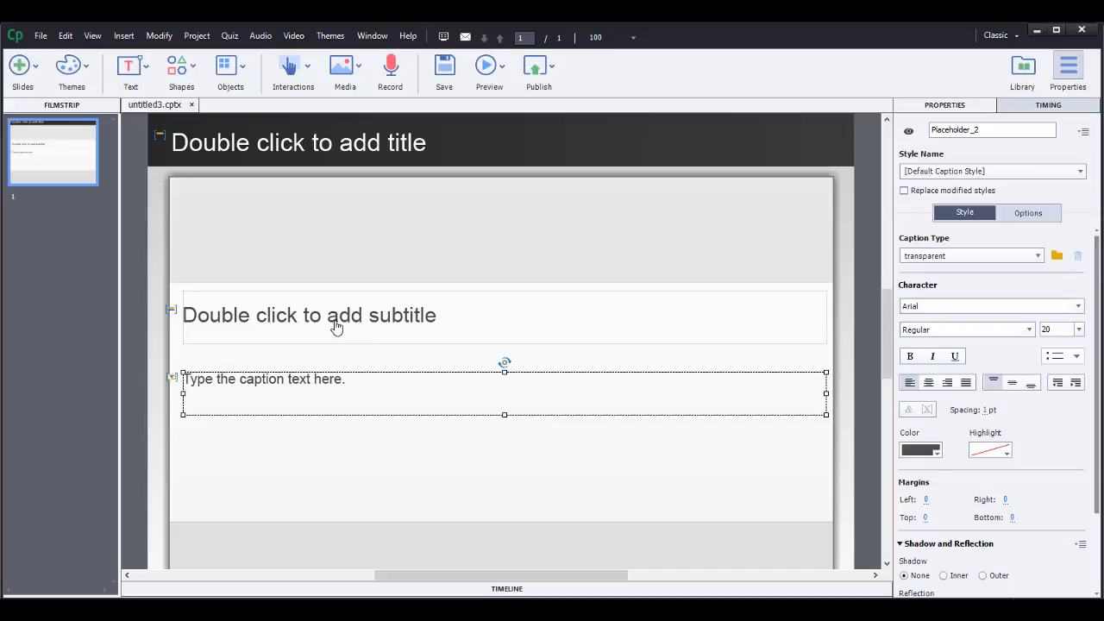
pyautogui.click(309, 315)
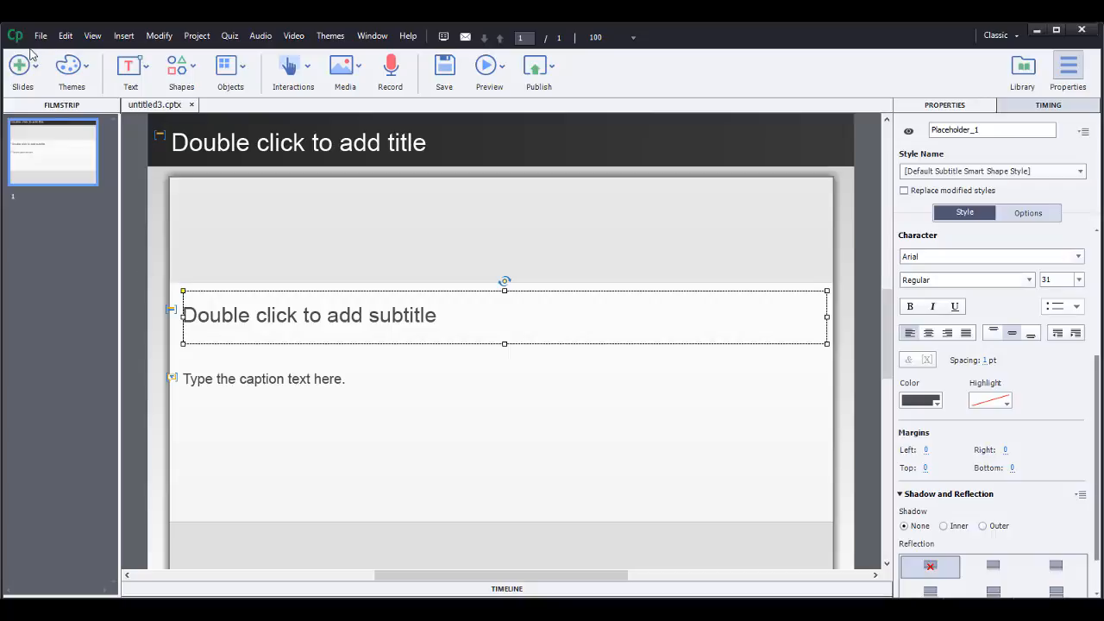
pyautogui.moveTo(76, 222)
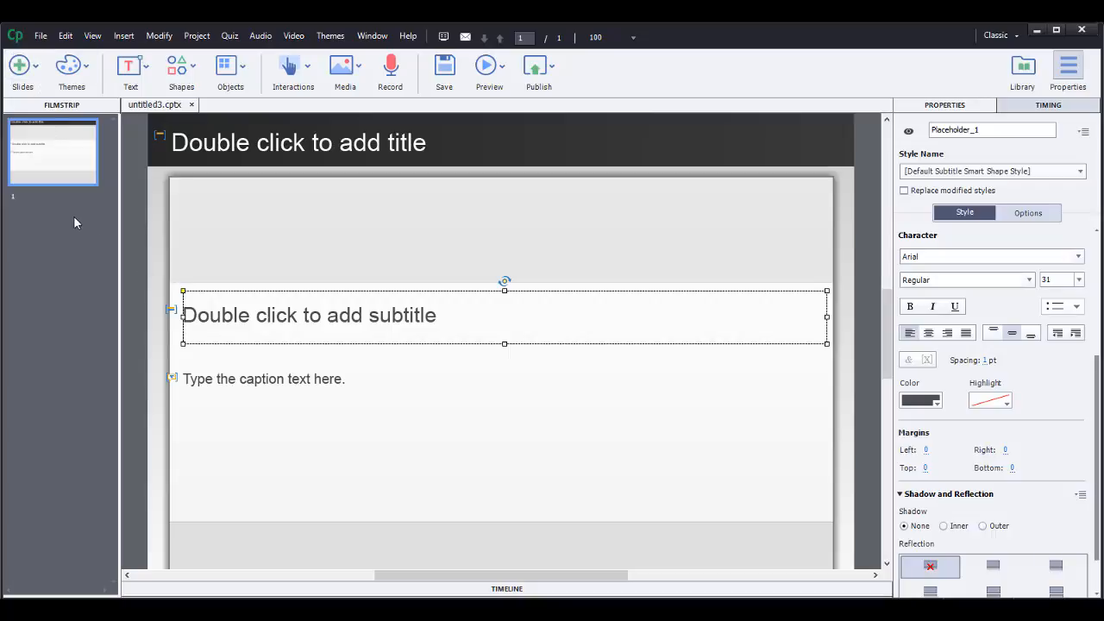
pyautogui.moveTo(77, 211)
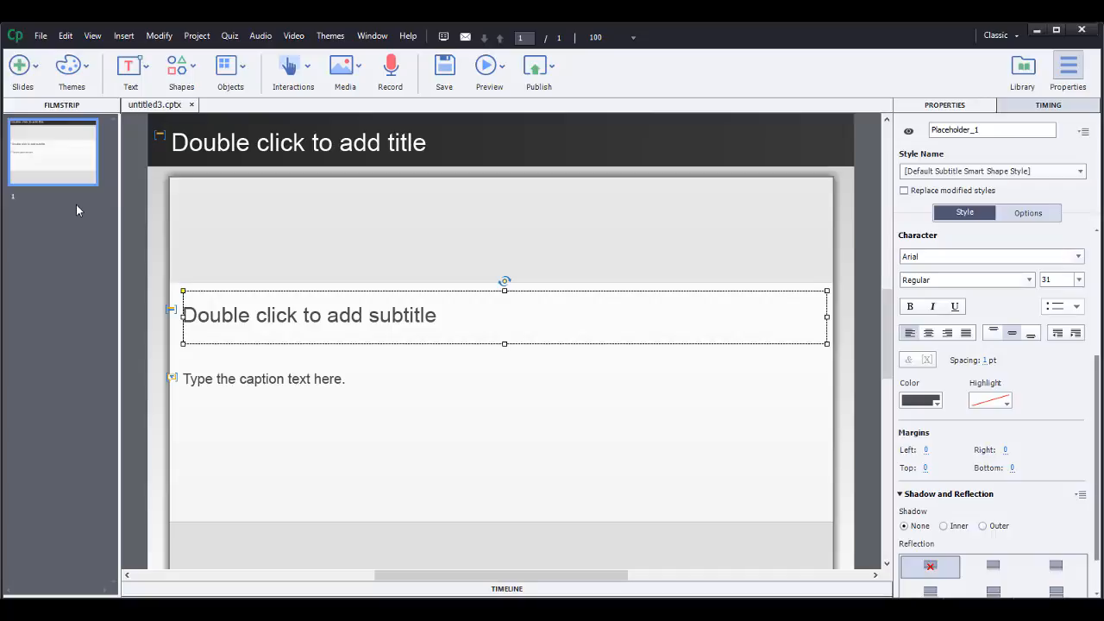
pyautogui.moveTo(293, 323)
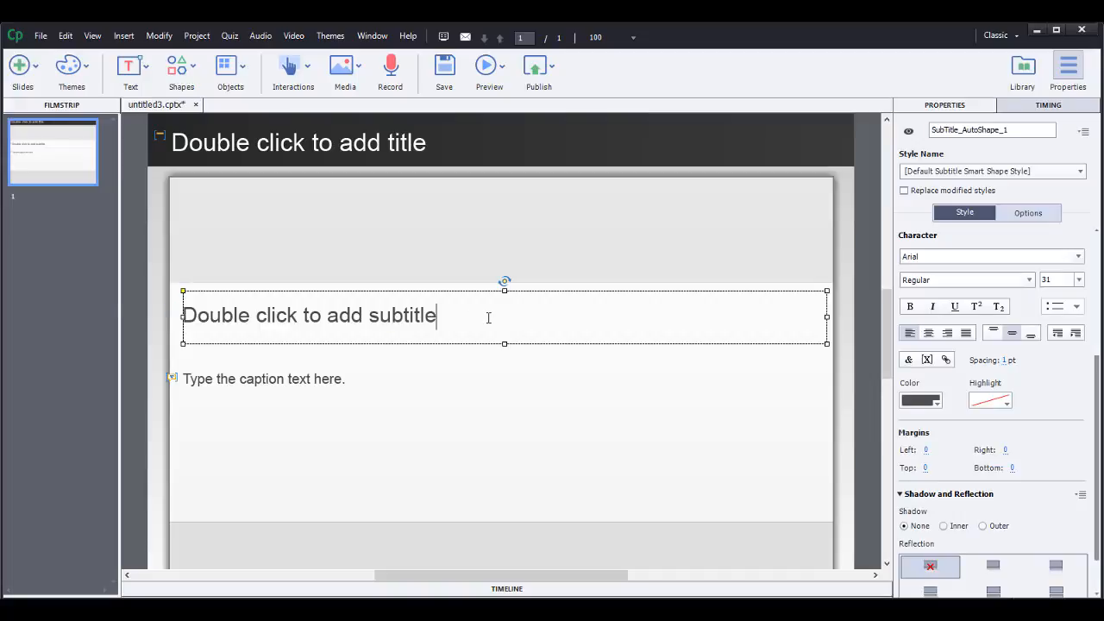
# Step: Replace the subtitle placeholder text with 'How to make a sandwich'
pyautogui.doubleClick(308, 315)
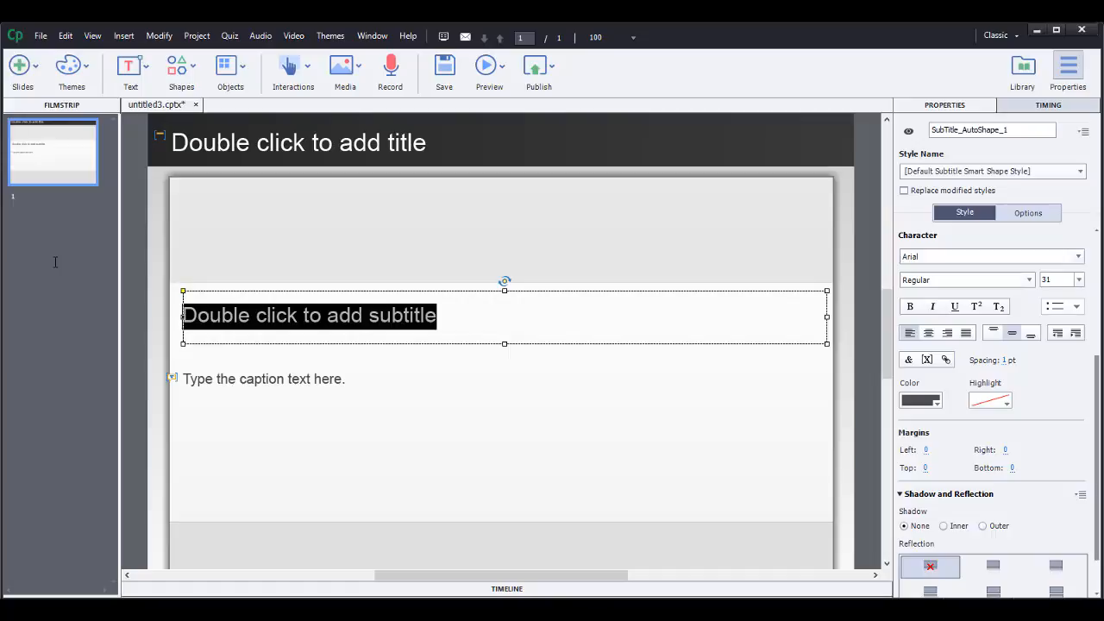
pyautogui.write('How')
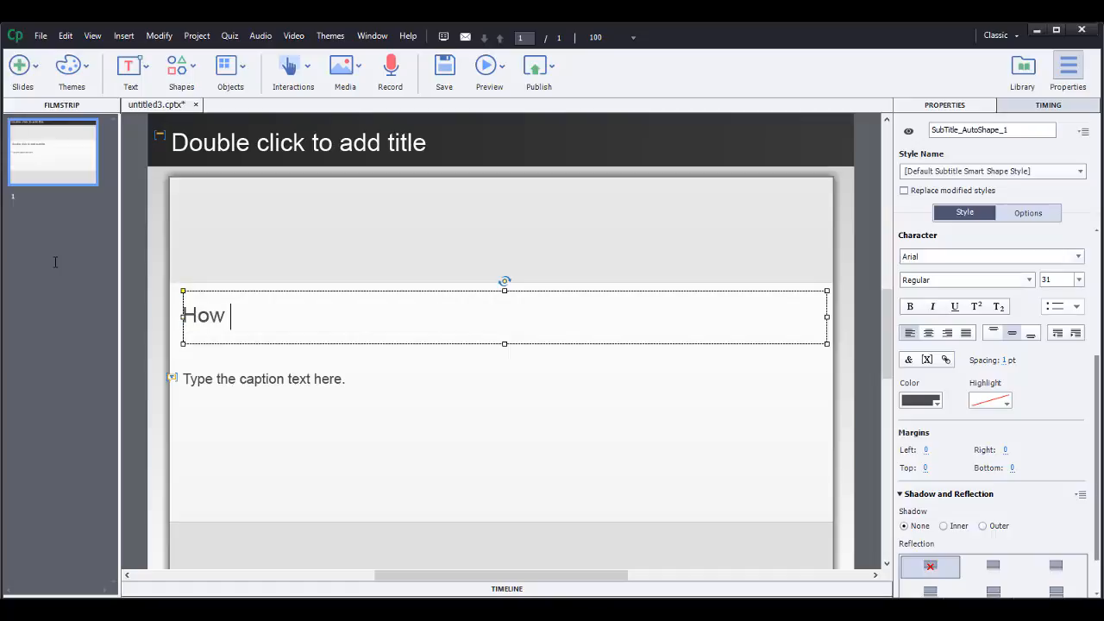
pyautogui.write('to c')
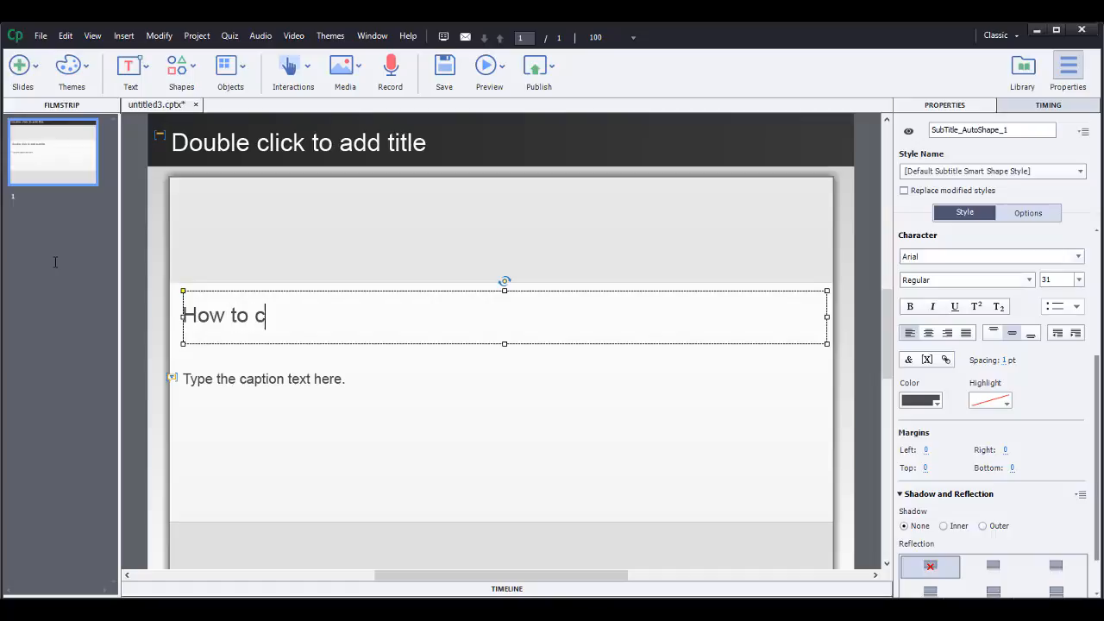
pyautogui.write('reate')
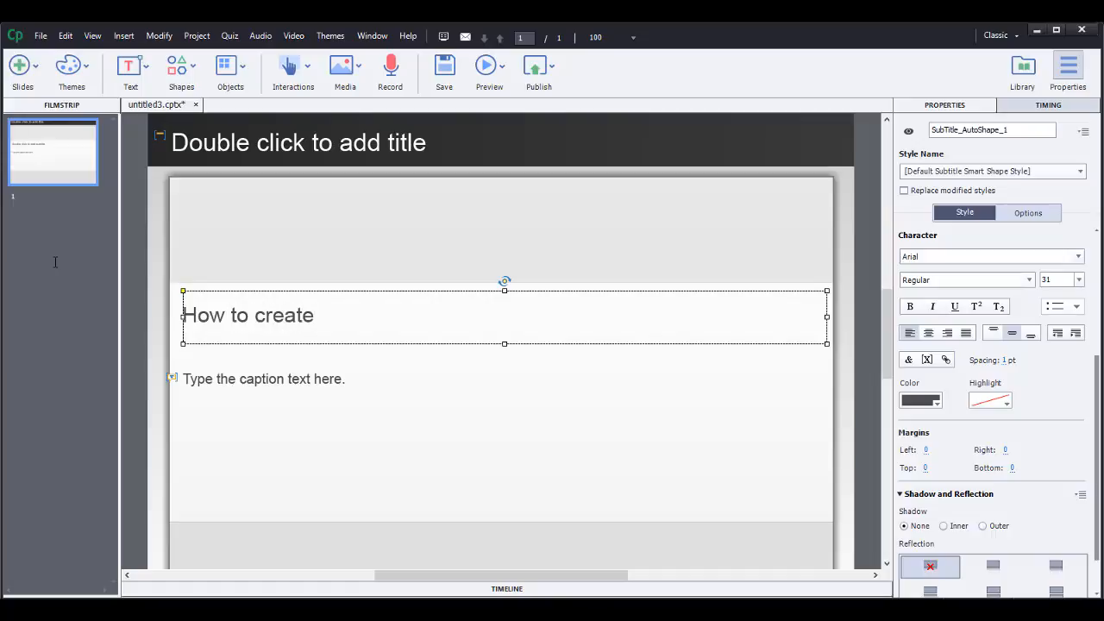
pyautogui.write('How to m')
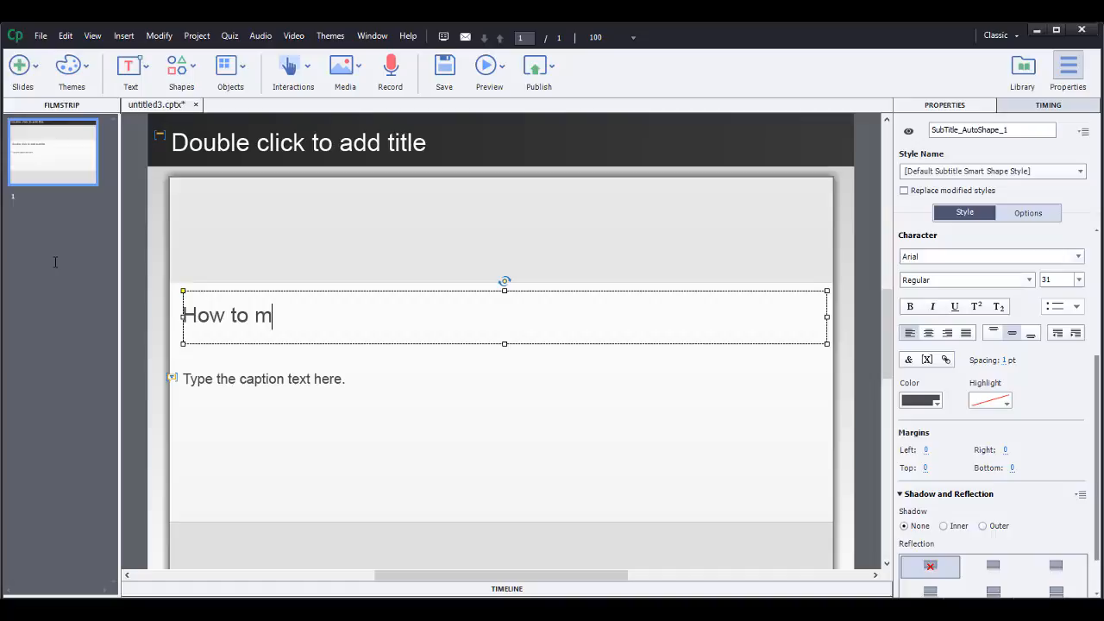
pyautogui.write('ake a sand')
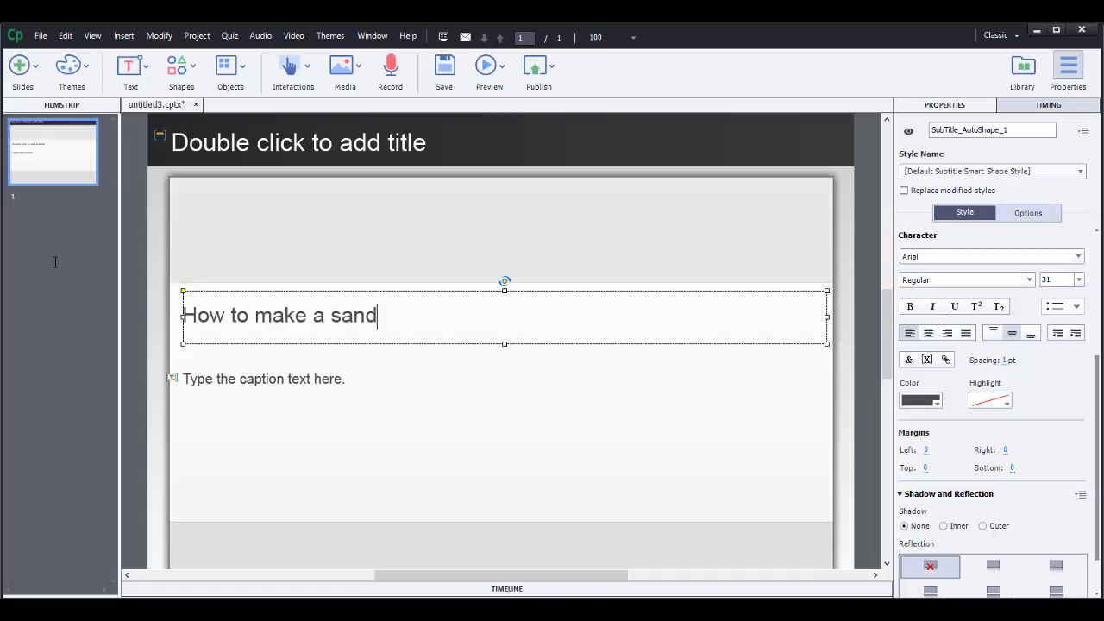
pyautogui.write('wich')
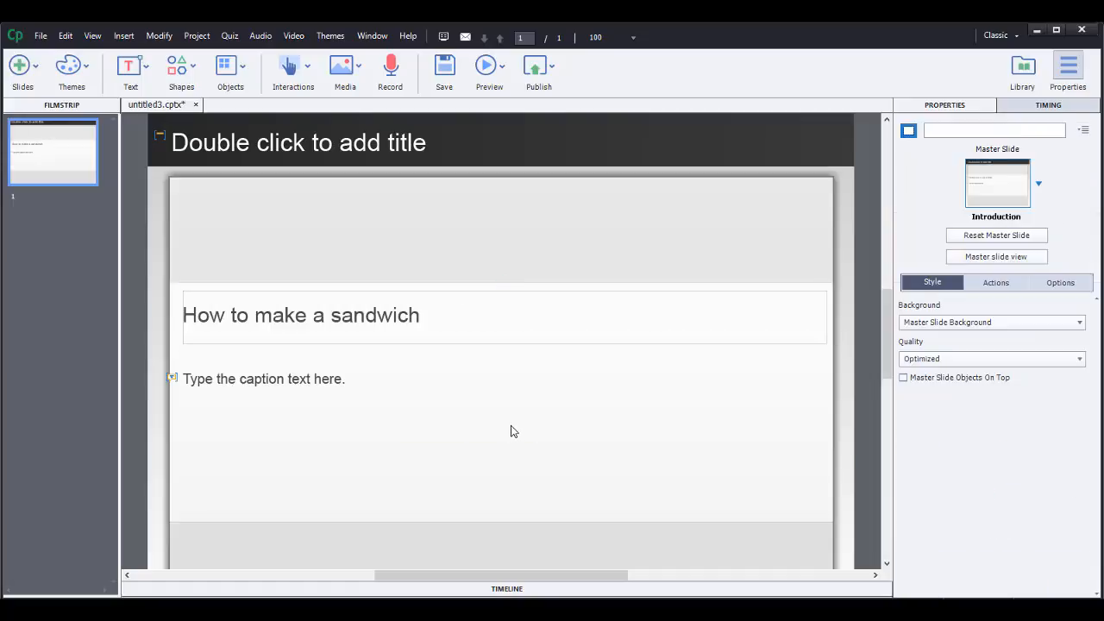
pyautogui.moveTo(496, 421)
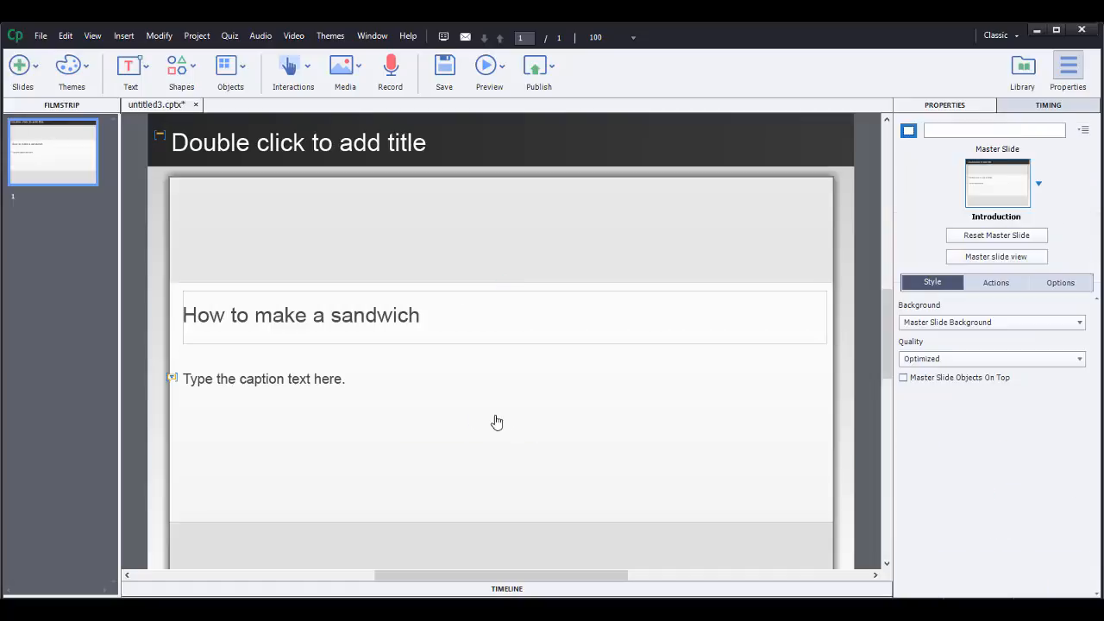
pyautogui.moveTo(365, 335)
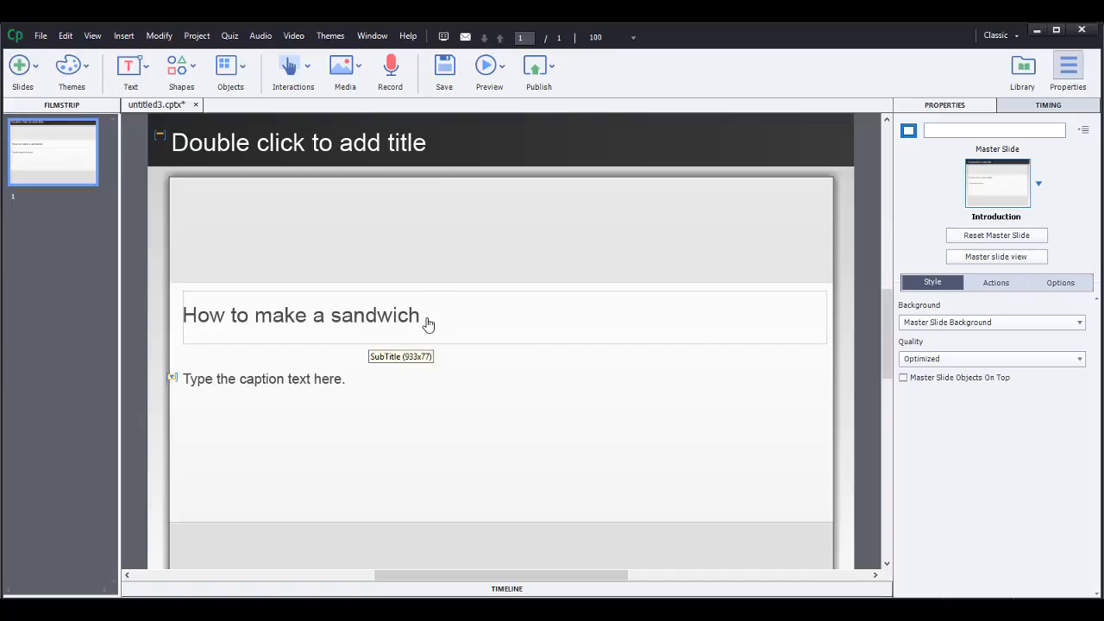
# Step: Select the sandwich subtitle and bring up its text colour swatches
pyautogui.click(300, 315)
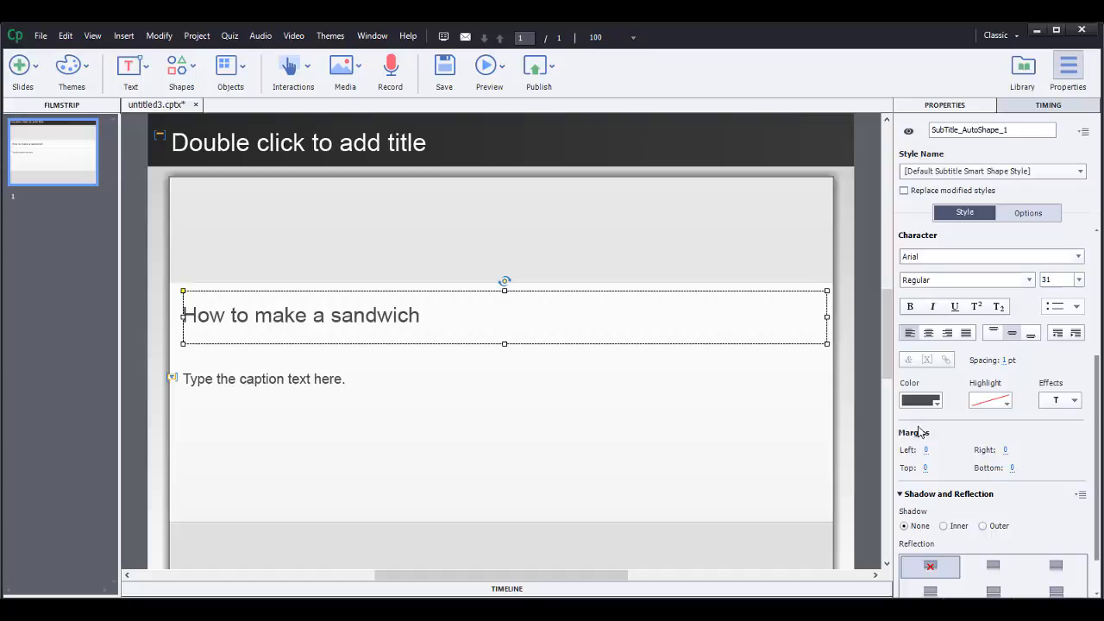
pyautogui.moveTo(380, 331)
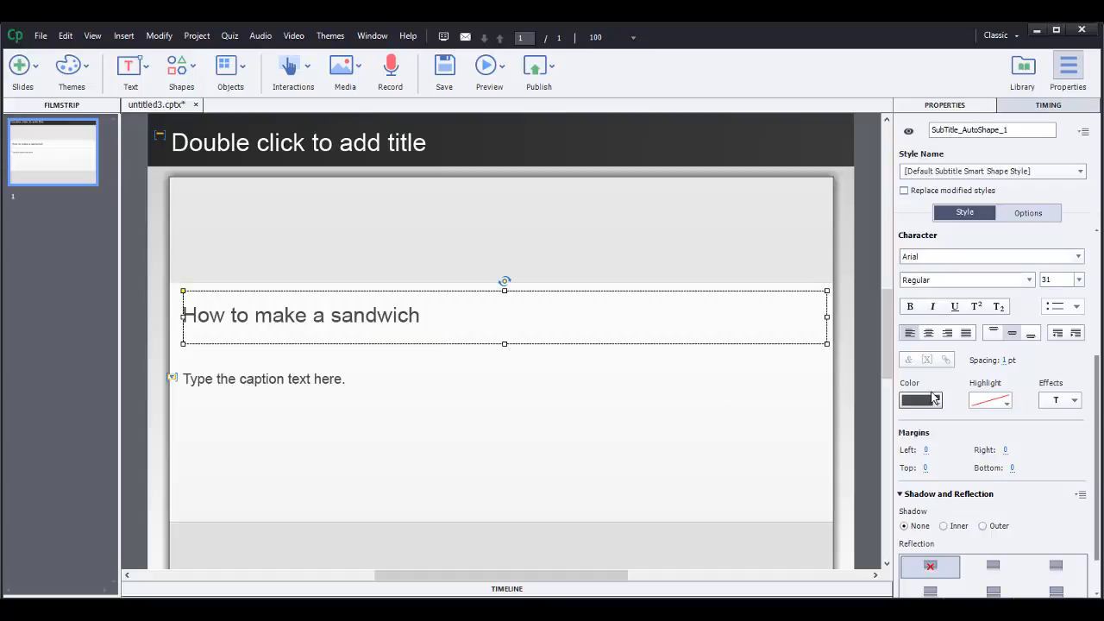
pyautogui.click(920, 399)
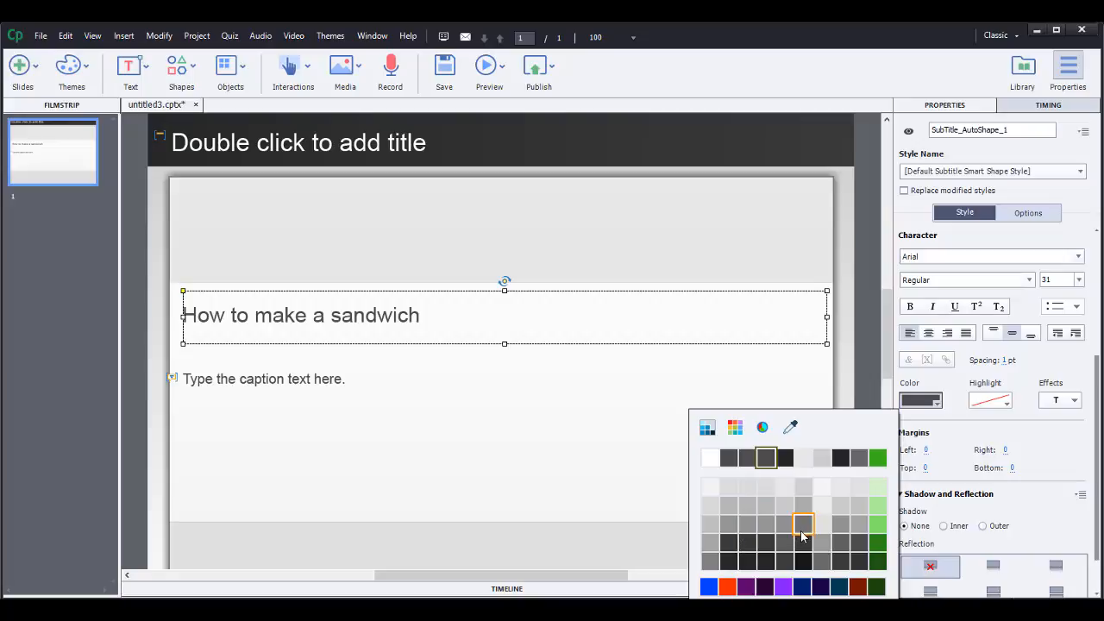
pyautogui.moveTo(750, 472)
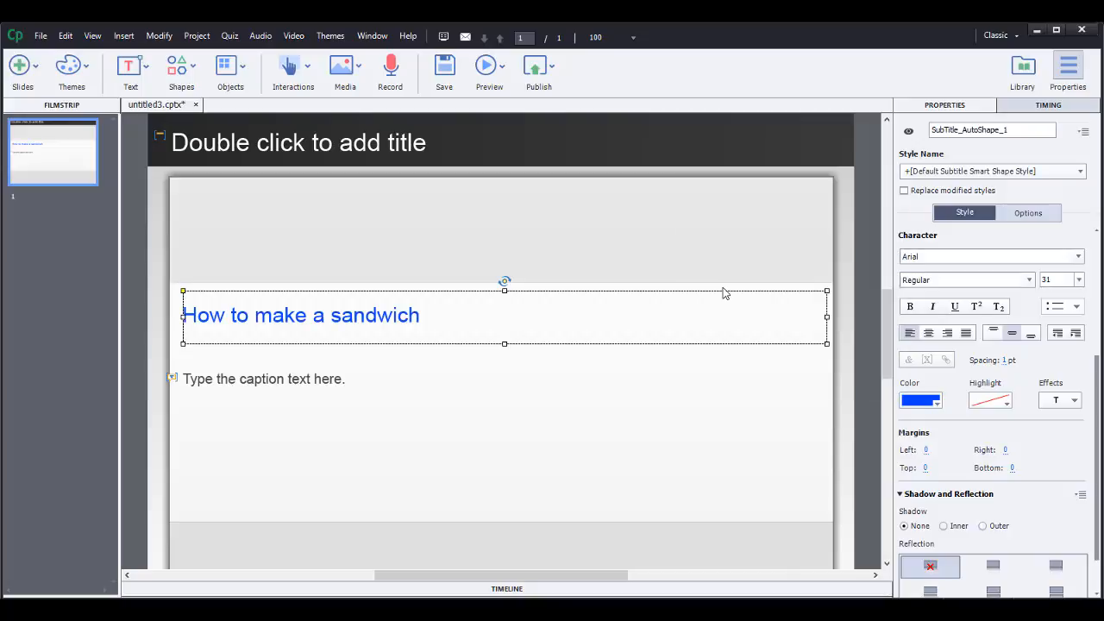
pyautogui.moveTo(286, 335)
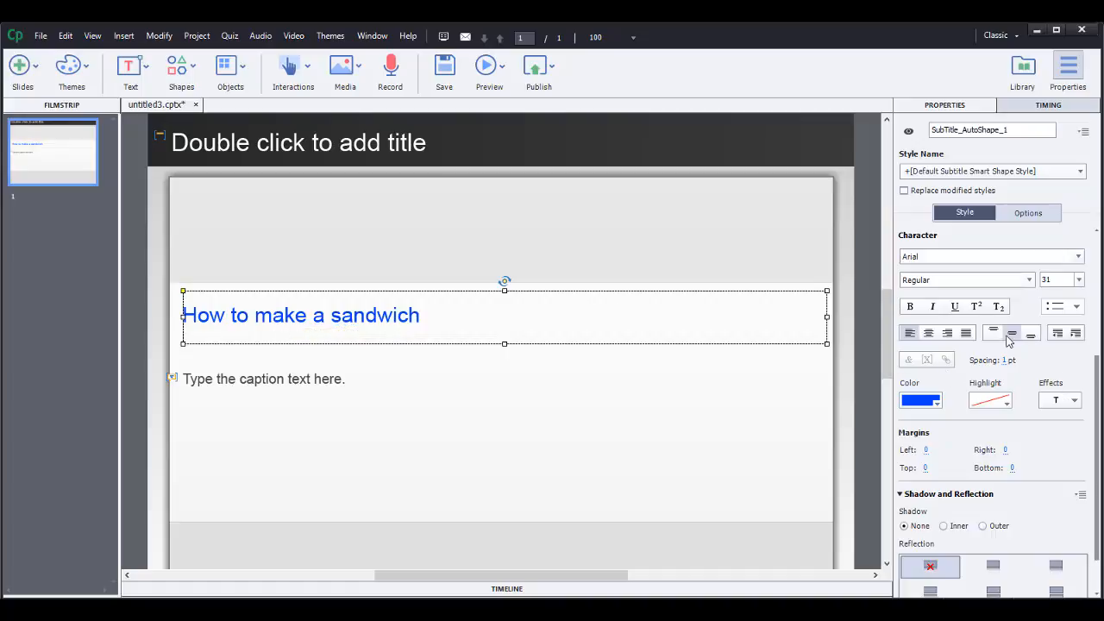
# Step: Set the subtitle to bold Verdana at 48 pt, centred in its box
pyautogui.click(1077, 256)
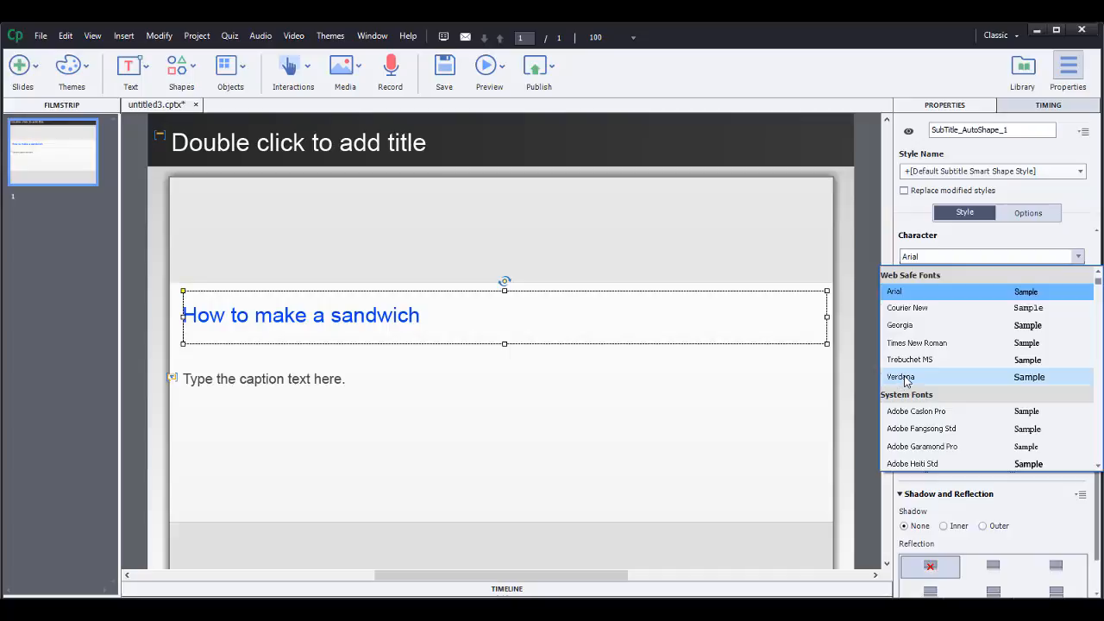
pyautogui.click(900, 377)
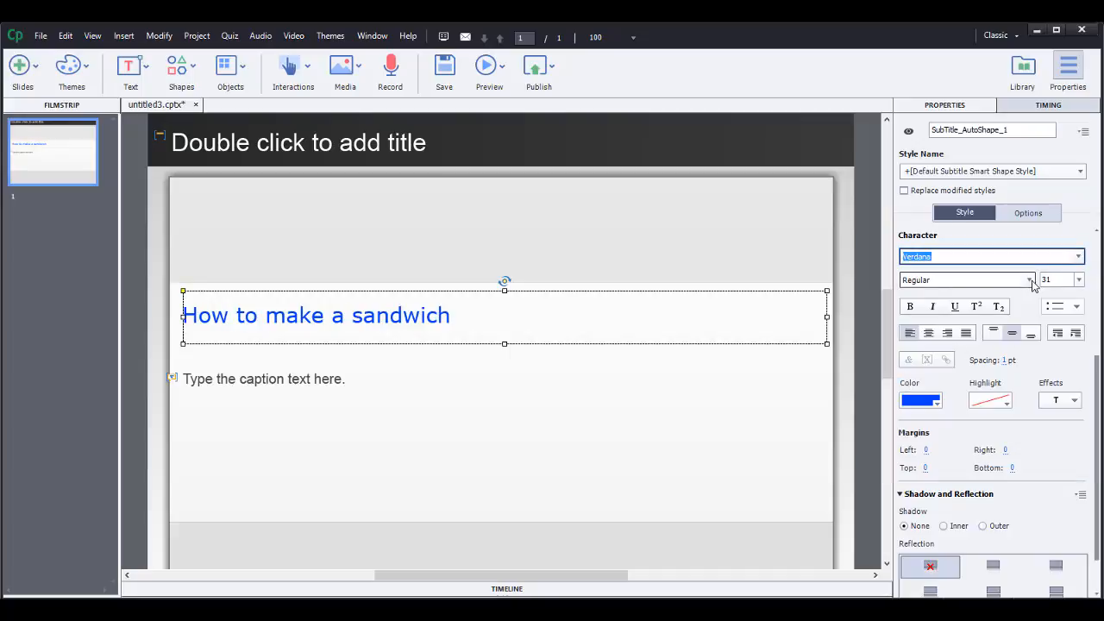
pyautogui.click(1027, 280)
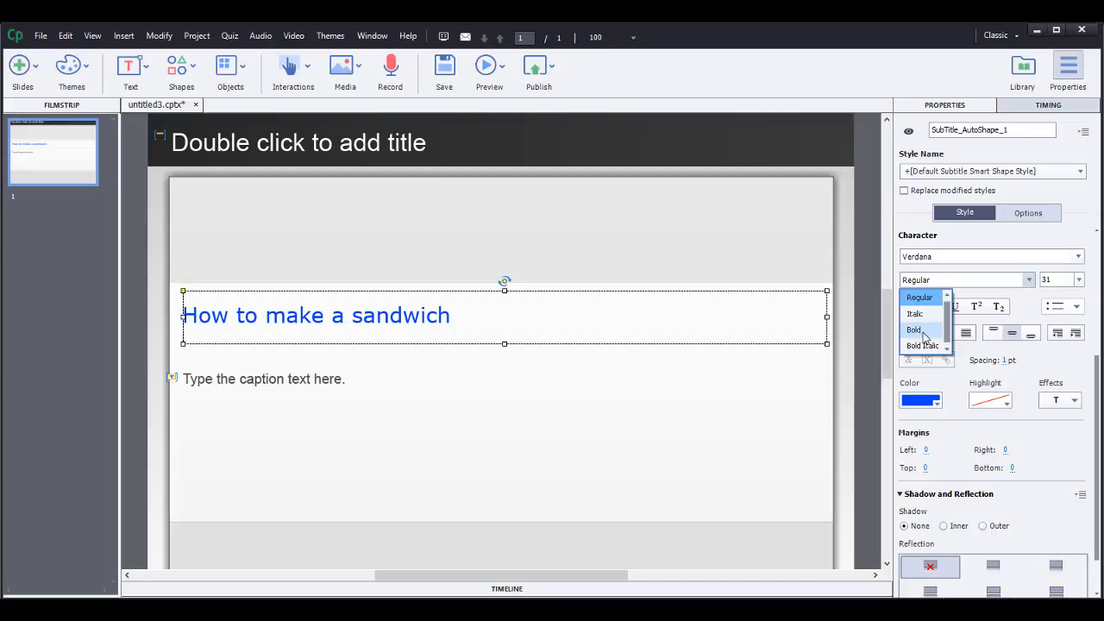
pyautogui.click(913, 330)
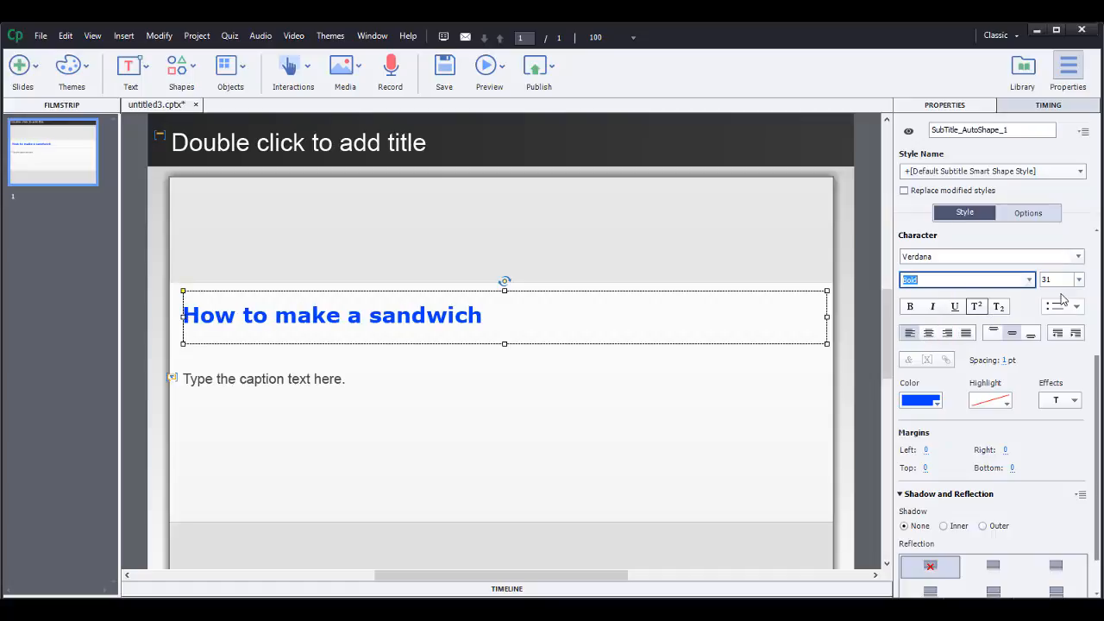
pyautogui.click(1078, 279)
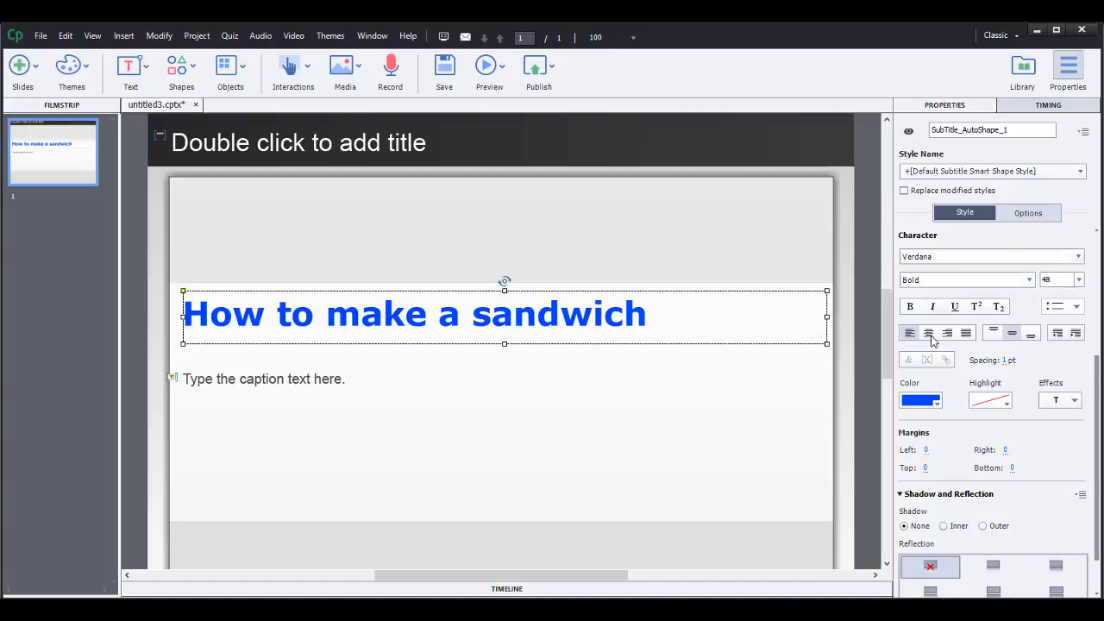
pyautogui.click(927, 333)
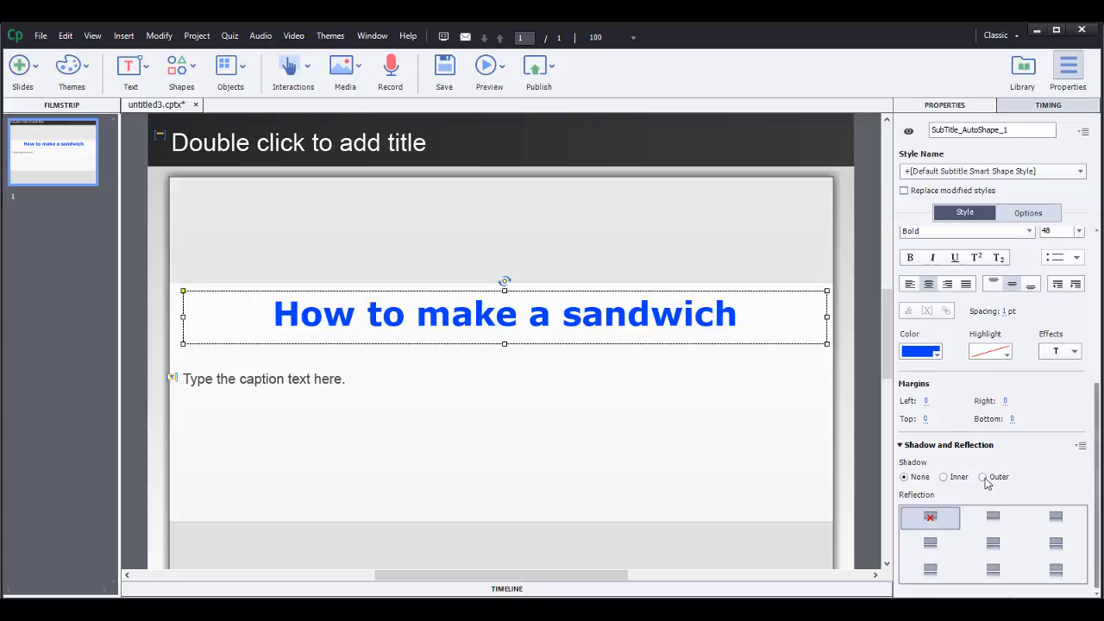
# Step: Apply an outer shadow preset to the subtitle text
pyautogui.click(982, 476)
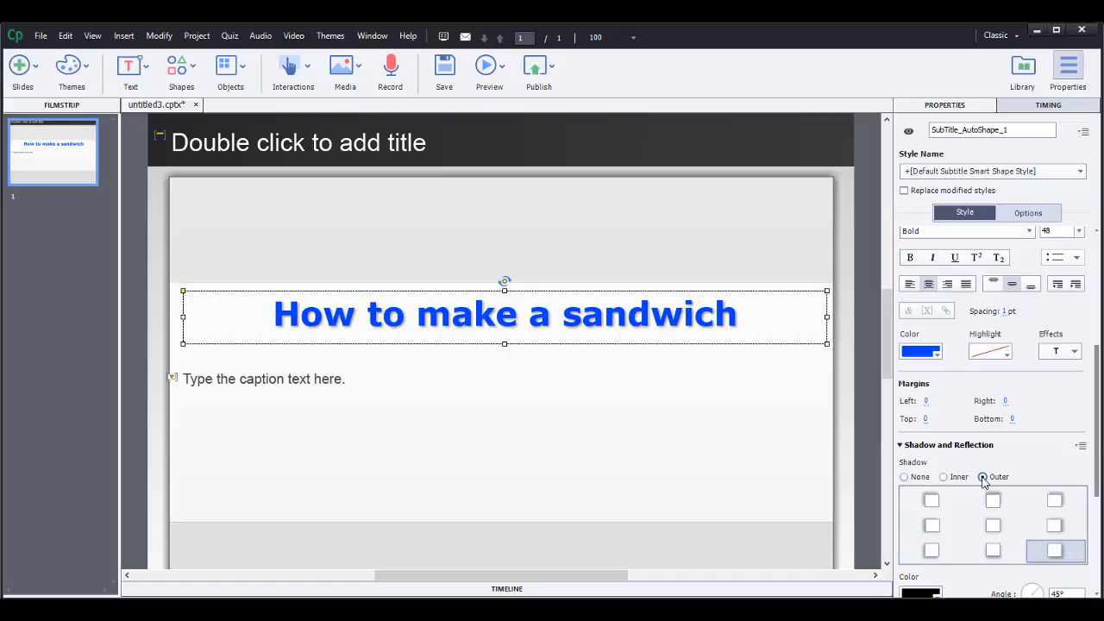
pyautogui.click(982, 476)
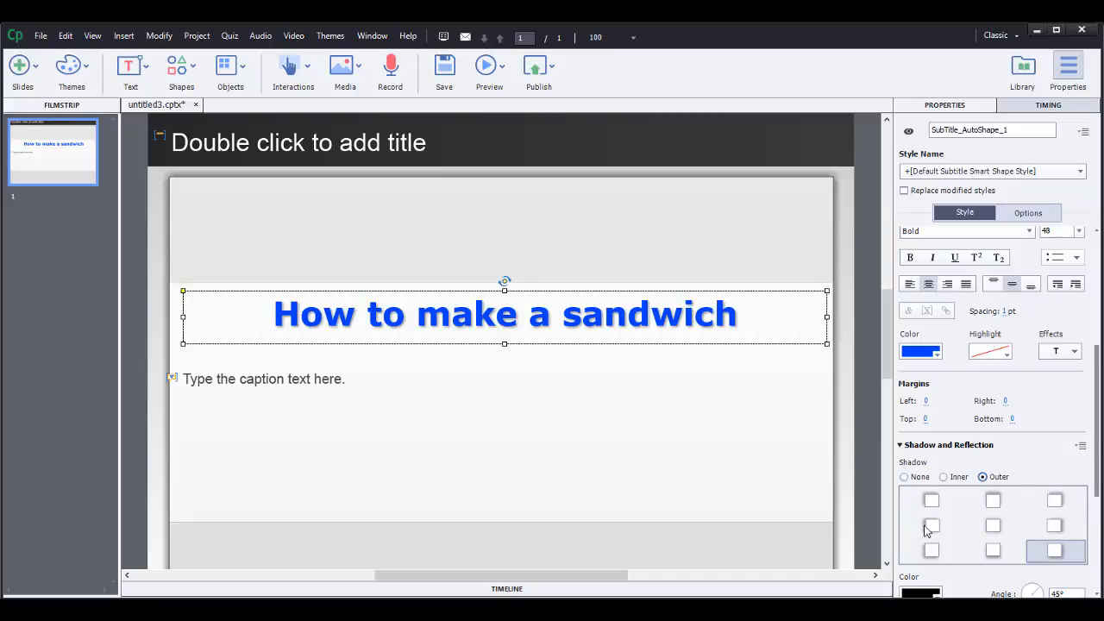
pyautogui.click(1055, 551)
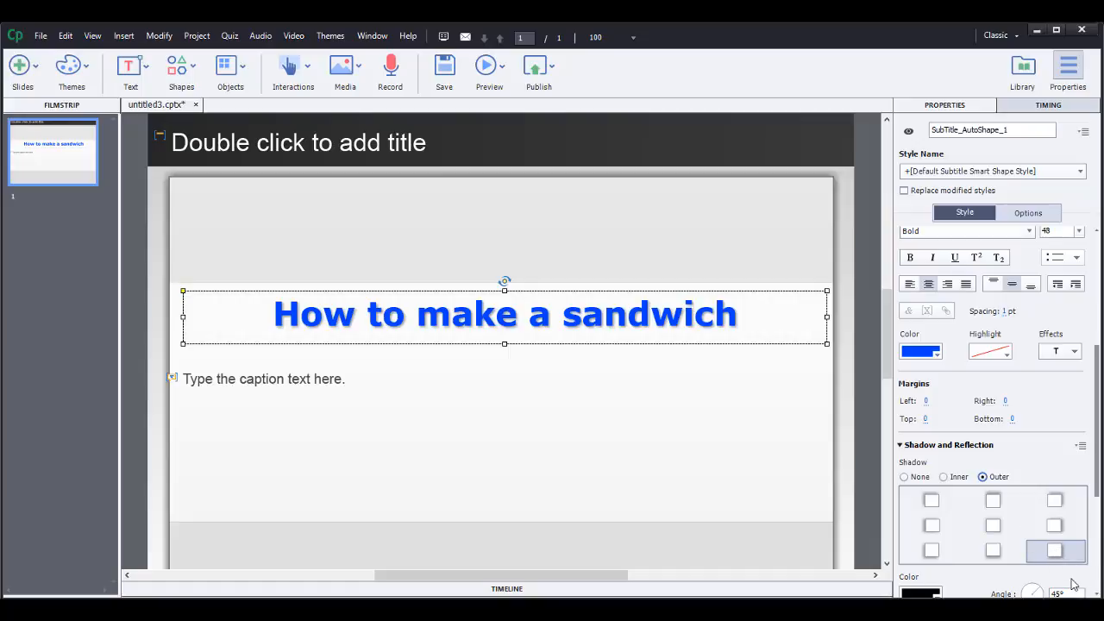
pyautogui.moveTo(1100, 371)
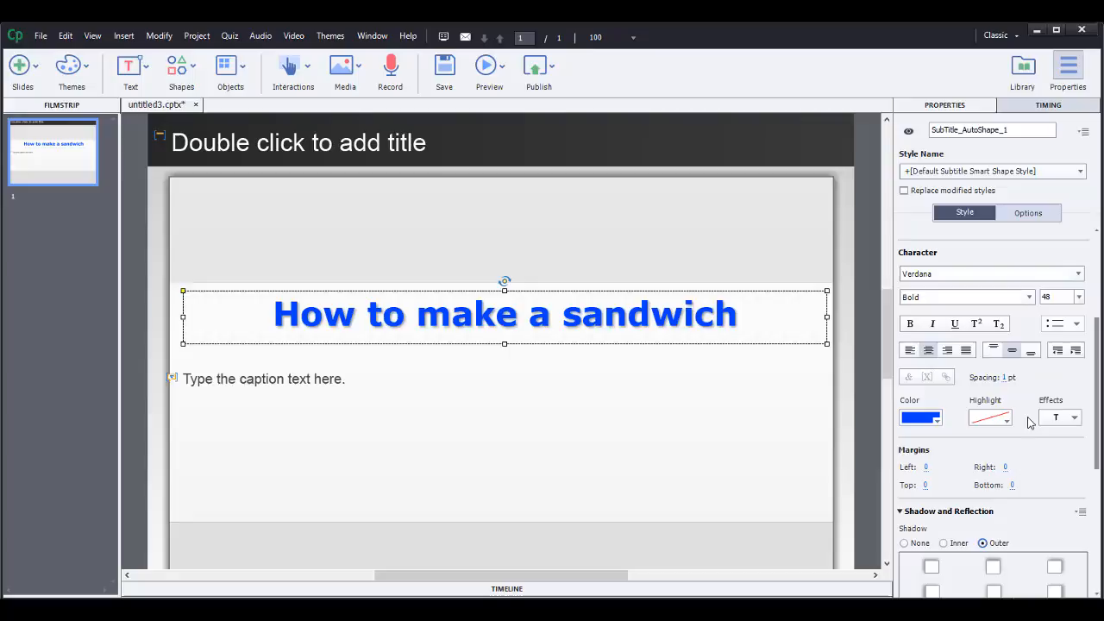
pyautogui.moveTo(1074, 420)
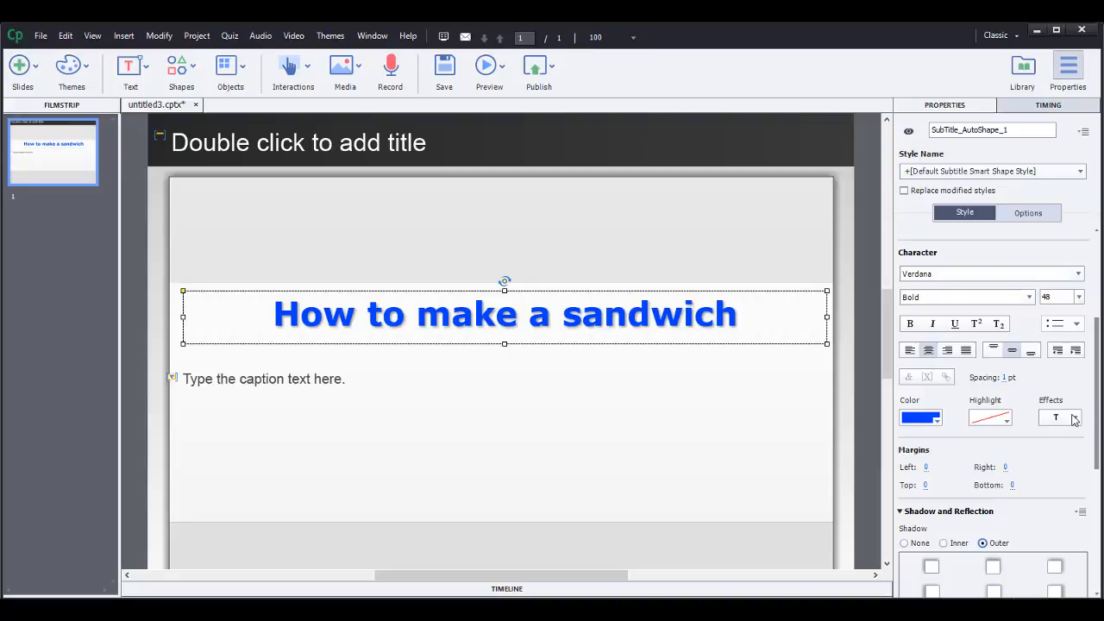
# Step: Apply the dark navy outlined text effect preset and bring up its effect settings
pyautogui.click(1060, 417)
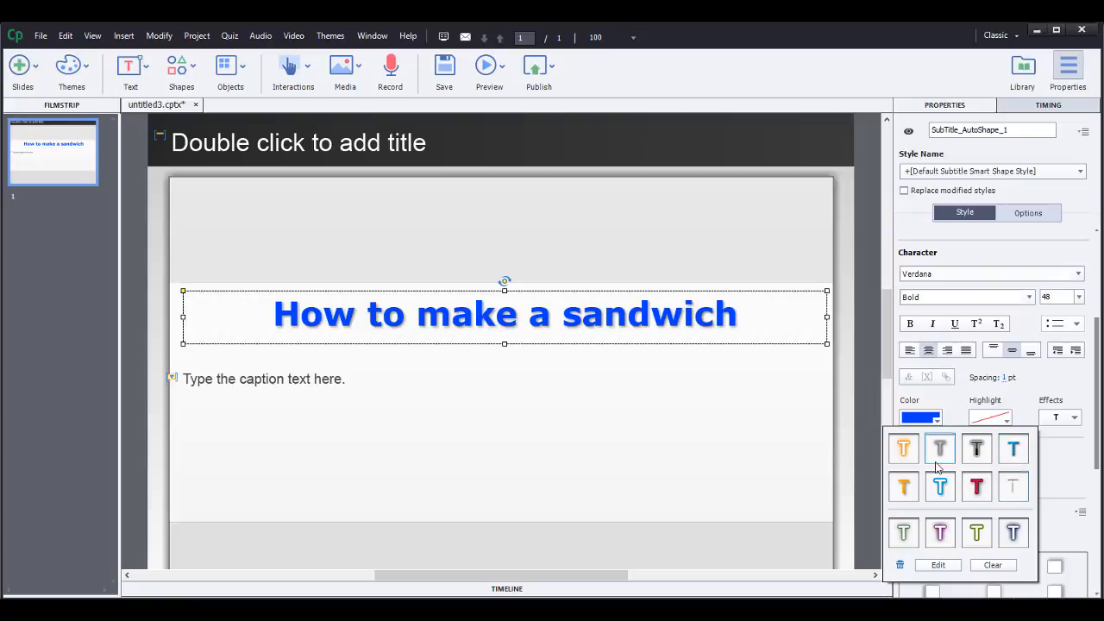
pyautogui.click(903, 447)
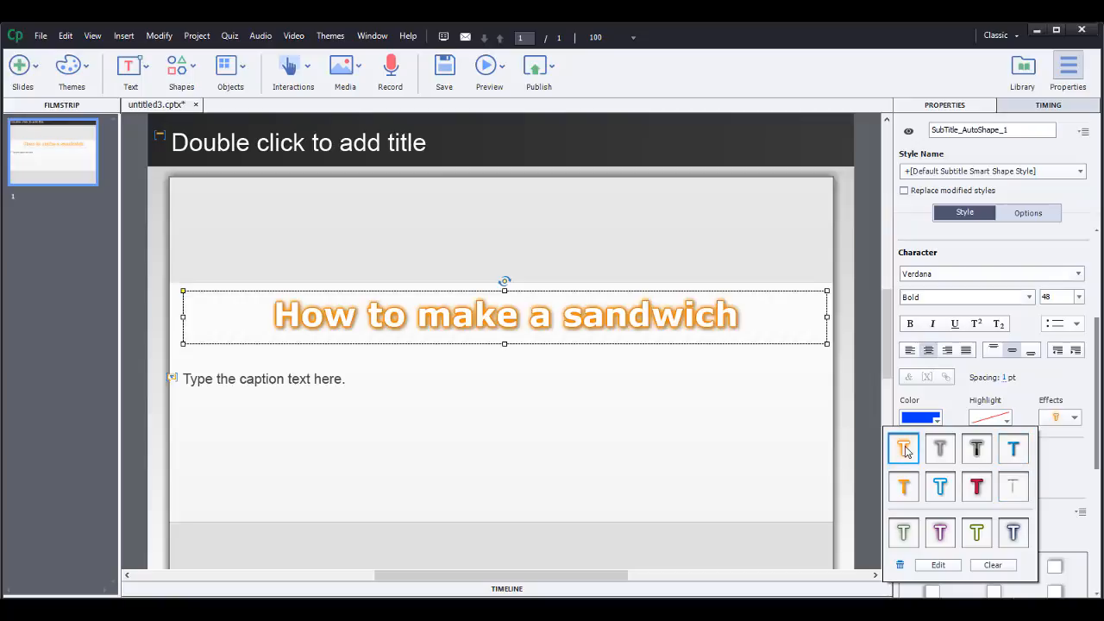
pyautogui.moveTo(914, 453)
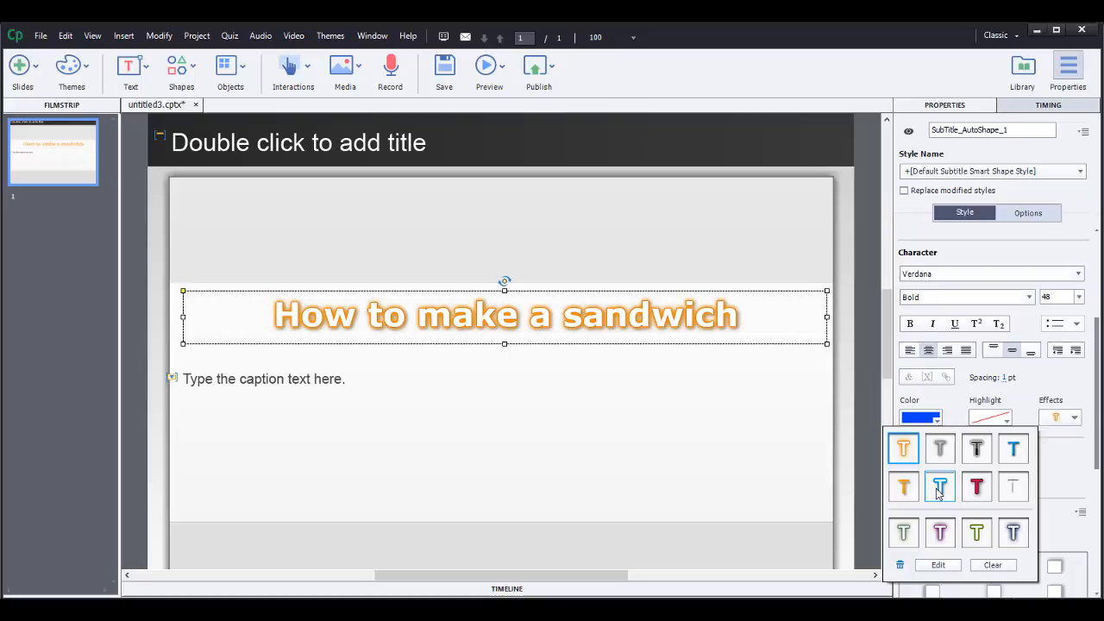
pyautogui.click(1013, 532)
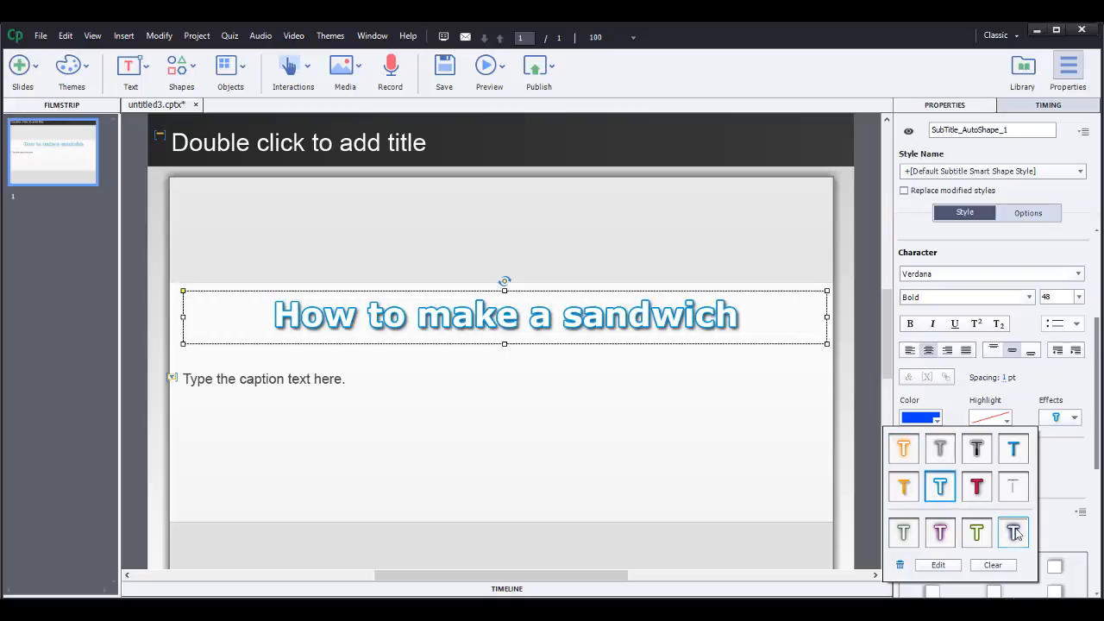
pyautogui.click(1013, 532)
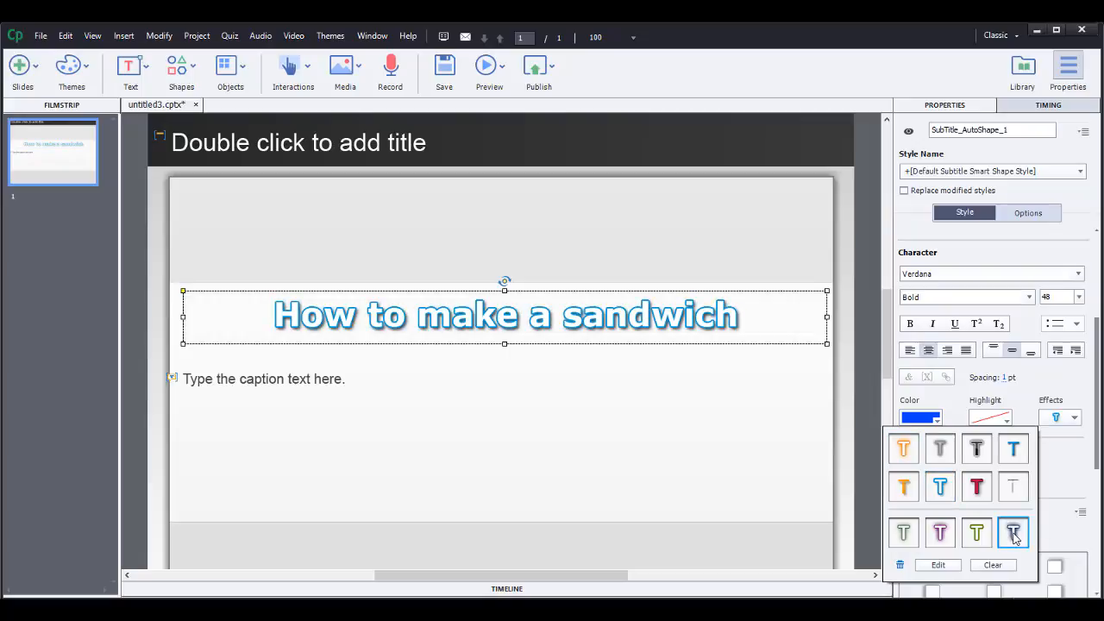
pyautogui.click(1013, 532)
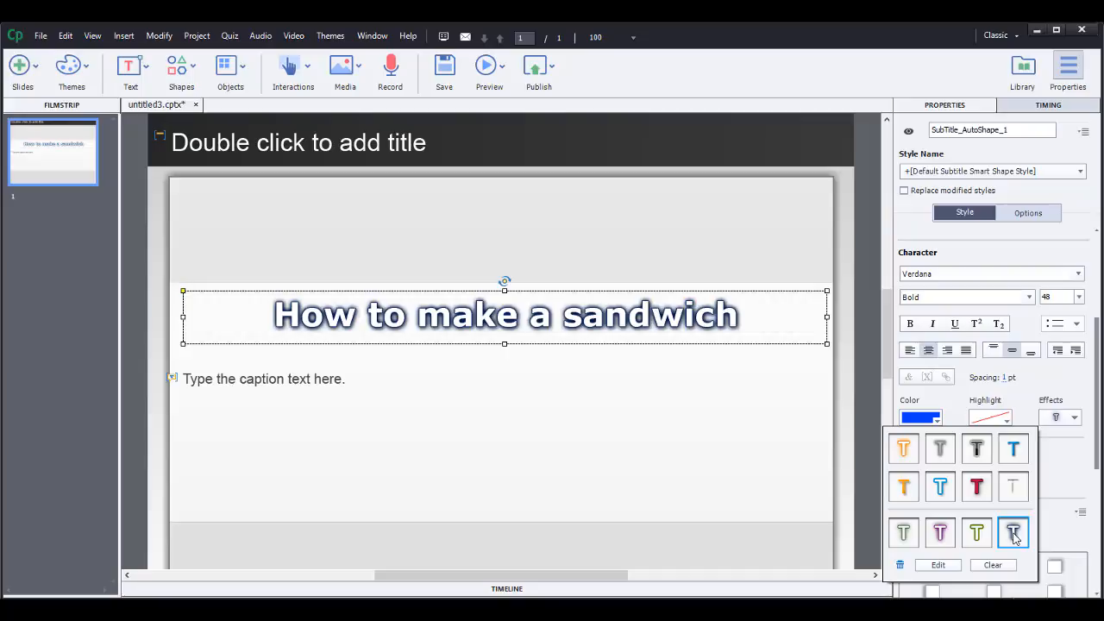
pyautogui.click(937, 565)
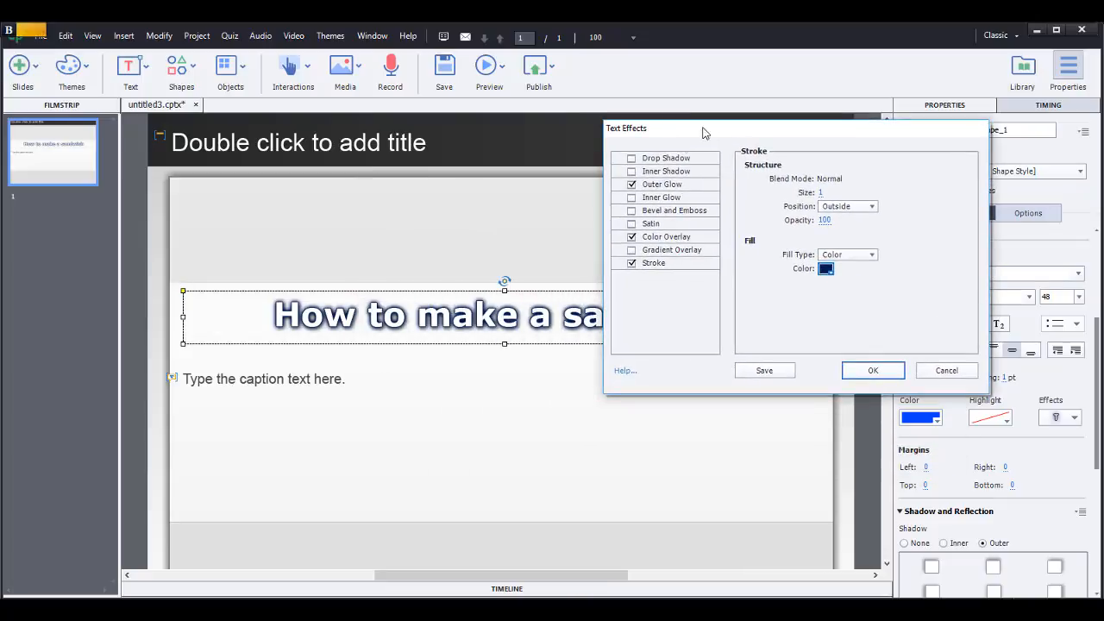
# Step: Try drop shadow, inner shadow and bevel effects, then cancel without keeping them
pyautogui.click(666, 157)
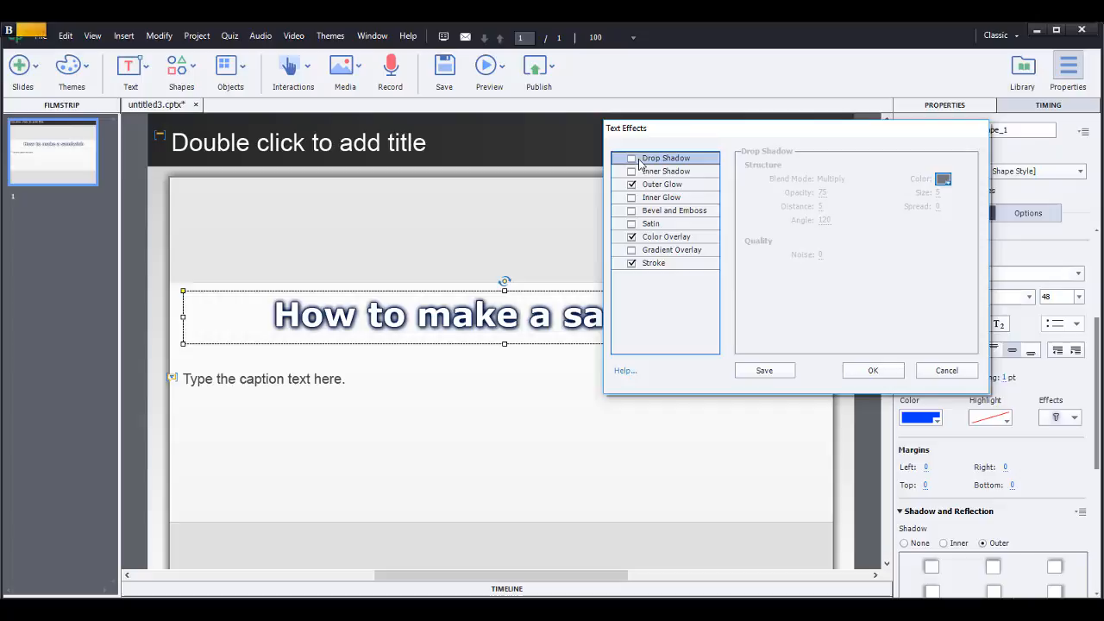
pyautogui.click(631, 159)
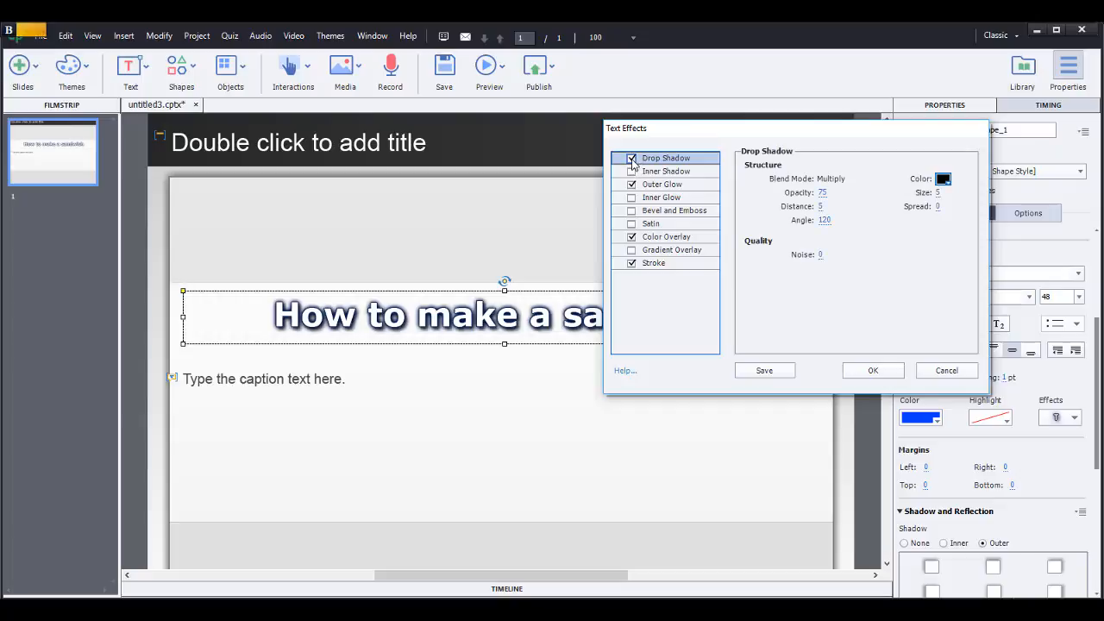
pyautogui.click(632, 171)
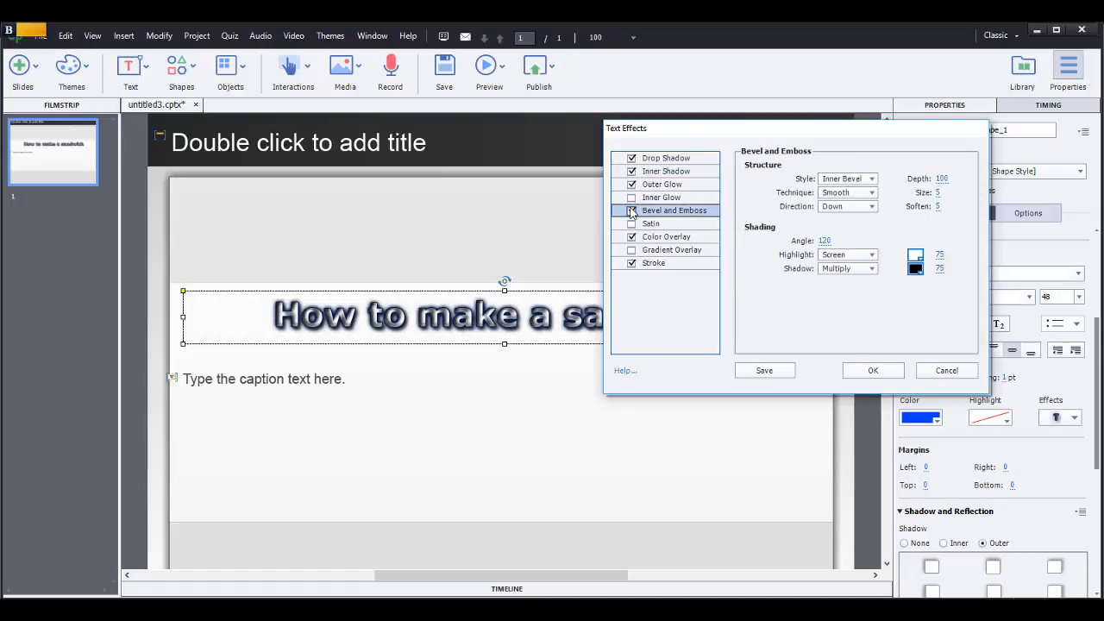
pyautogui.click(631, 209)
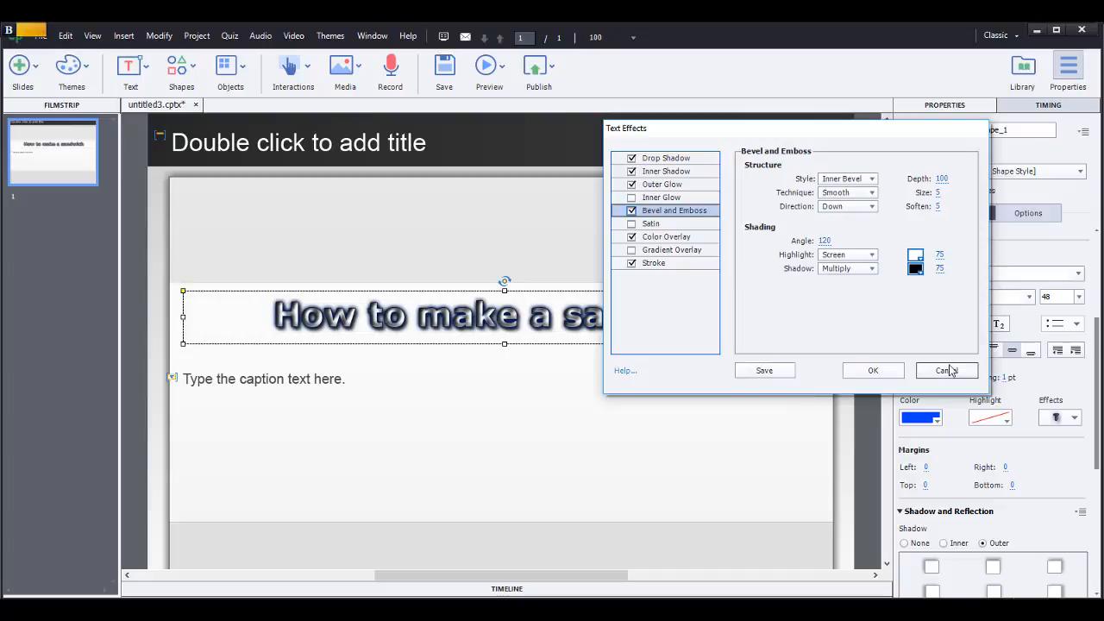
pyautogui.click(945, 370)
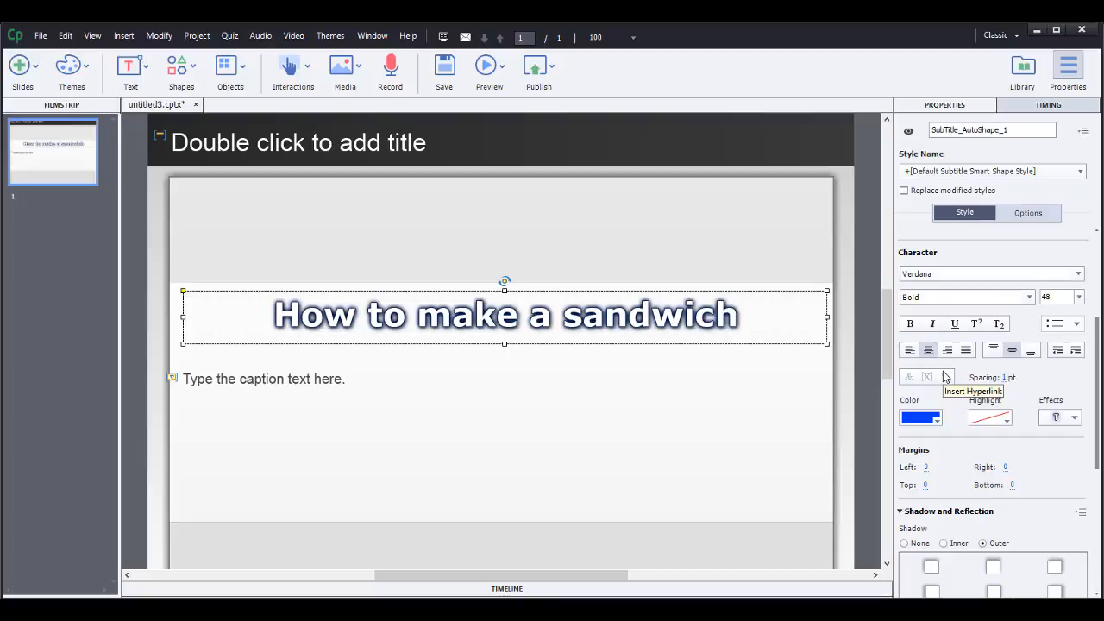
pyautogui.moveTo(1099, 368)
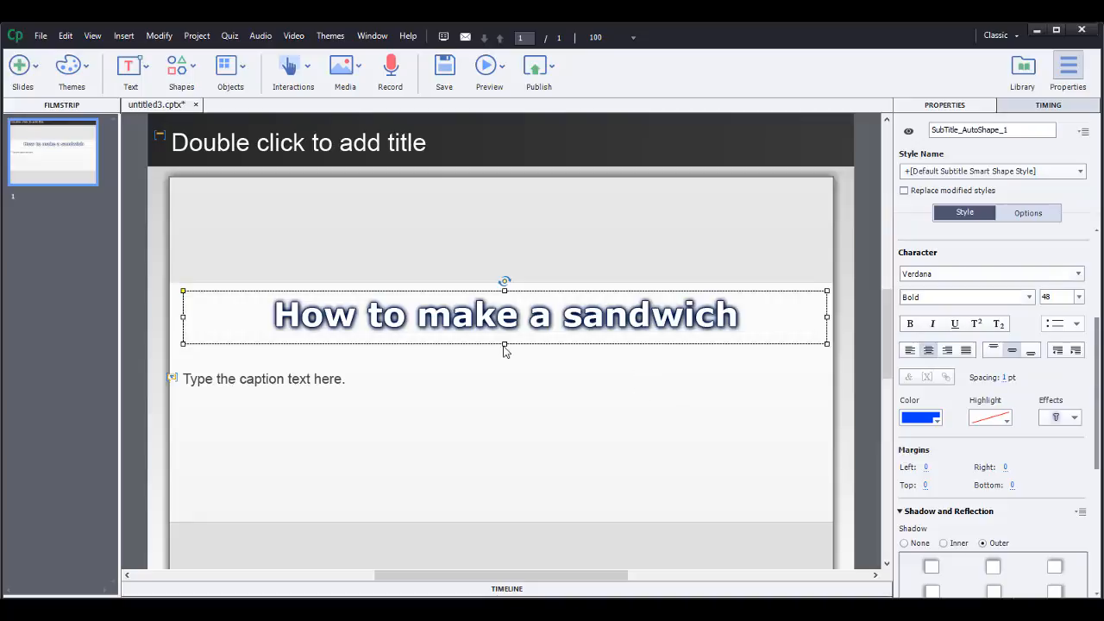
pyautogui.moveTo(646, 345)
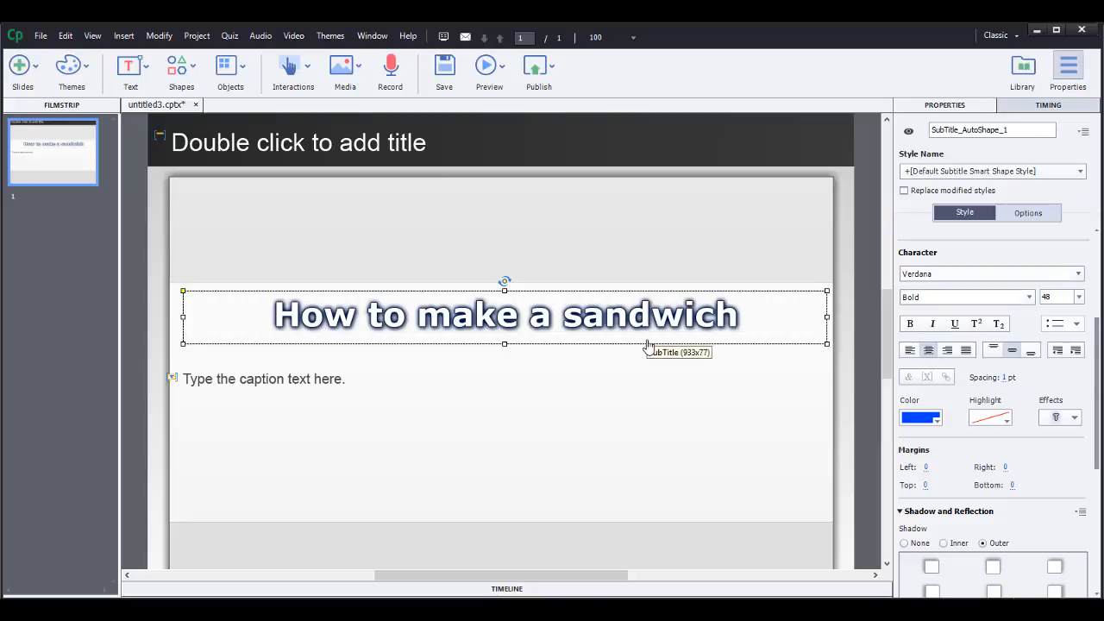
pyautogui.moveTo(806, 408)
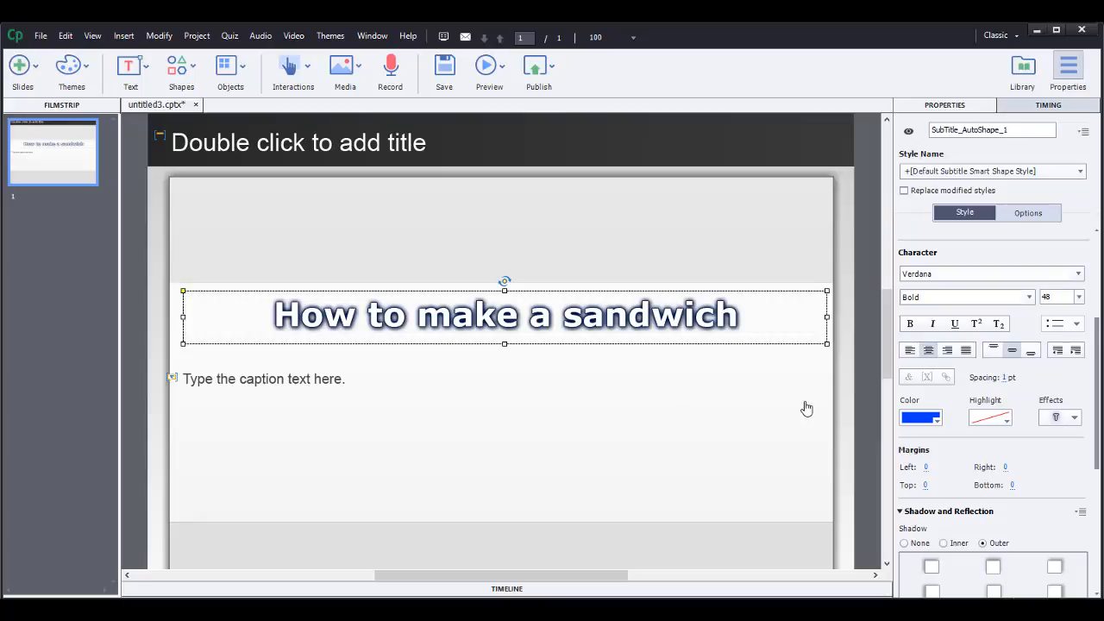
pyautogui.moveTo(348, 344)
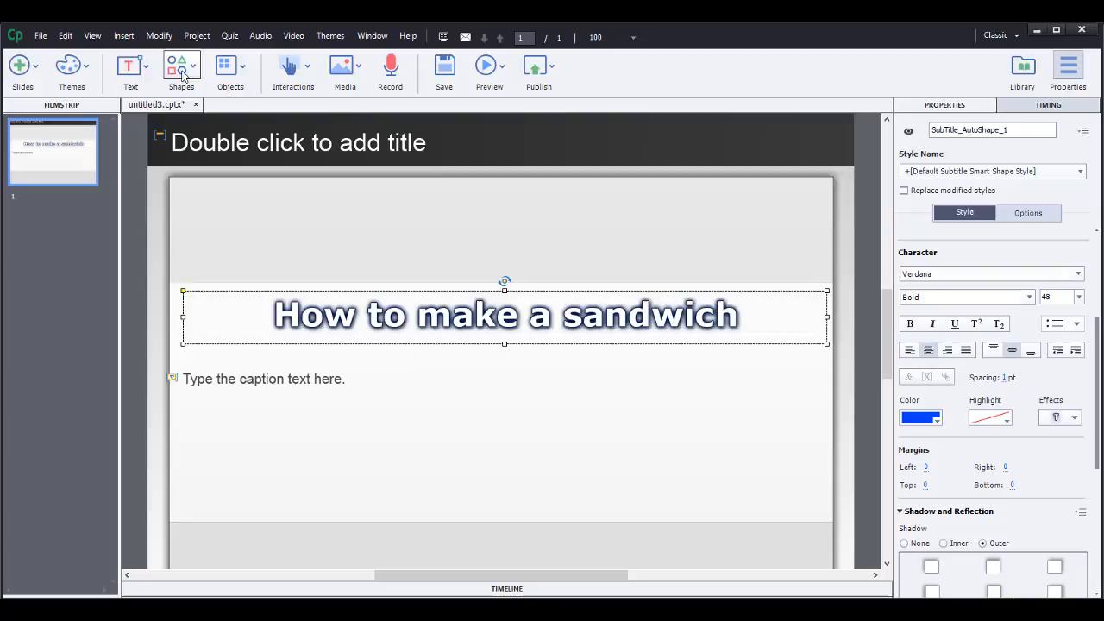
# Step: Insert a new text caption reading 'How to make a sandwich' below the subtitle
pyautogui.click(130, 69)
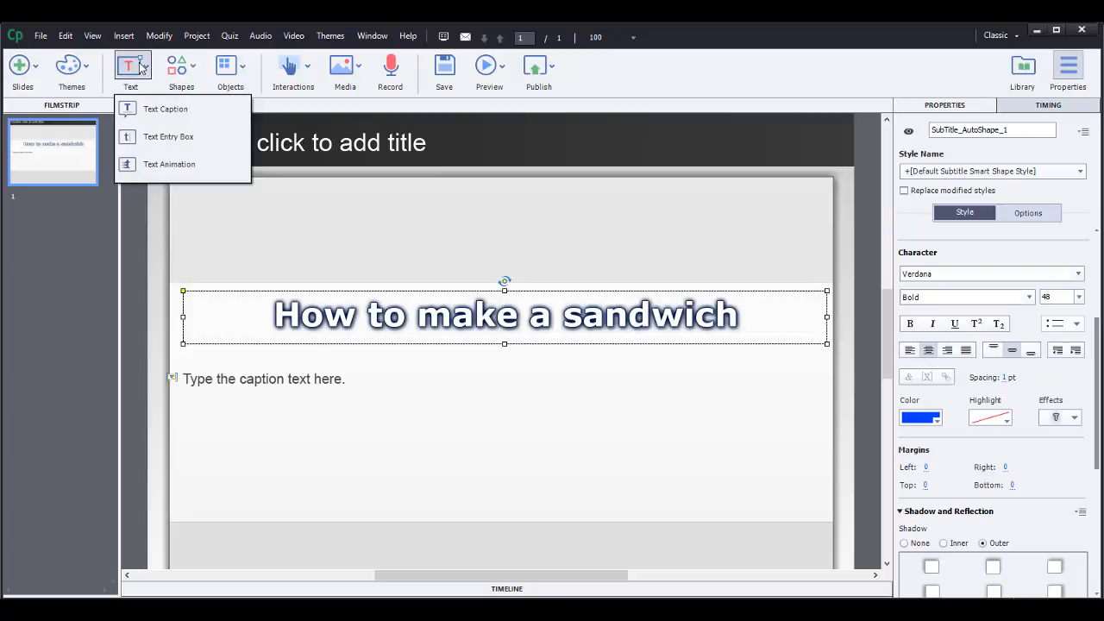
pyautogui.moveTo(164, 109)
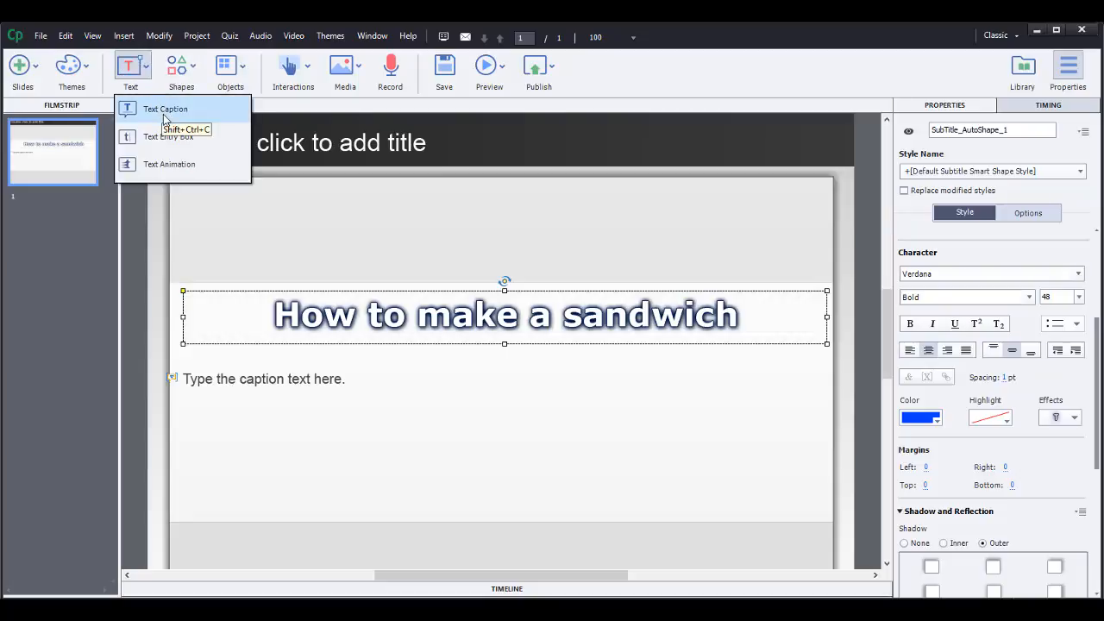
pyautogui.click(394, 337)
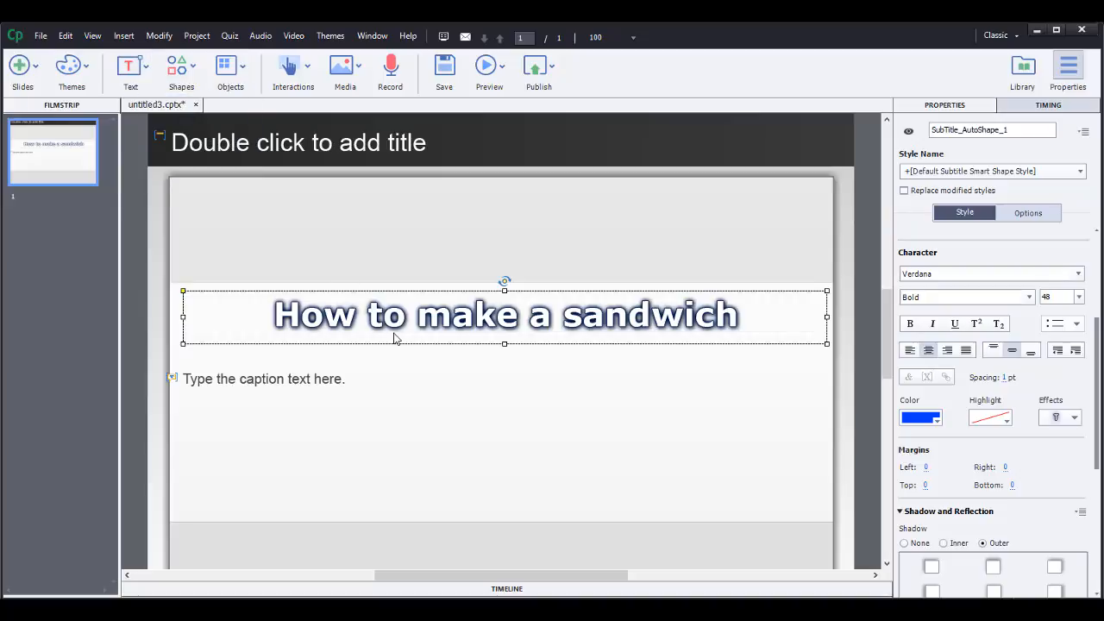
pyautogui.click(500, 377)
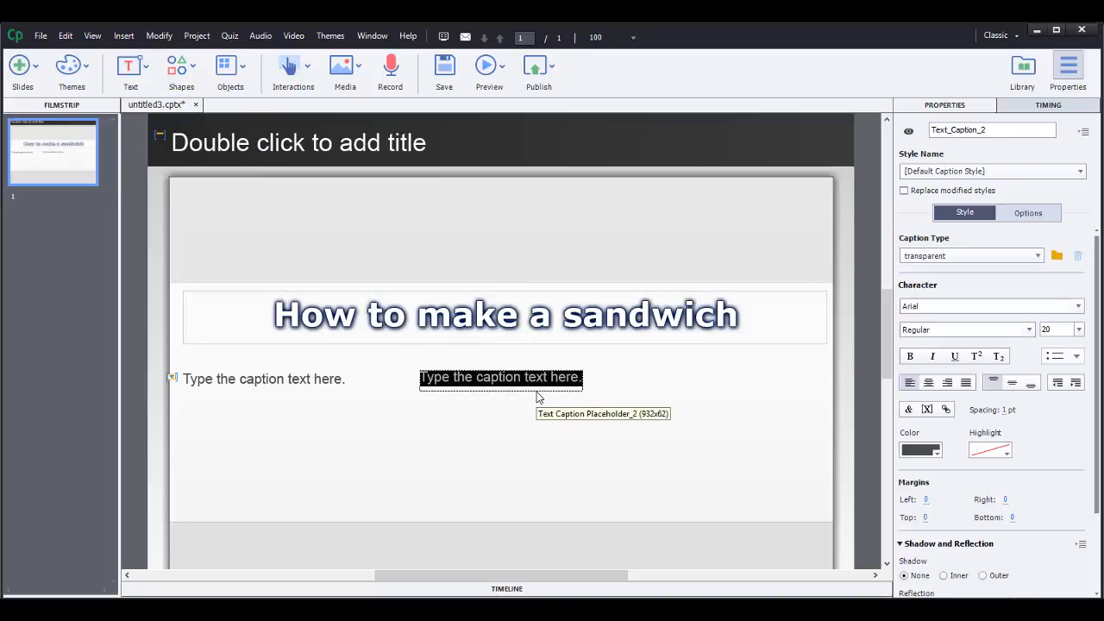
pyautogui.moveTo(543, 388)
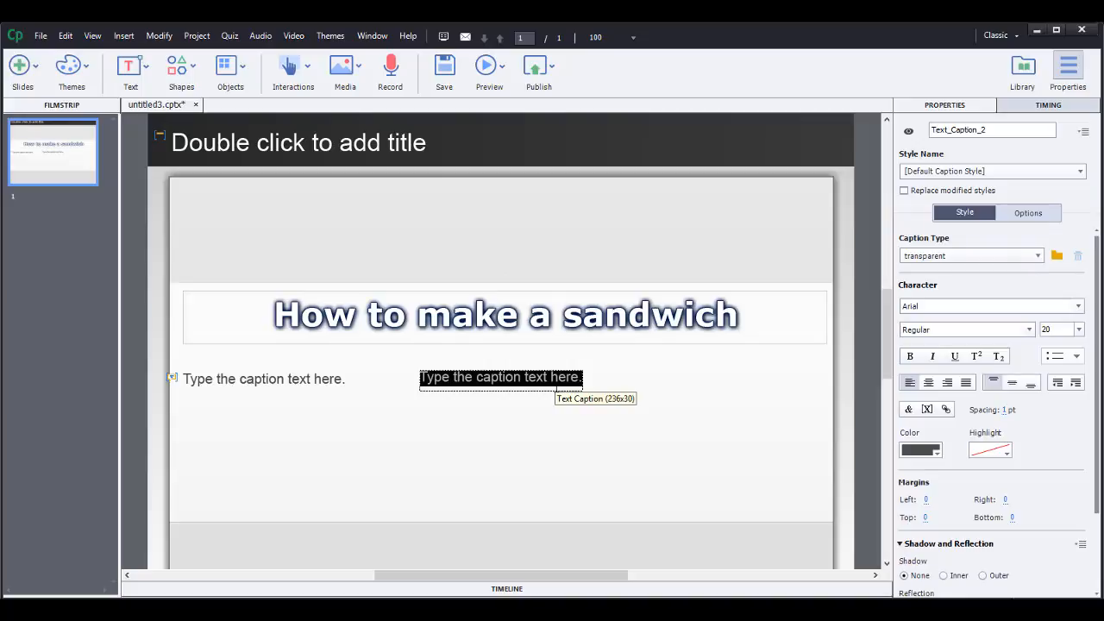
pyautogui.write('How')
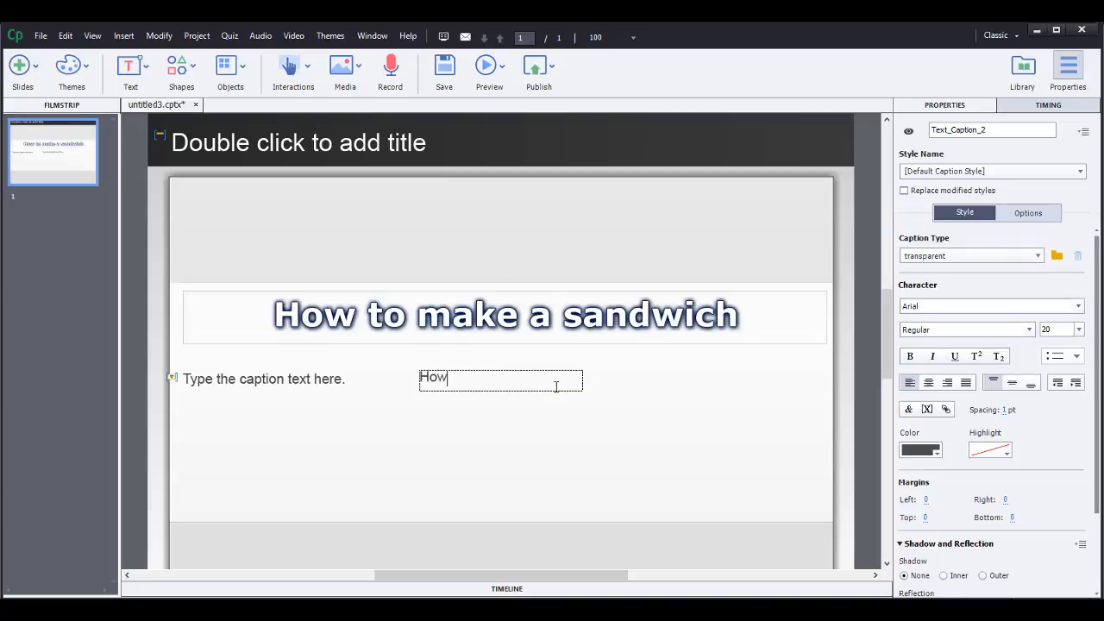
pyautogui.write('to make a')
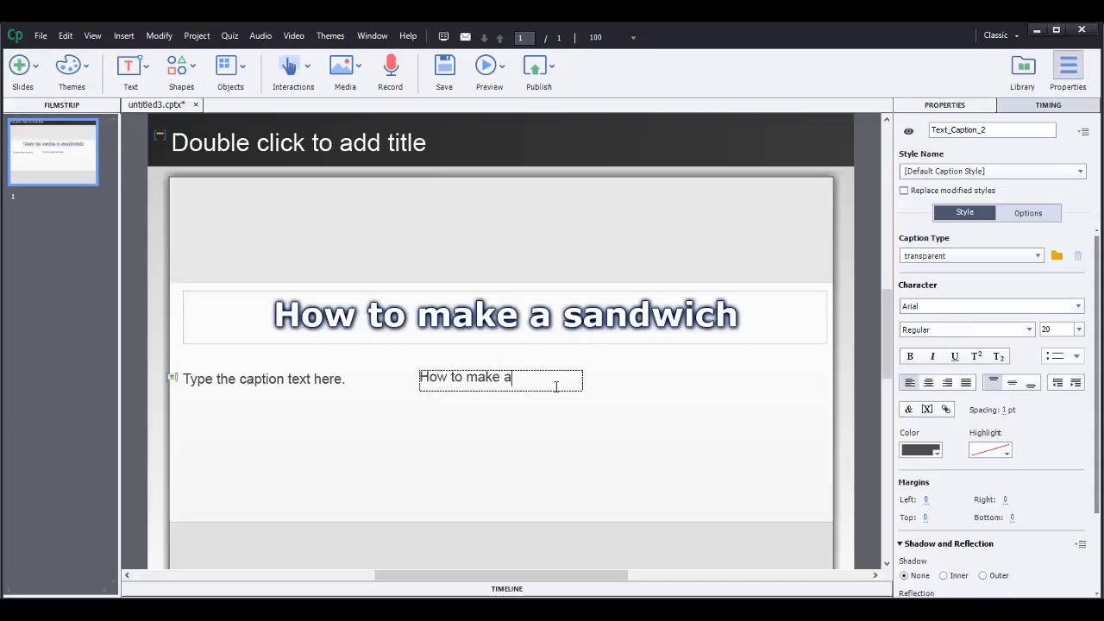
pyautogui.write('sandwich')
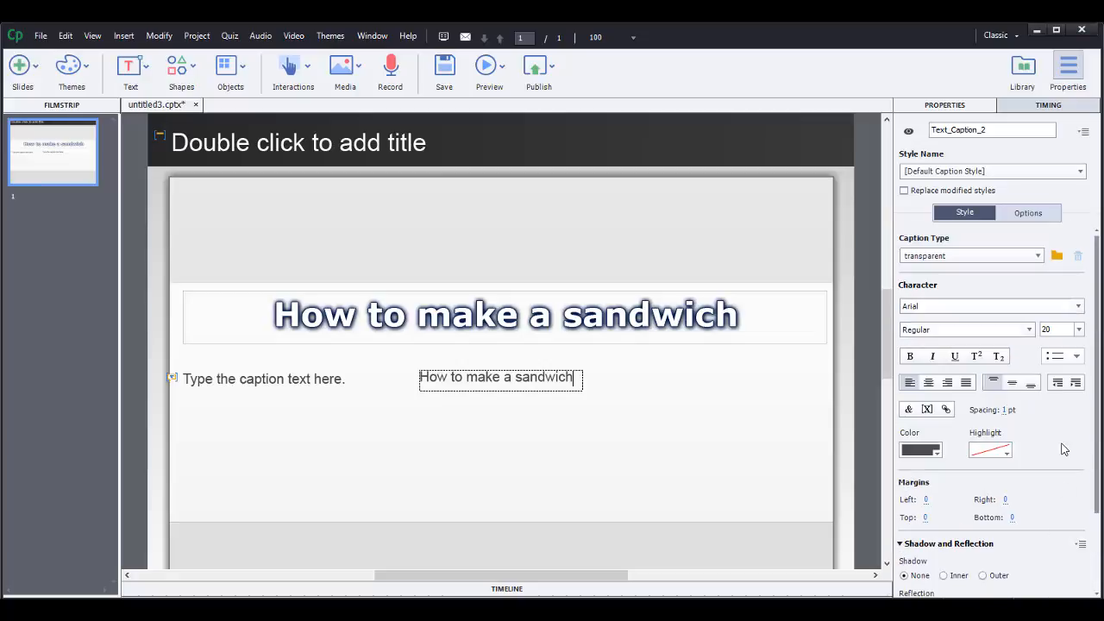
pyautogui.moveTo(1073, 441)
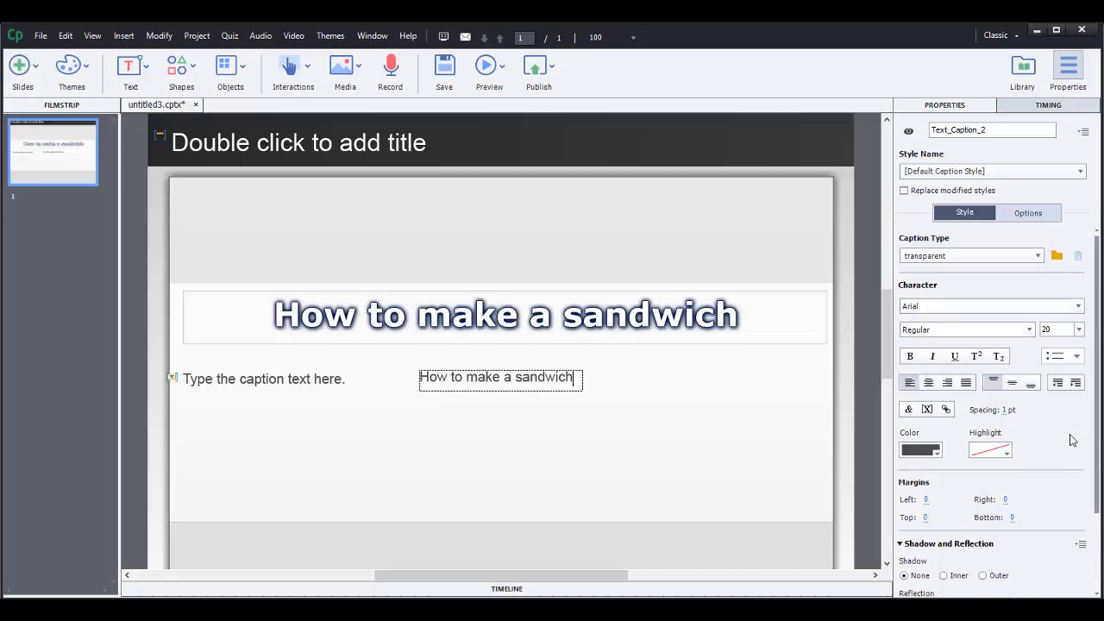
pyautogui.moveTo(1039, 460)
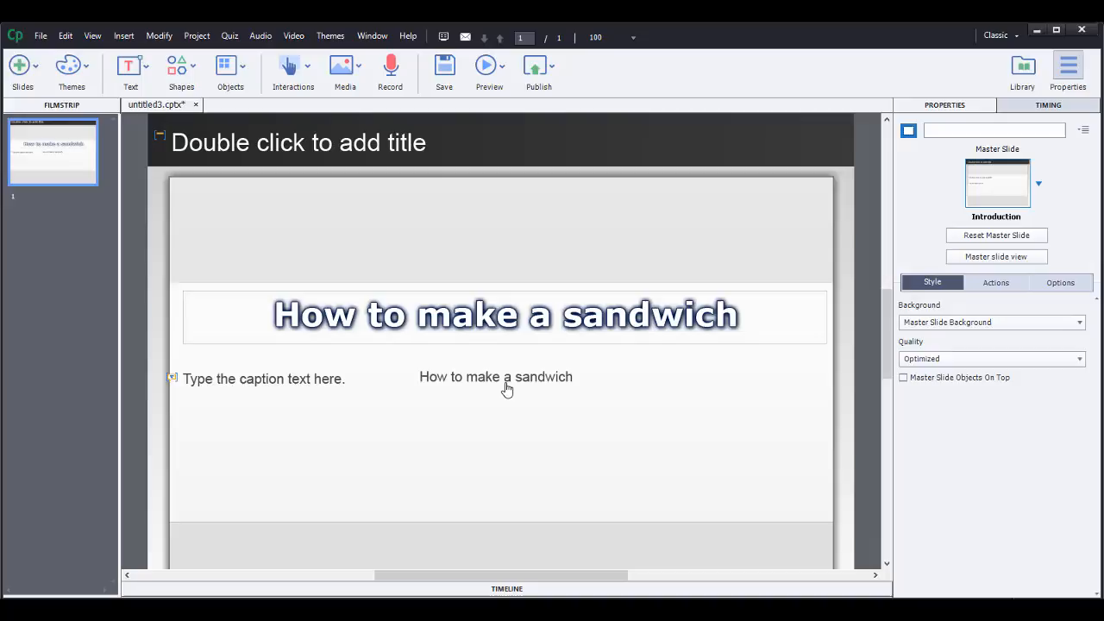
# Step: Make the new sandwich caption blue and centred, then delete it
pyautogui.click(496, 376)
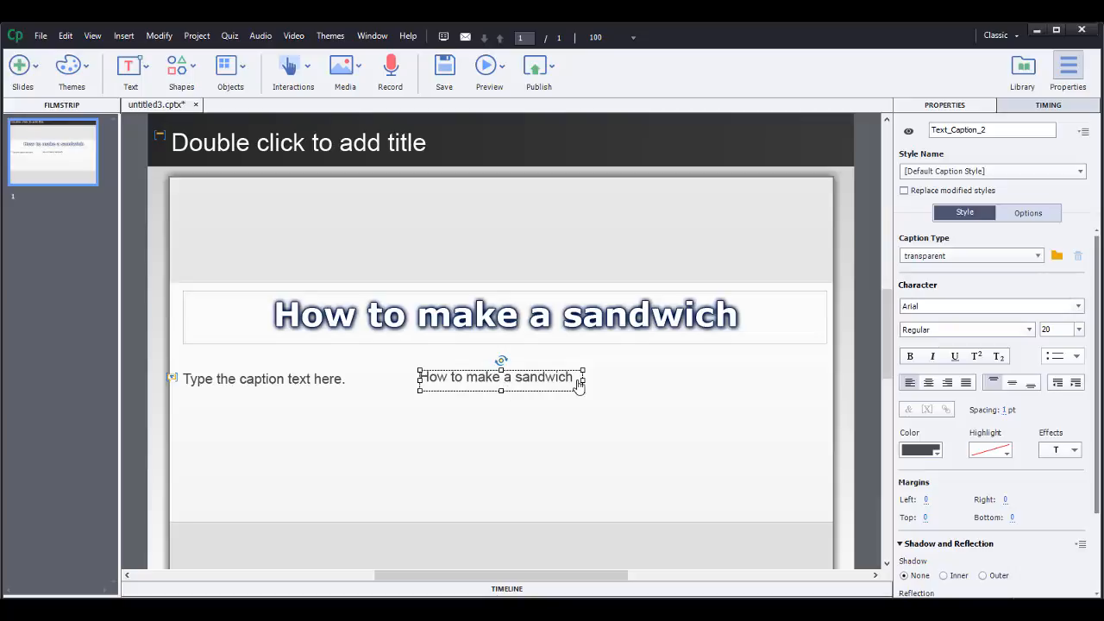
pyautogui.moveTo(500, 388)
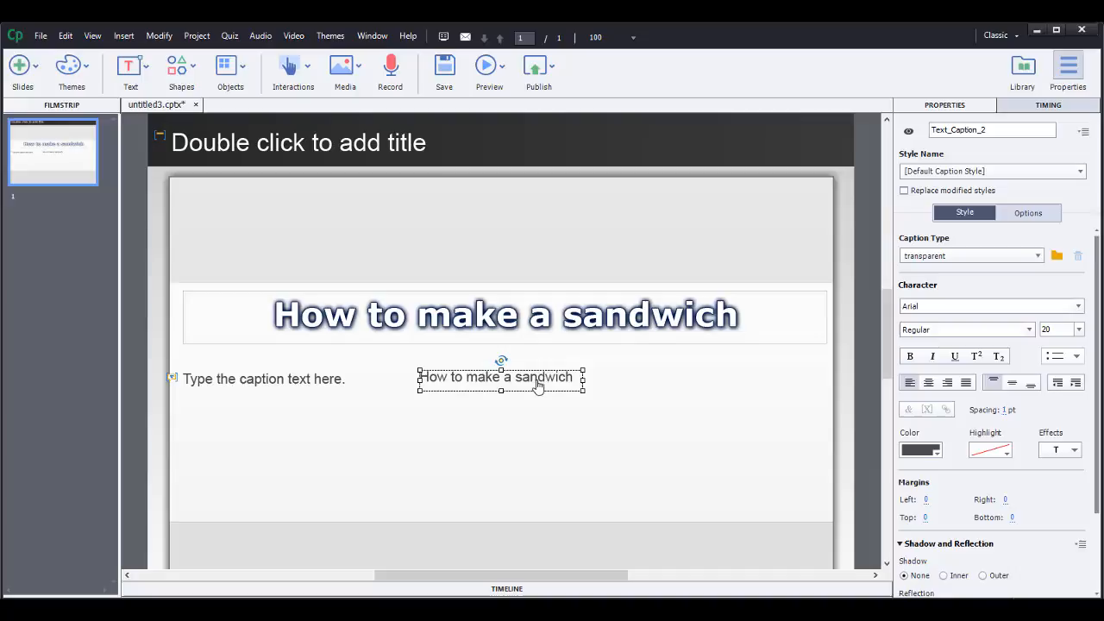
pyautogui.click(920, 450)
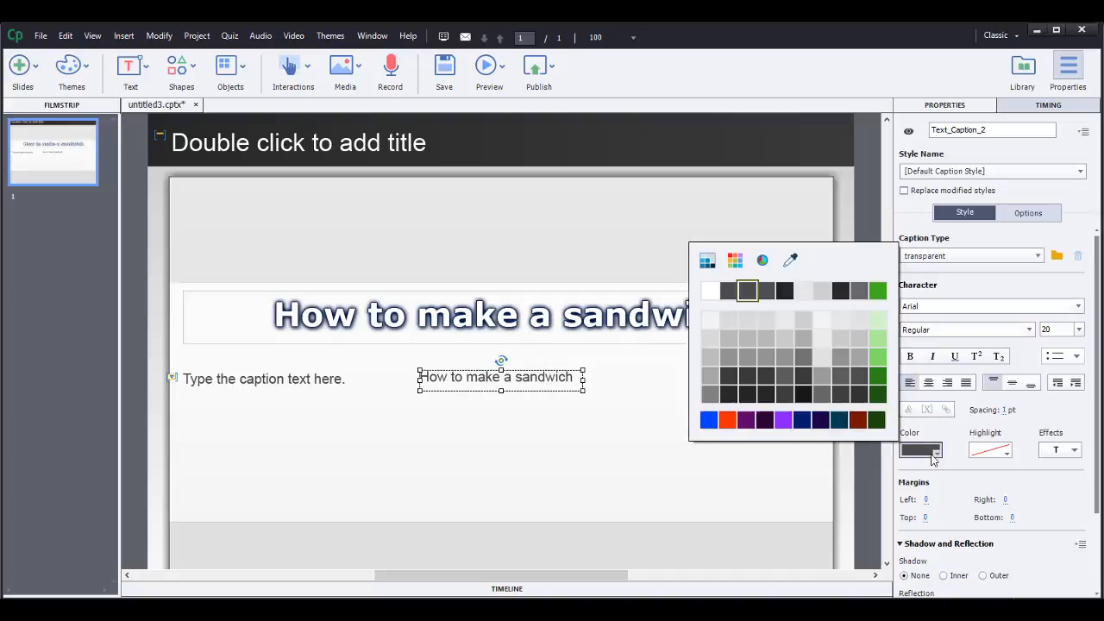
pyautogui.click(709, 420)
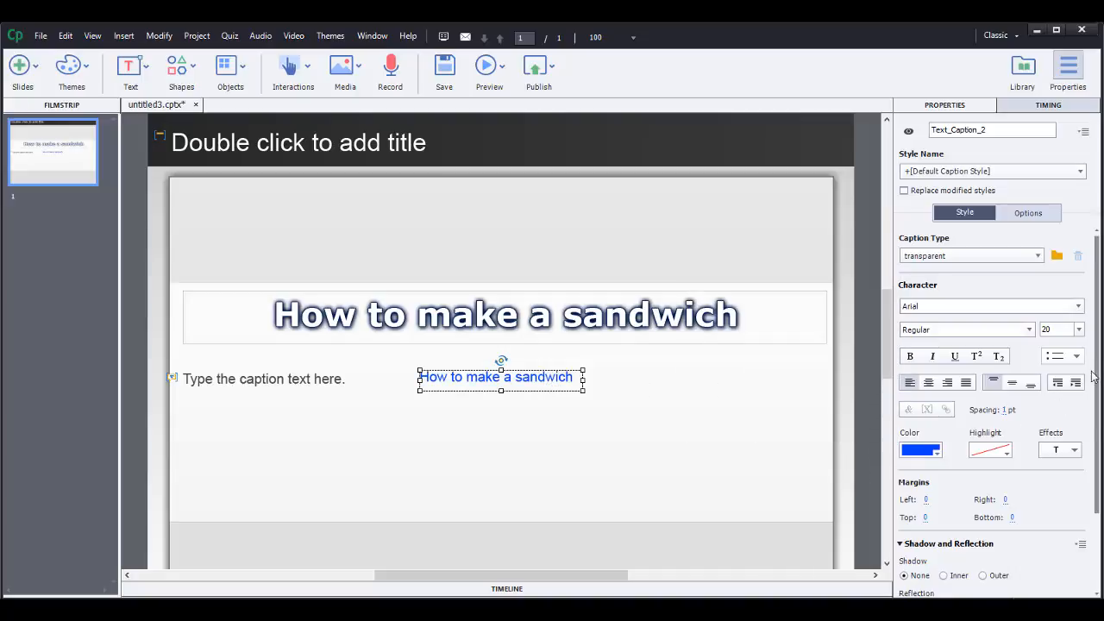
pyautogui.click(928, 382)
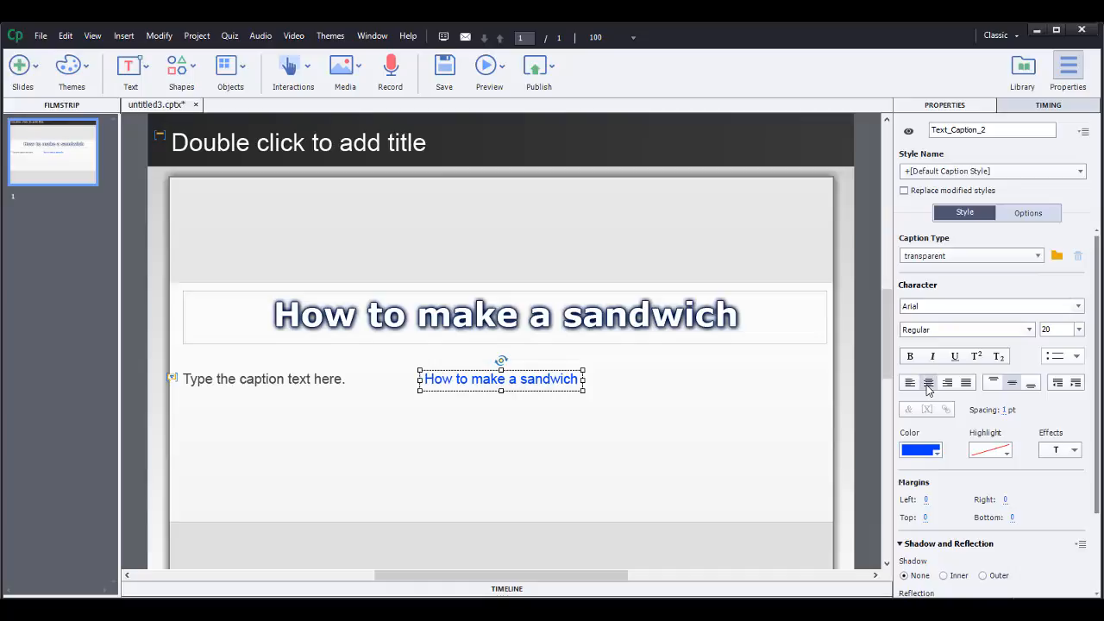
pyautogui.moveTo(537, 387)
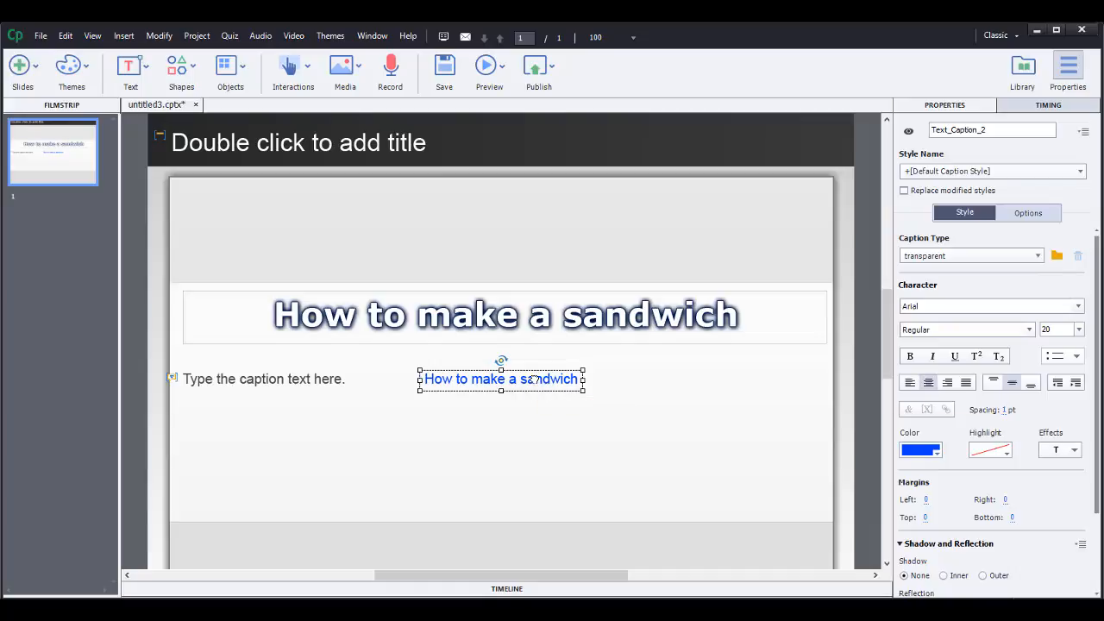
pyautogui.press('Delete')
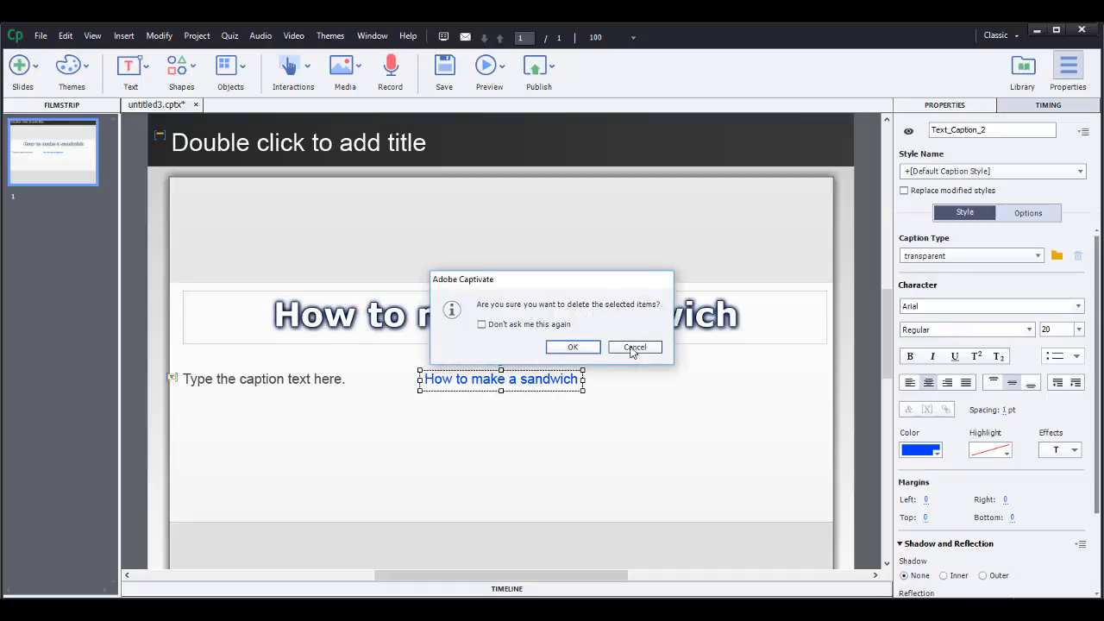
pyautogui.click(634, 347)
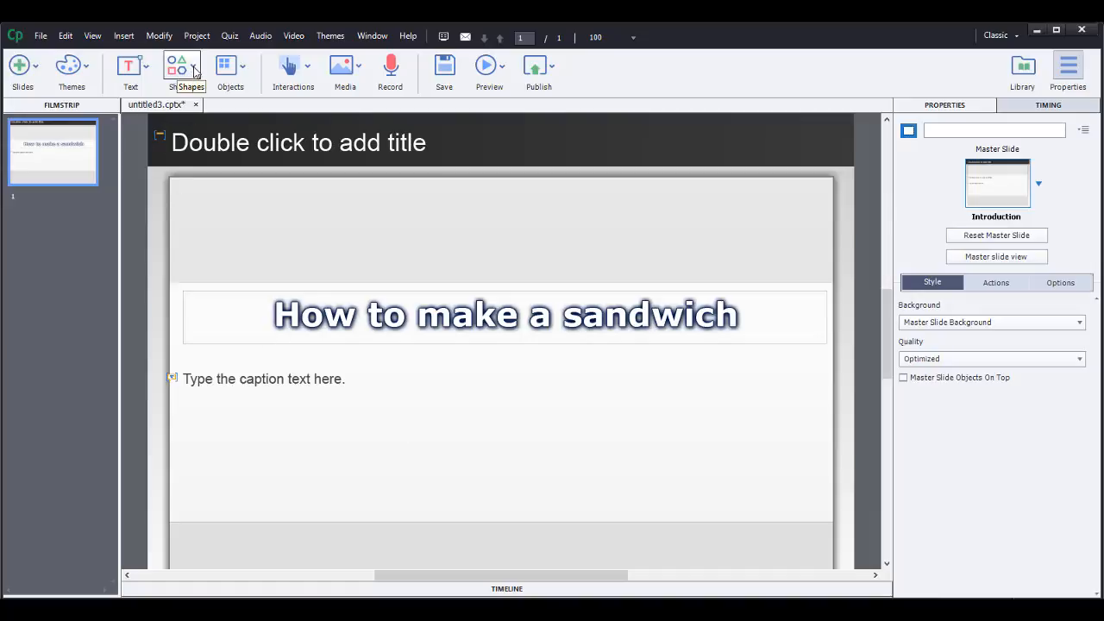
# Step: Draw a wide rectangle smart shape to the right of the placeholder caption
pyautogui.click(181, 73)
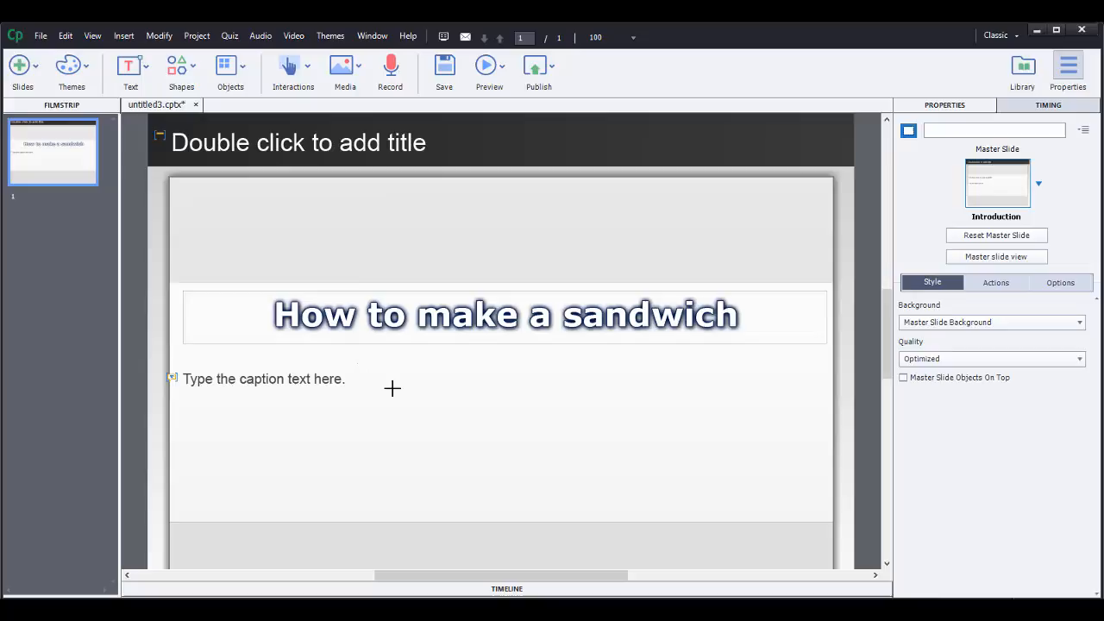
pyautogui.moveTo(392, 388); pyautogui.dragTo(601, 413)
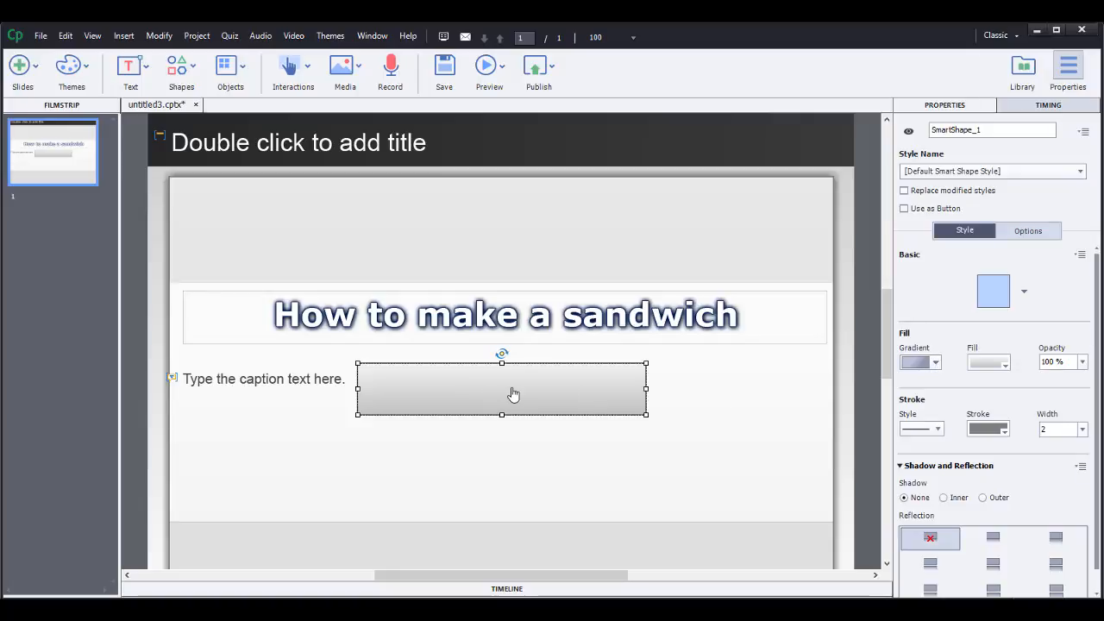
# Step: Type 'How to make a sandwich' inside the grey rectangle, then reselect the shape
pyautogui.doubleClick(501, 388)
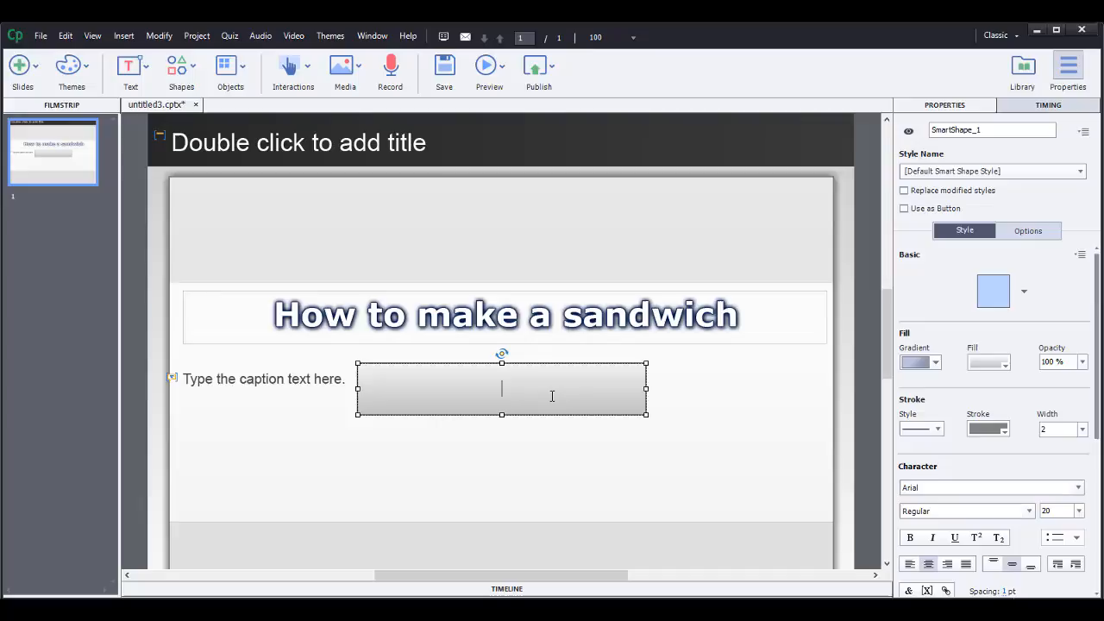
pyautogui.write('How to make a sandwich')
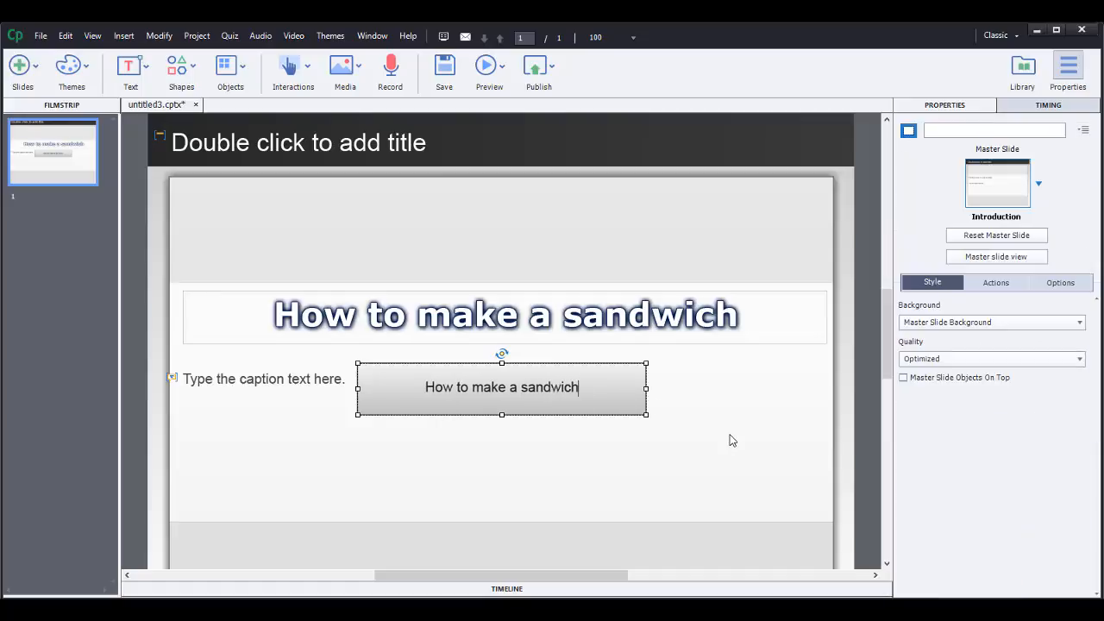
pyautogui.click(502, 387)
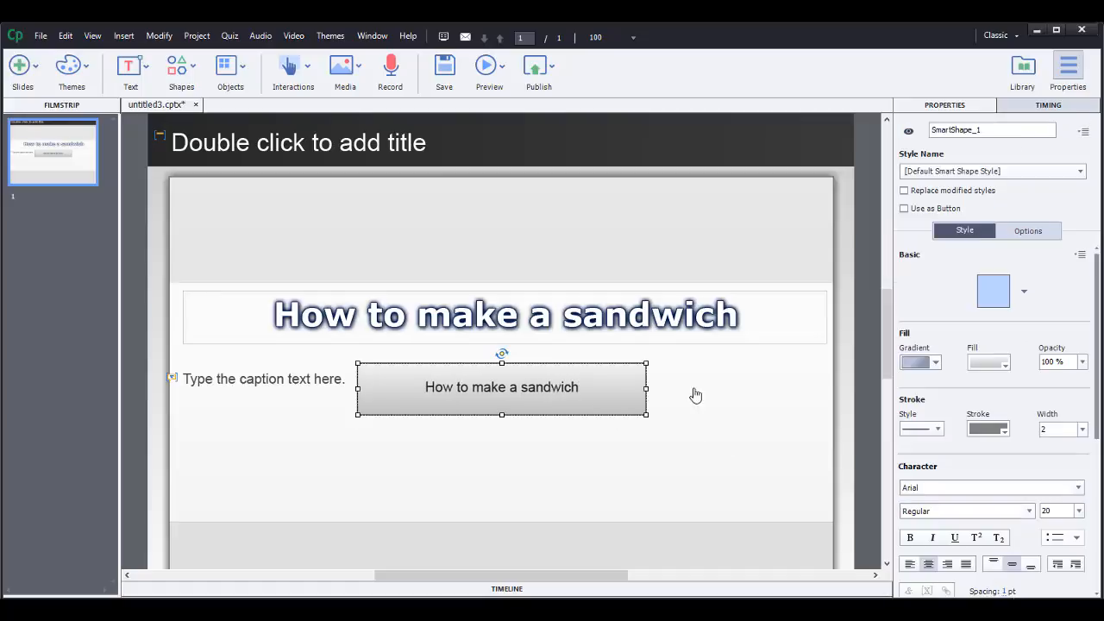
pyautogui.click(935, 362)
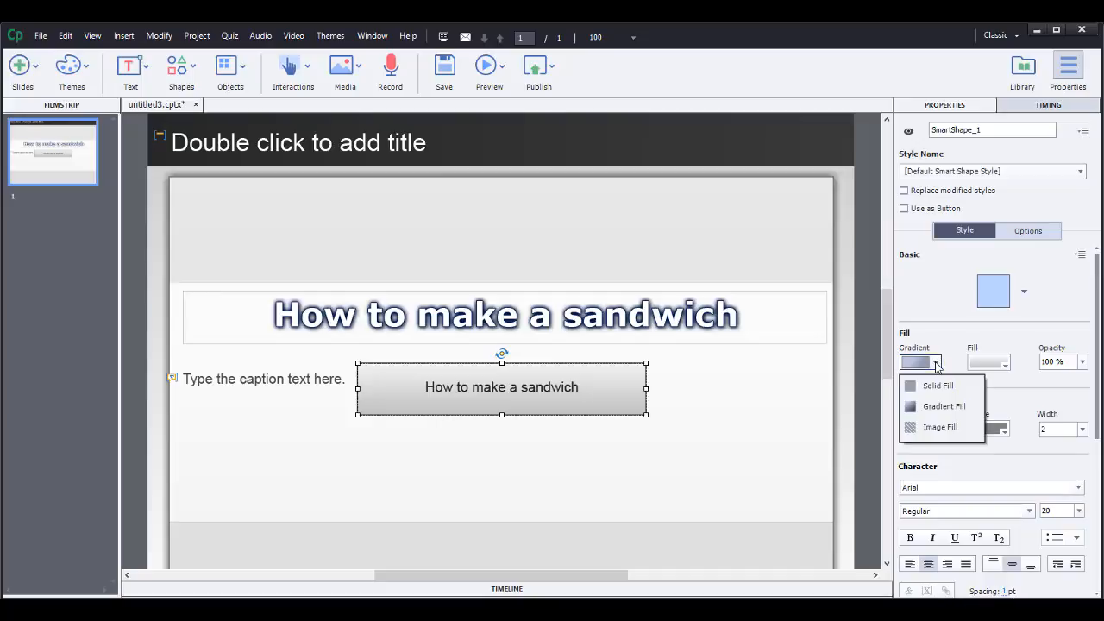
# Step: Turn a gradient stop blue and apply the blue Custom Gradient preset to the rectangle
pyautogui.click(937, 361)
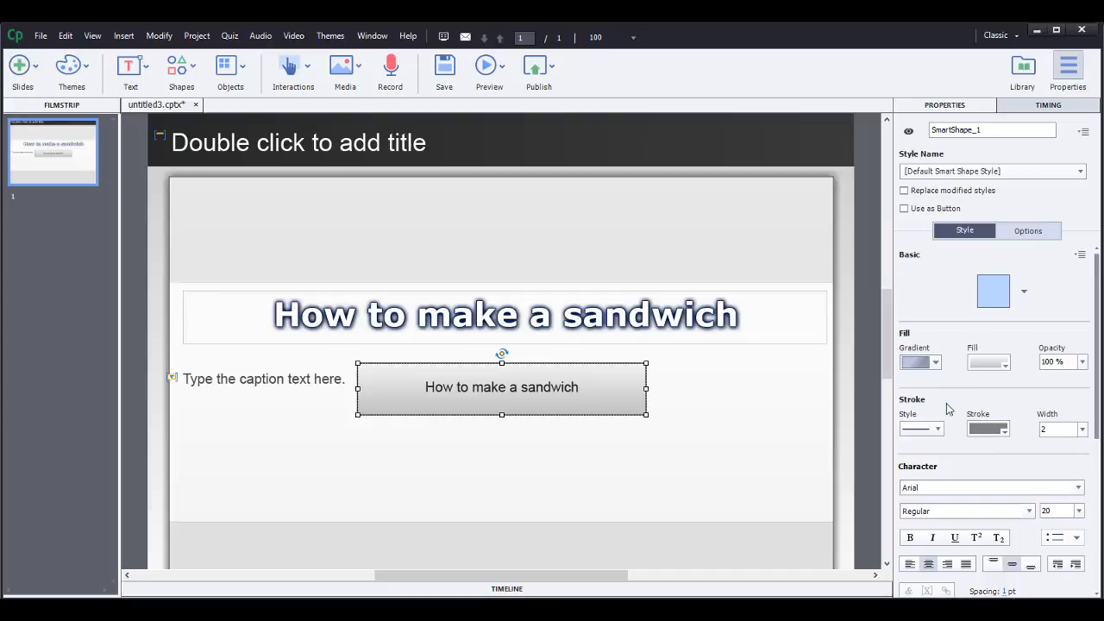
pyautogui.click(994, 361)
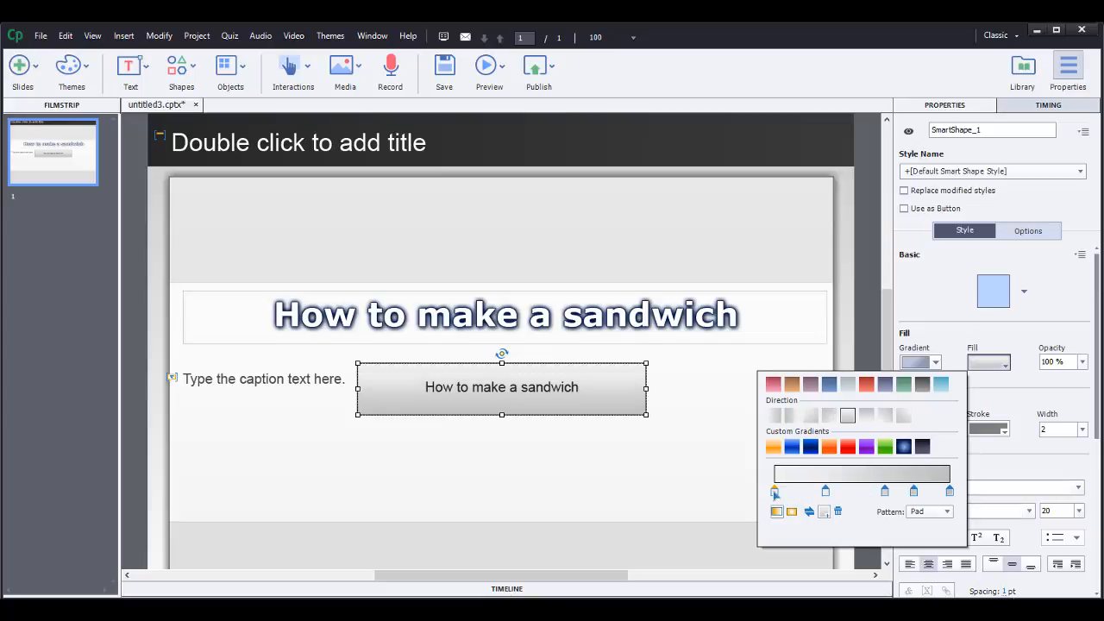
pyautogui.click(792, 445)
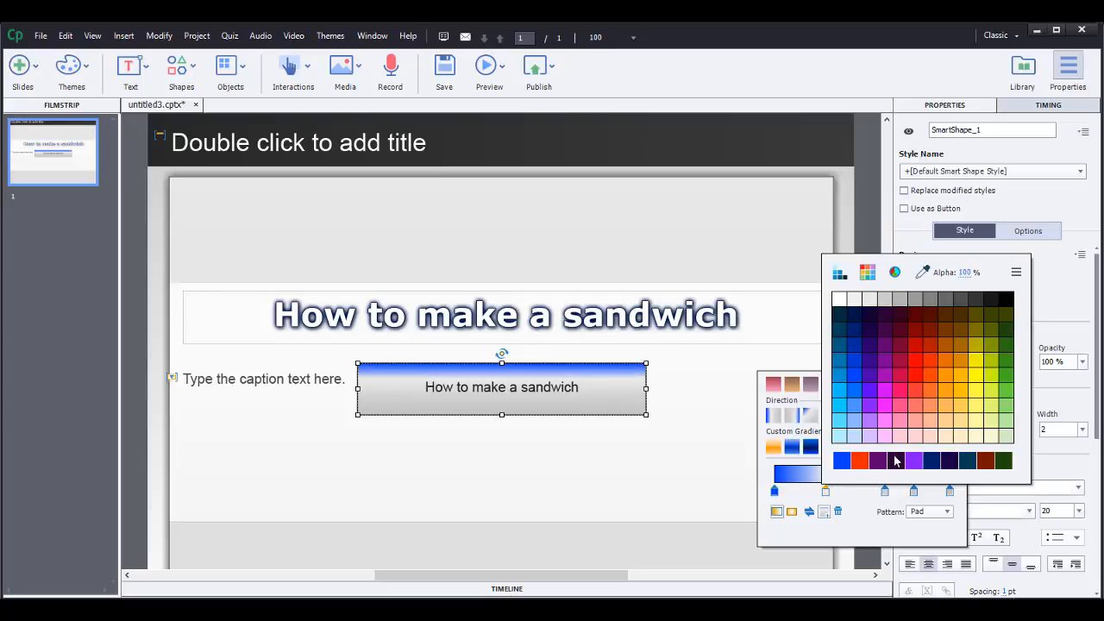
pyautogui.moveTo(855, 319)
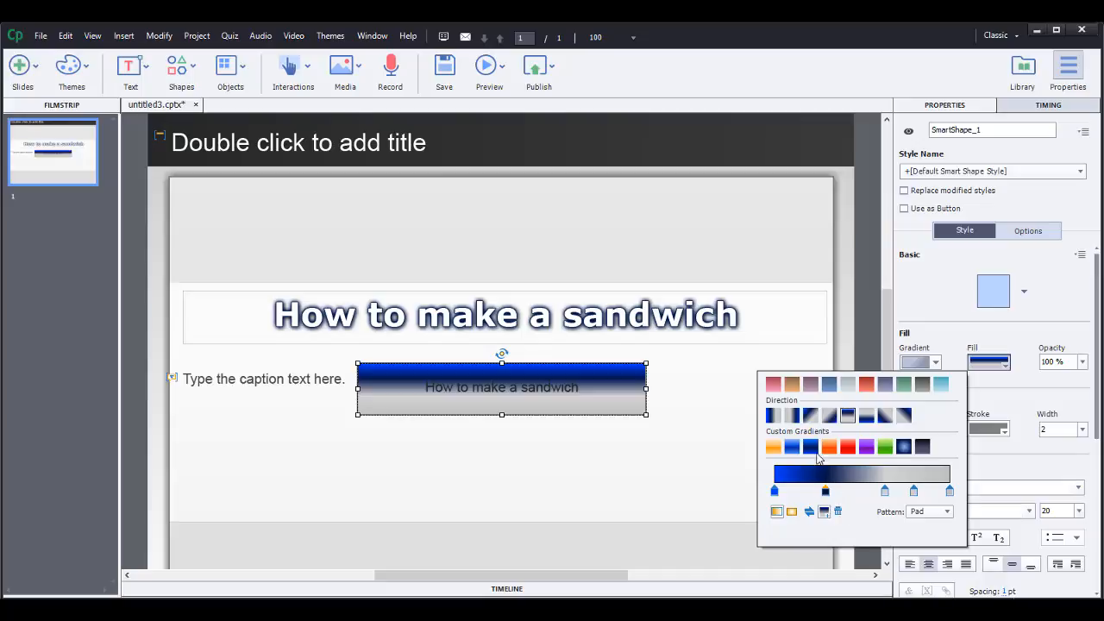
pyautogui.click(809, 446)
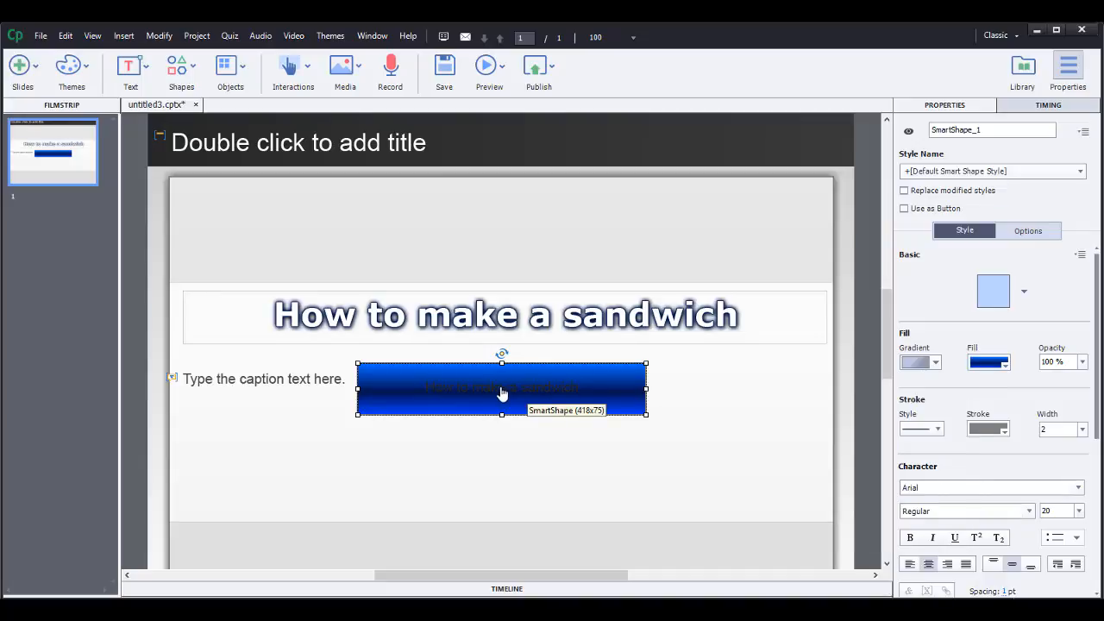
# Step: Make the rectangle's caption text white, preview it deselected, and reselect the shape for styling
pyautogui.doubleClick(502, 388)
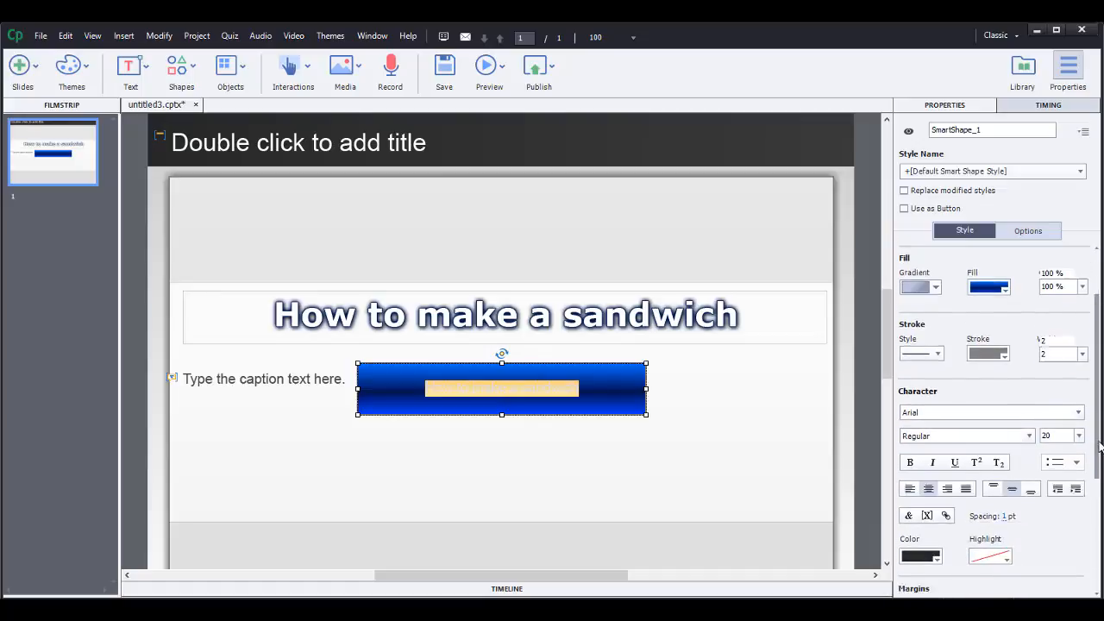
pyautogui.click(987, 354)
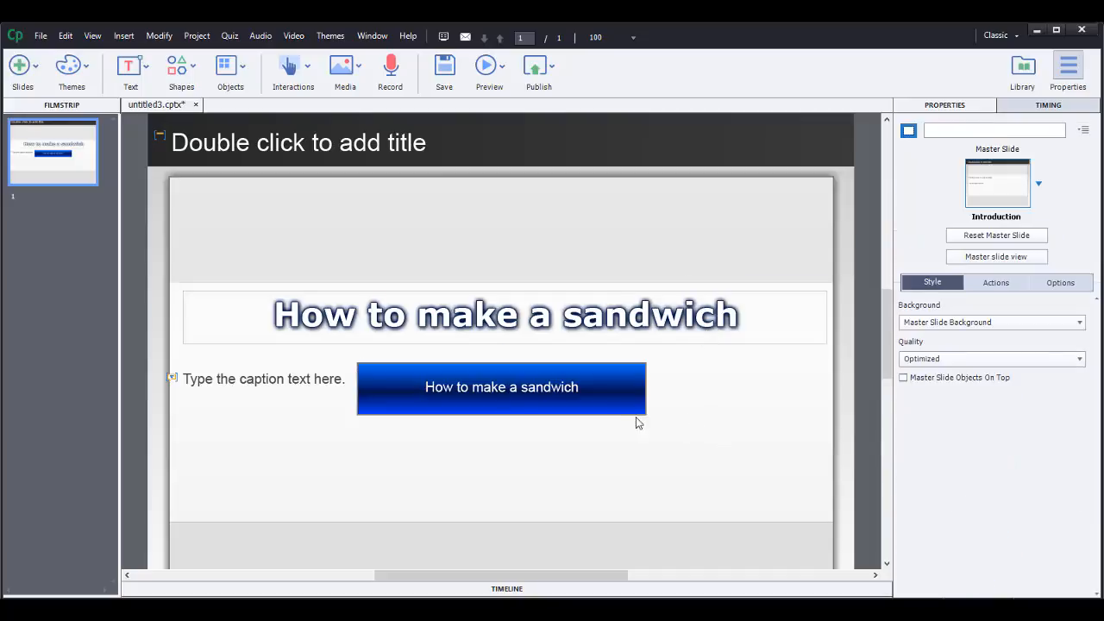
pyautogui.click(501, 386)
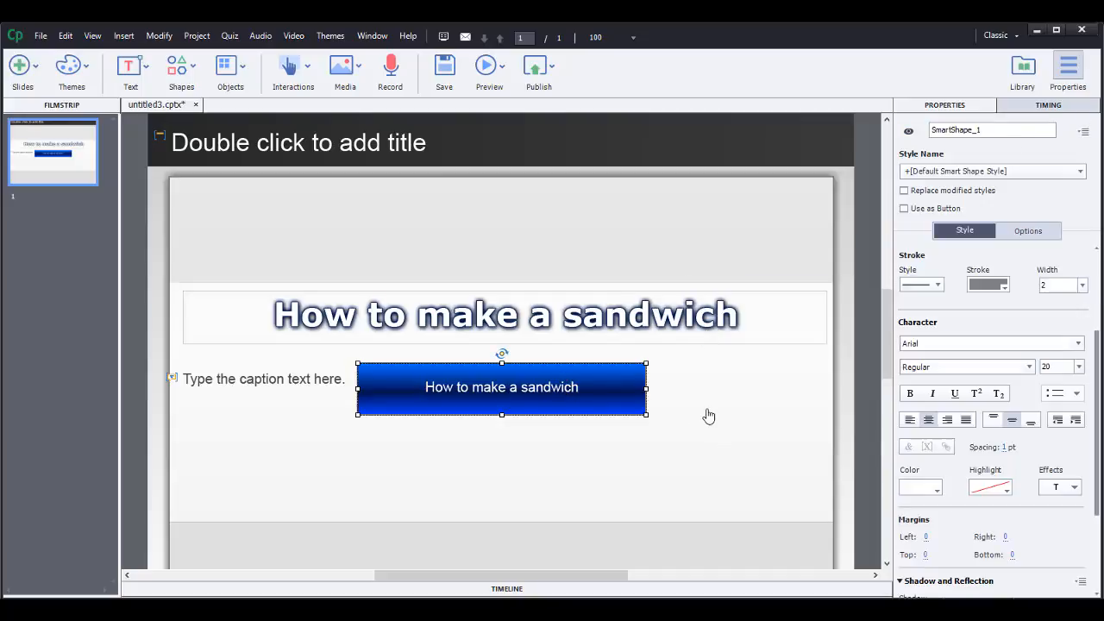
pyautogui.click(724, 468)
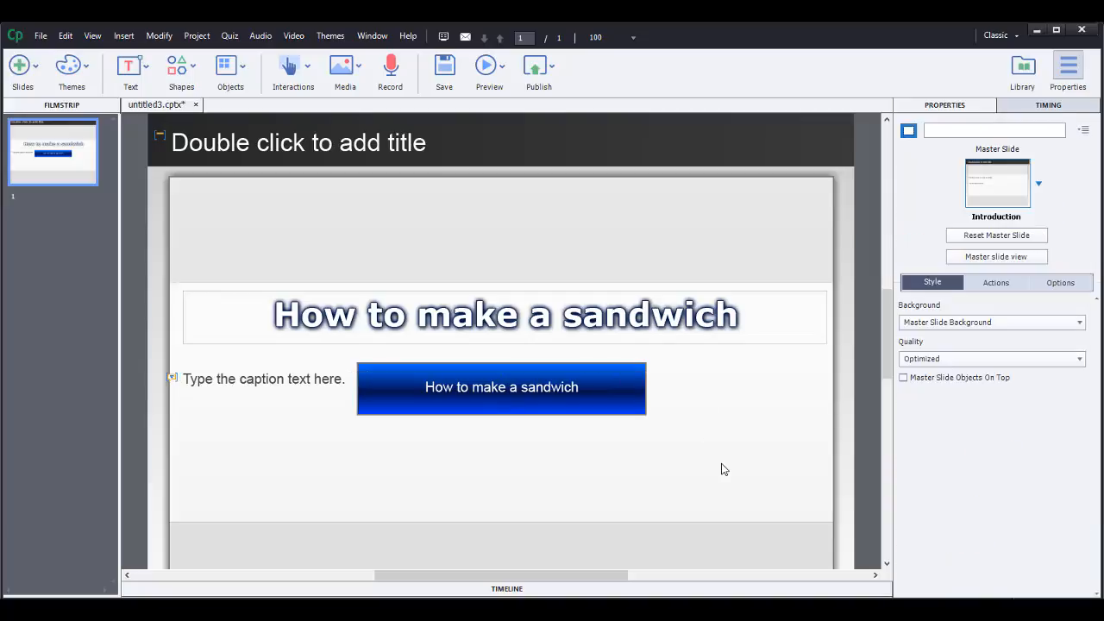
pyautogui.click(501, 387)
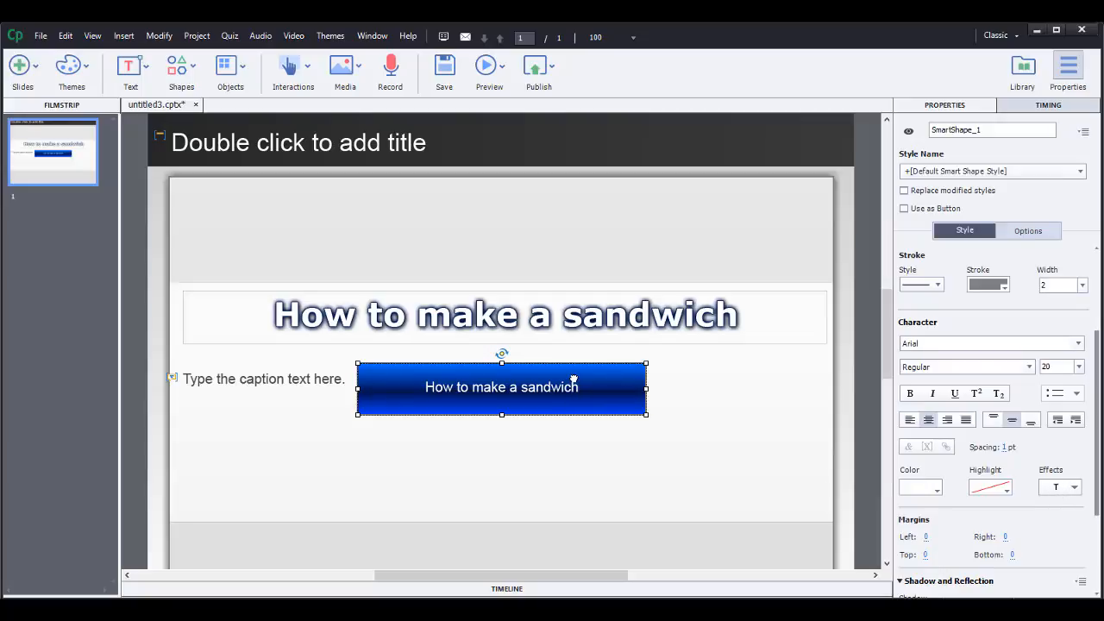
pyautogui.doubleClick(501, 386)
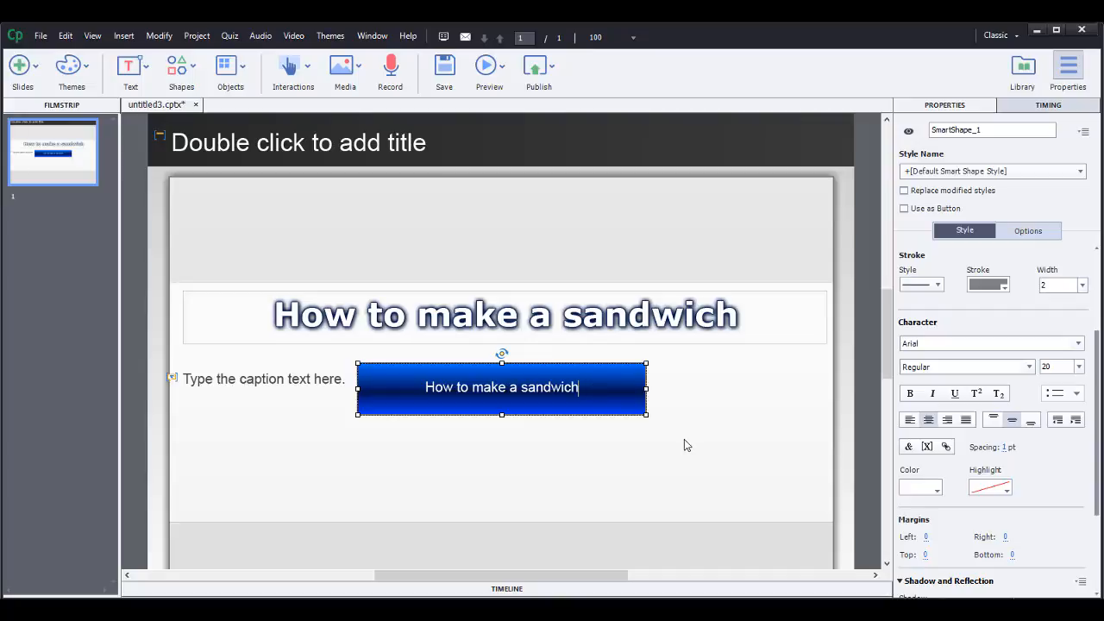
pyautogui.moveTo(661, 448)
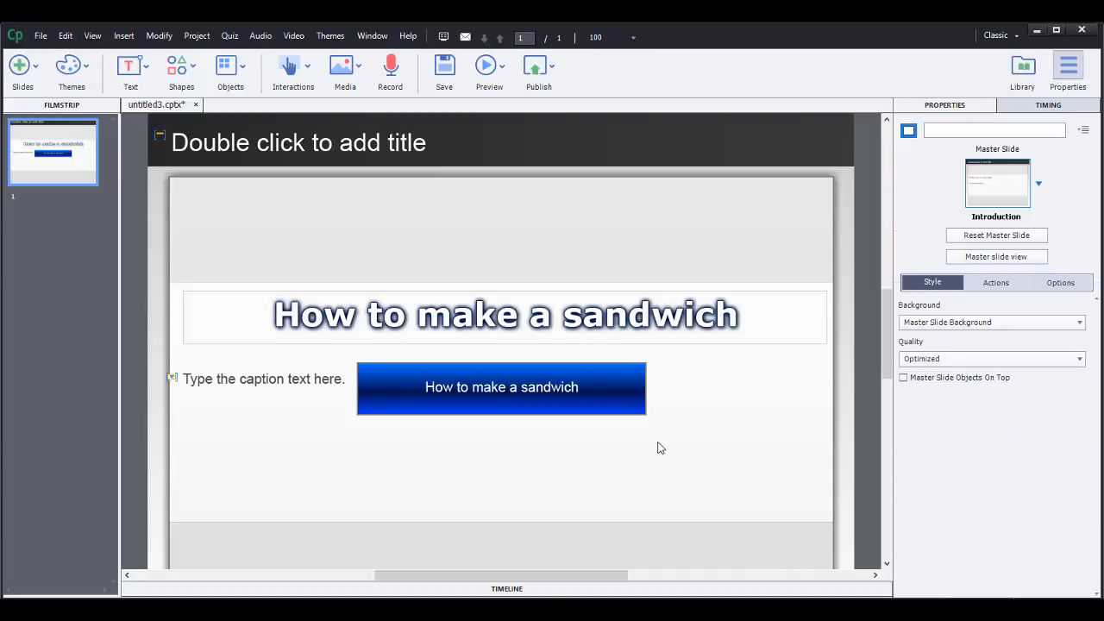
pyautogui.moveTo(697, 442)
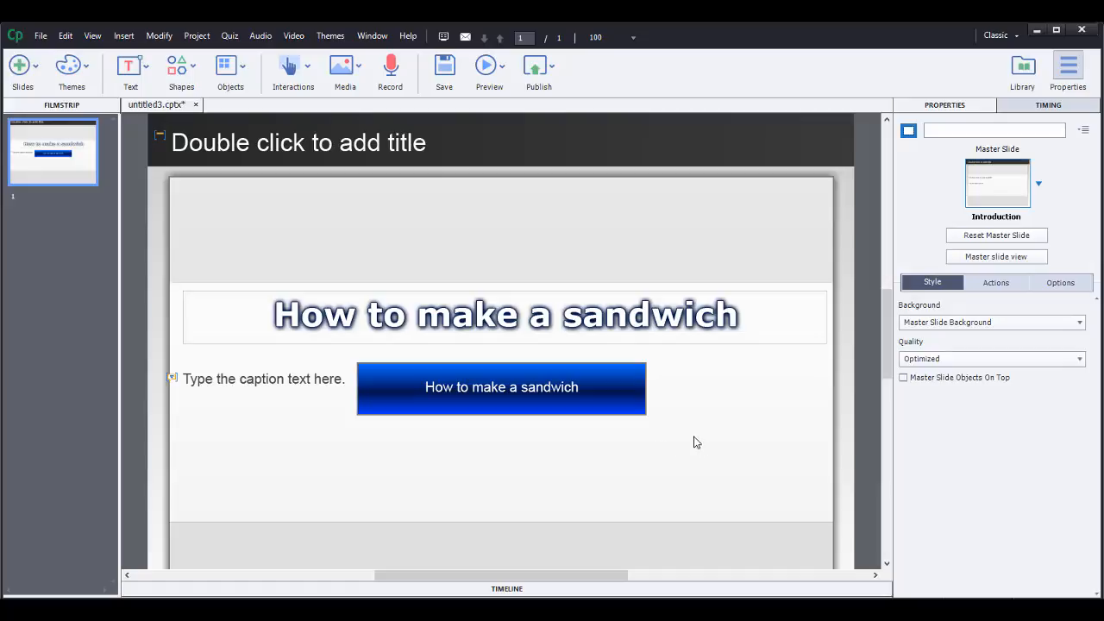
pyautogui.click(501, 387)
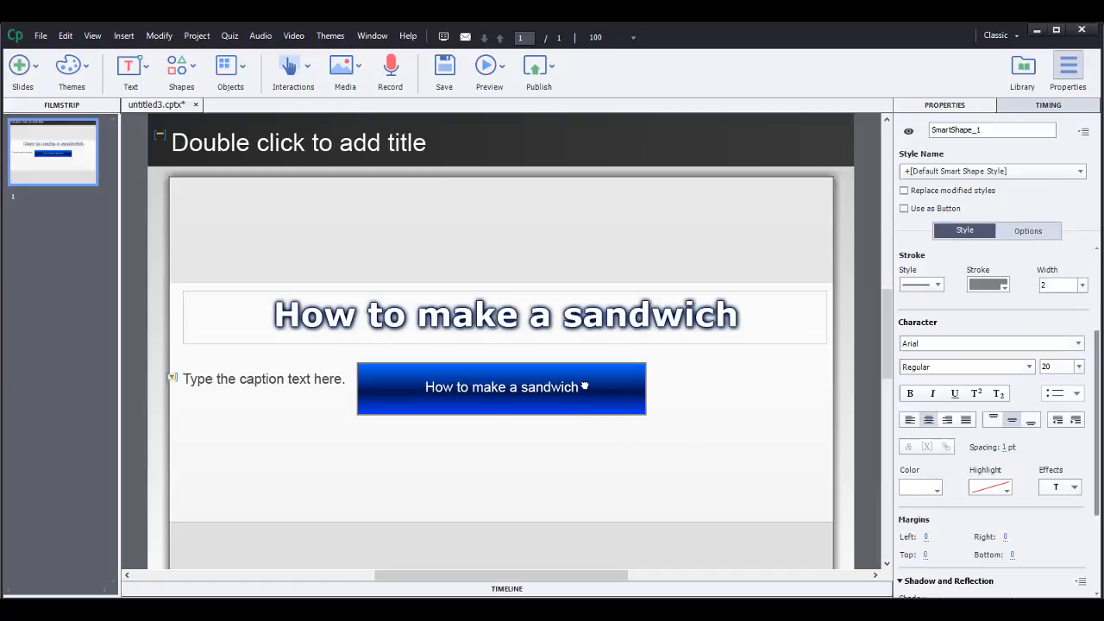
pyautogui.click(501, 386)
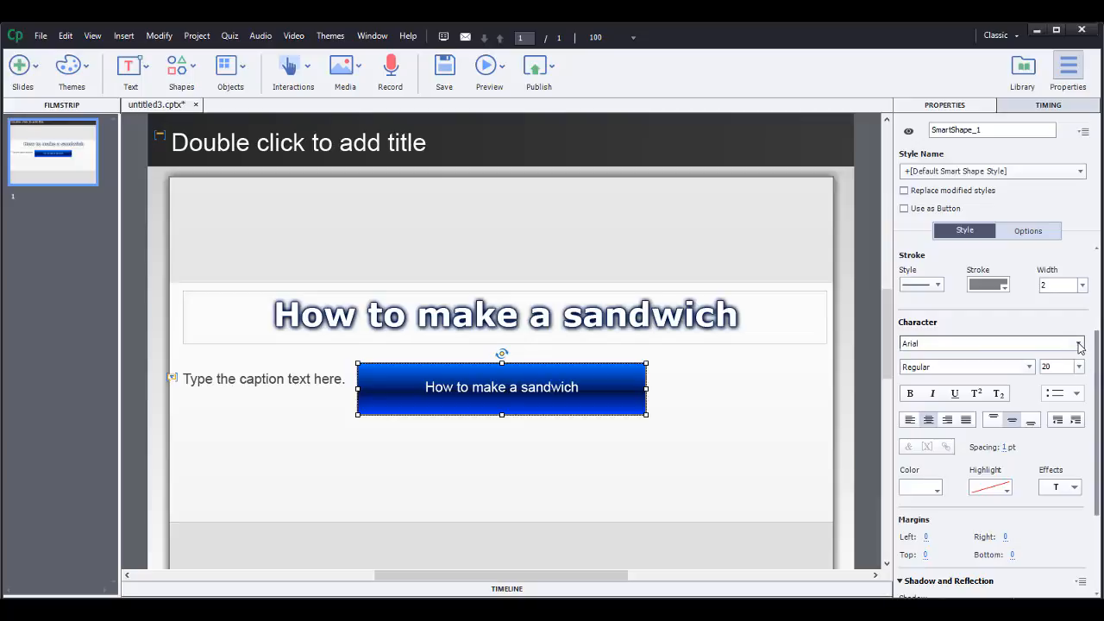
# Step: Set the shape text to Arial Black 36, widen it to one line, and centre it
pyautogui.click(1079, 343)
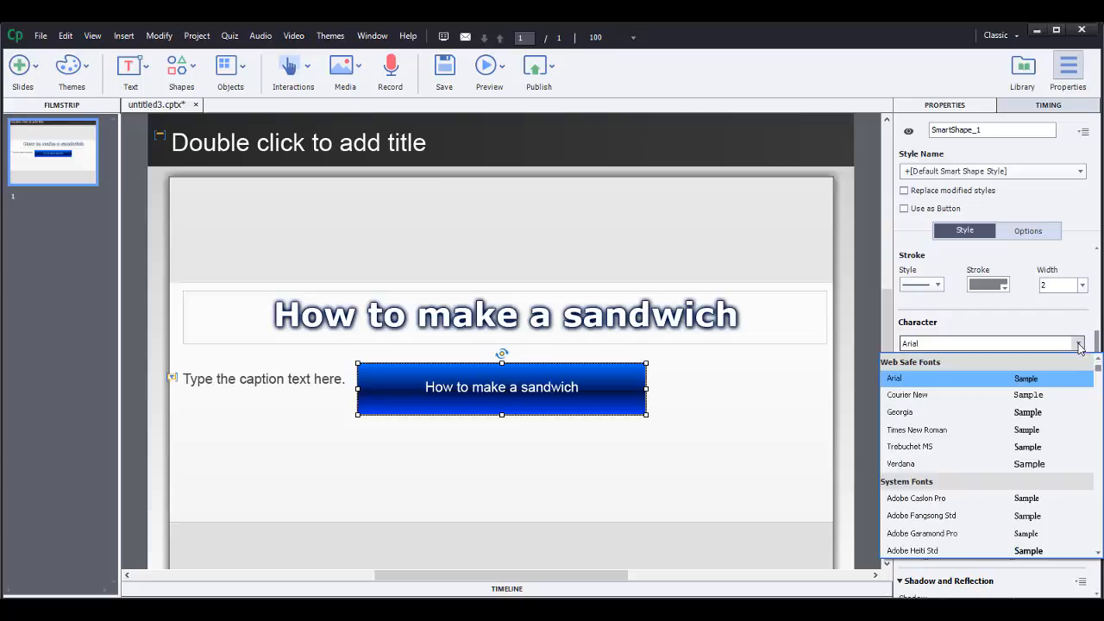
pyautogui.click(894, 378)
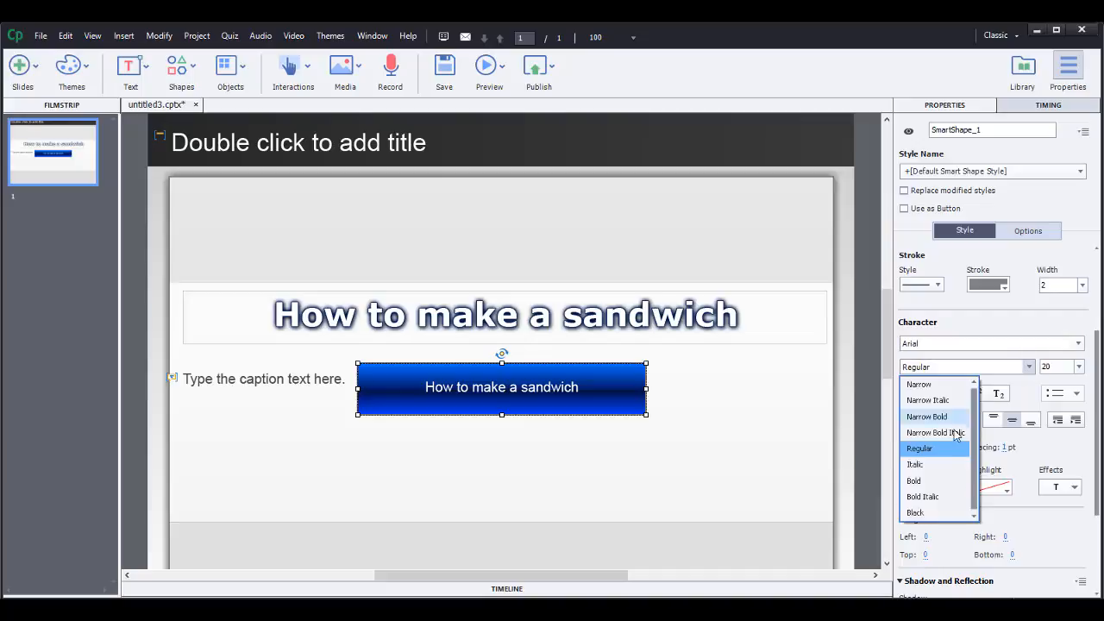
pyautogui.click(913, 481)
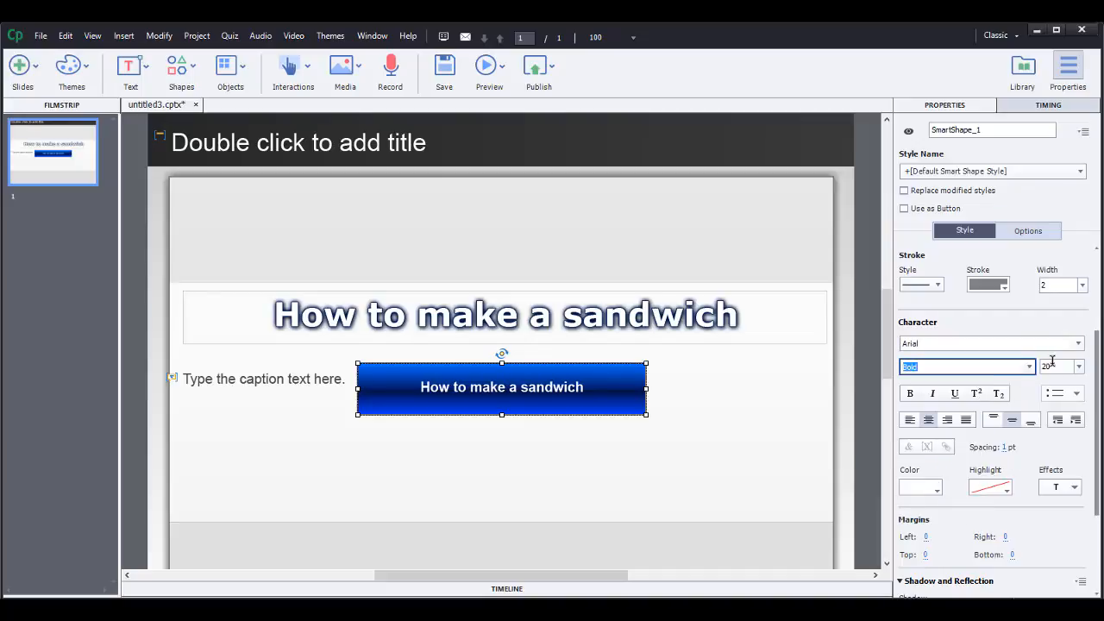
pyautogui.click(1028, 367)
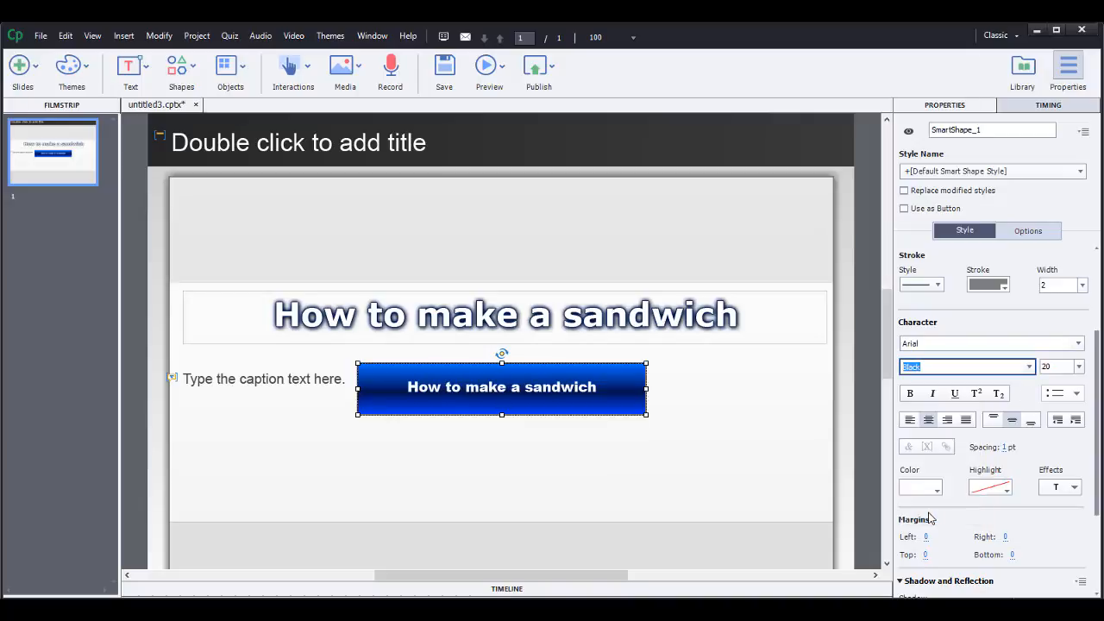
pyautogui.click(1076, 367)
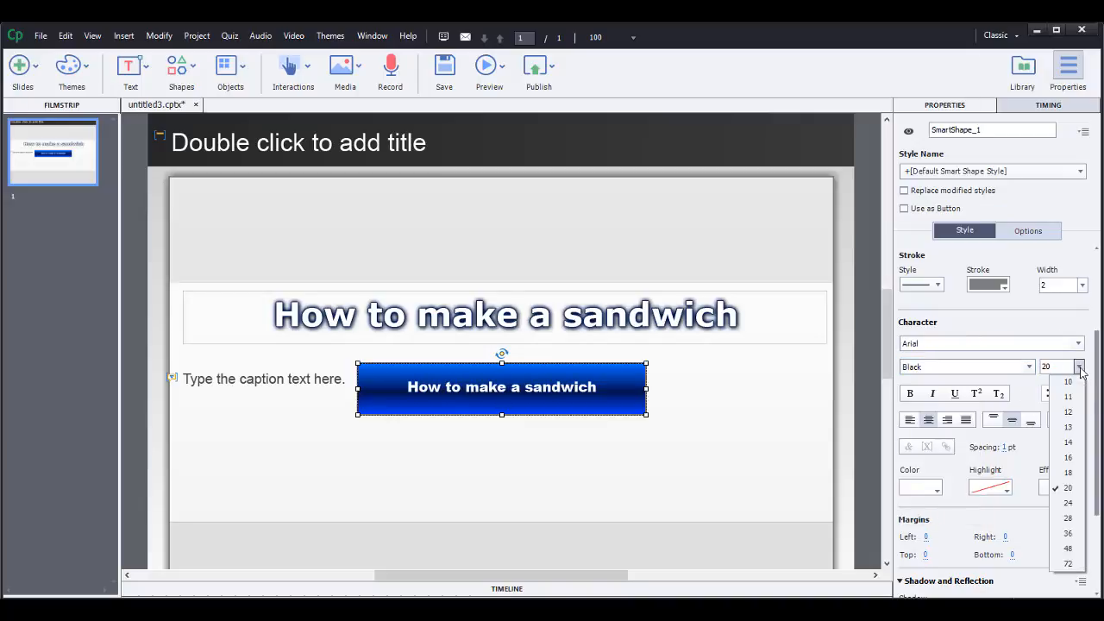
pyautogui.click(1067, 533)
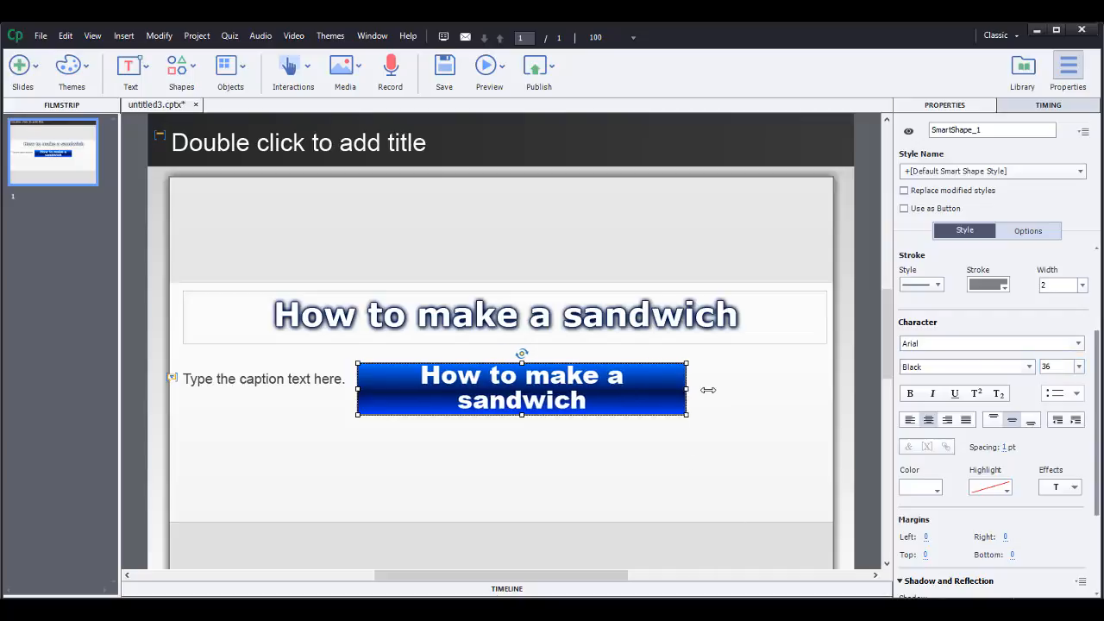
pyautogui.moveTo(686, 389); pyautogui.dragTo(755, 389)
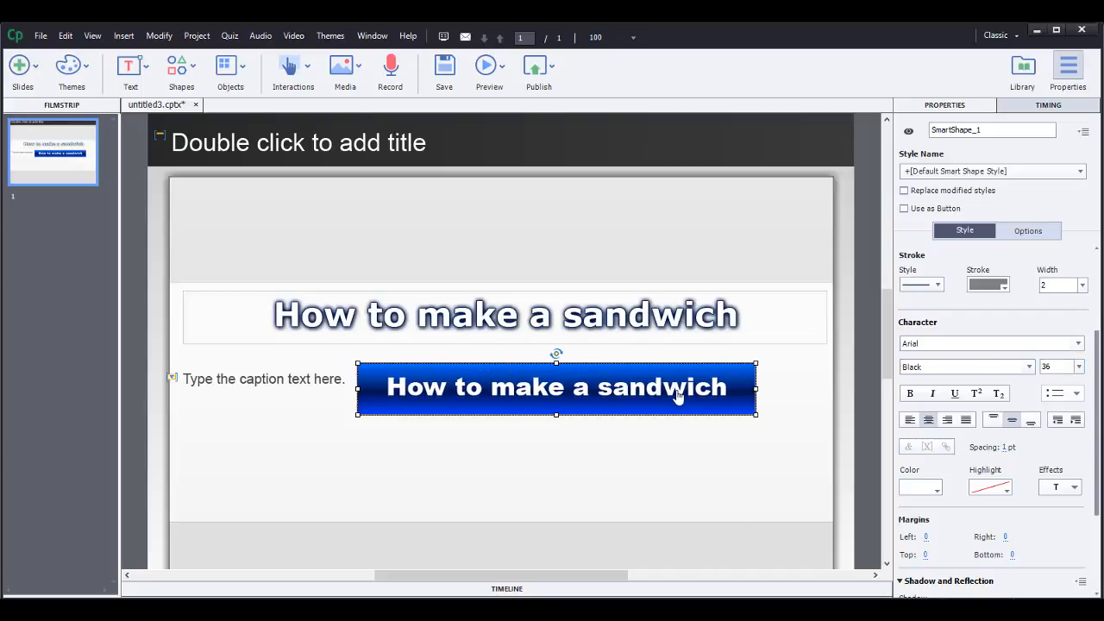
pyautogui.moveTo(556, 386); pyautogui.dragTo(509, 382)
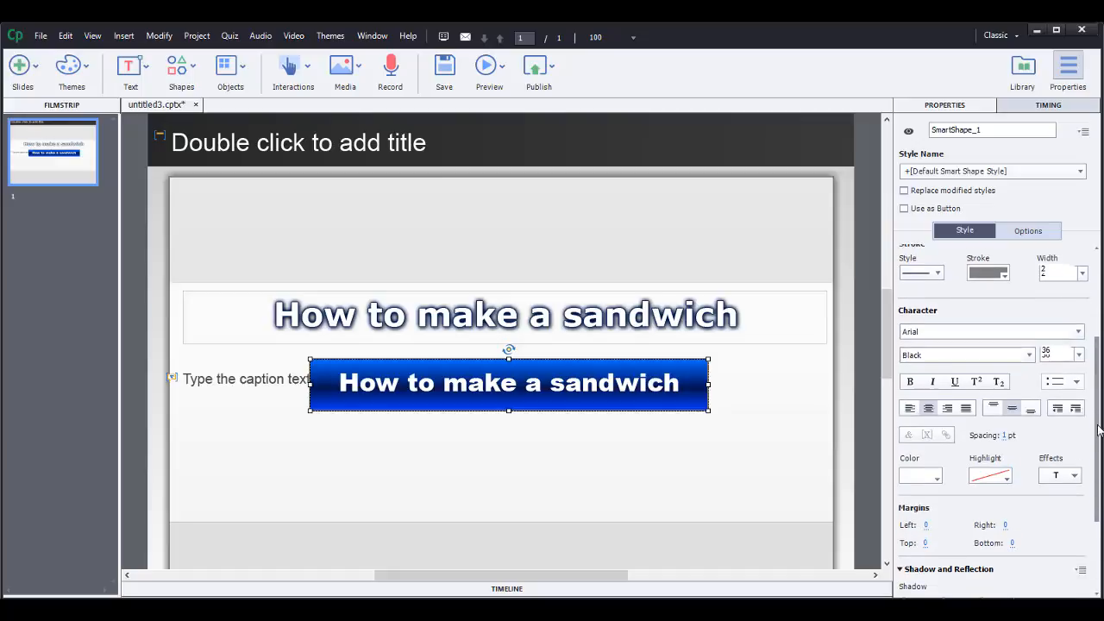
# Step: Apply an outlined preset text effect to the blue shape's white lettering
pyautogui.scroll(-3)
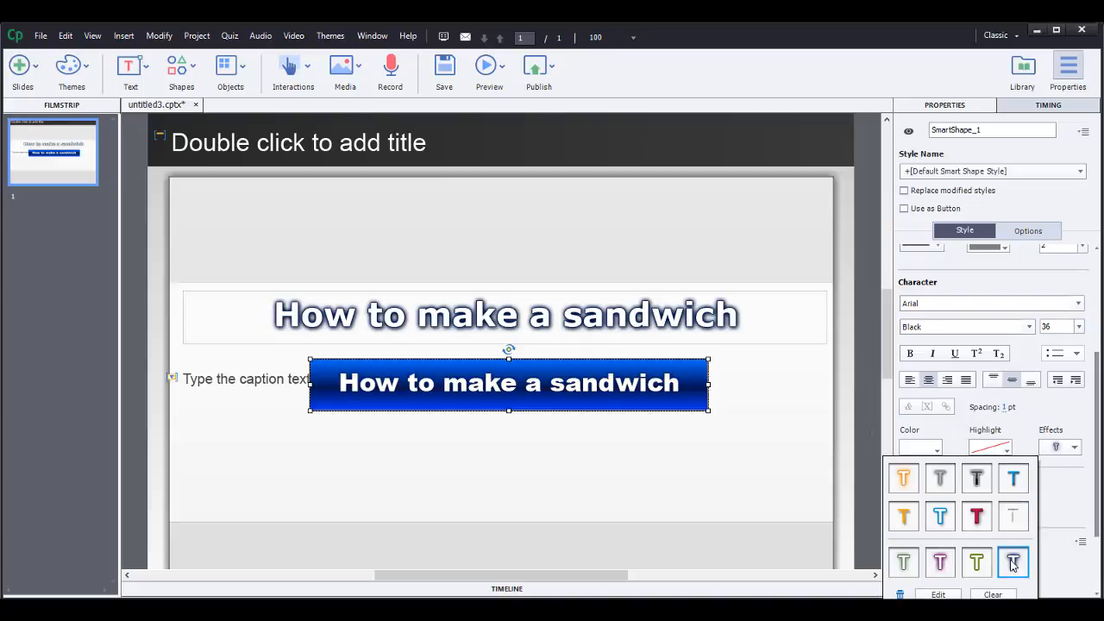
pyautogui.click(1013, 561)
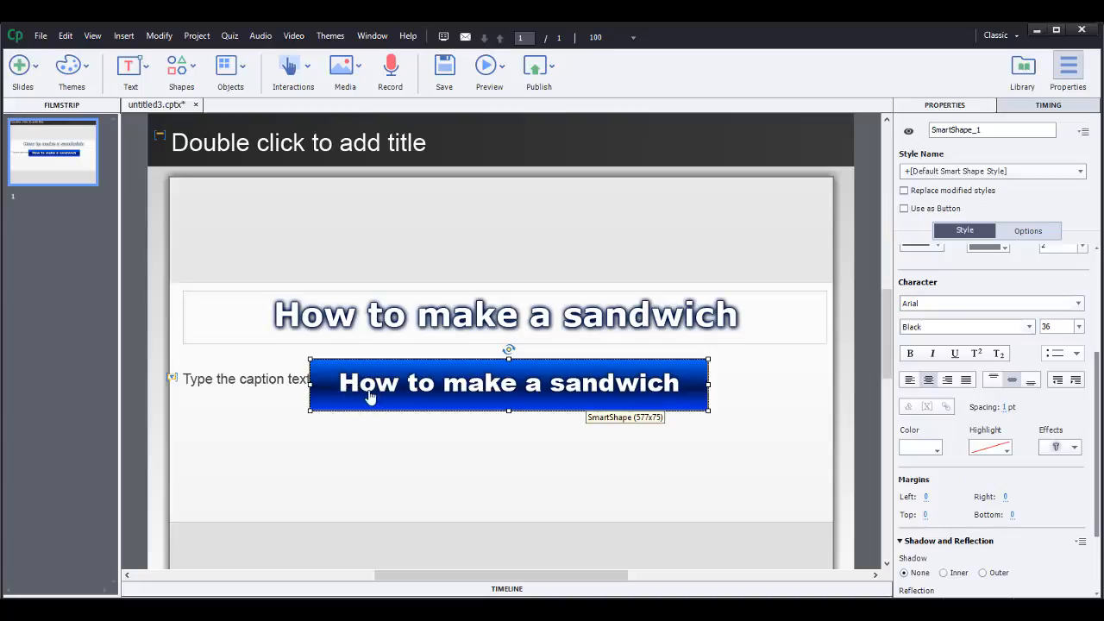
pyautogui.moveTo(527, 404)
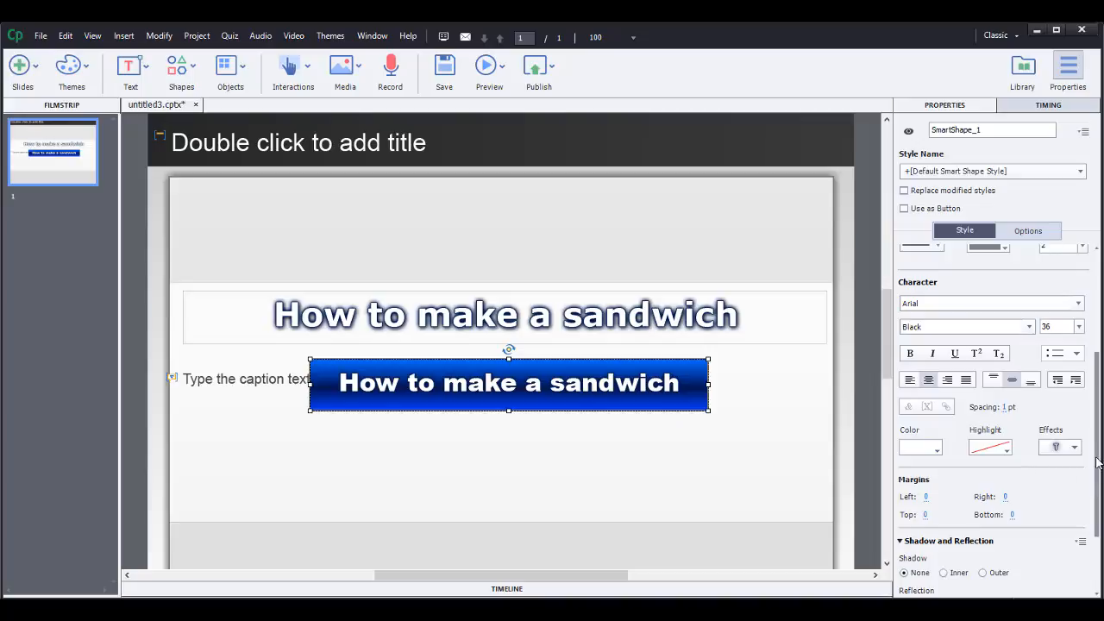
pyautogui.scroll(-3)
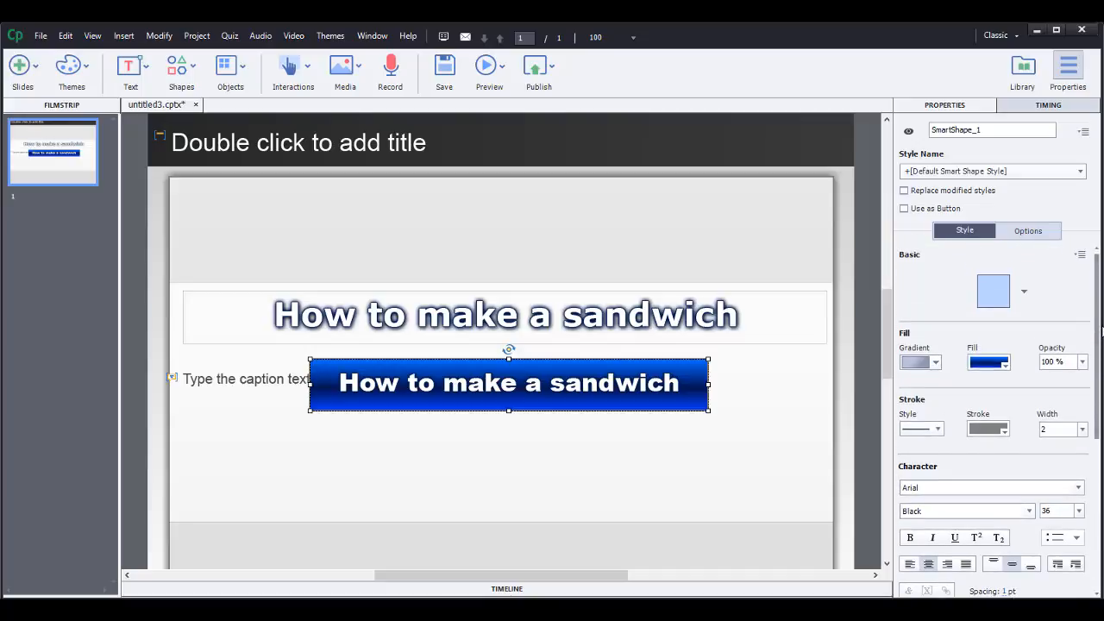
pyautogui.moveTo(797, 158)
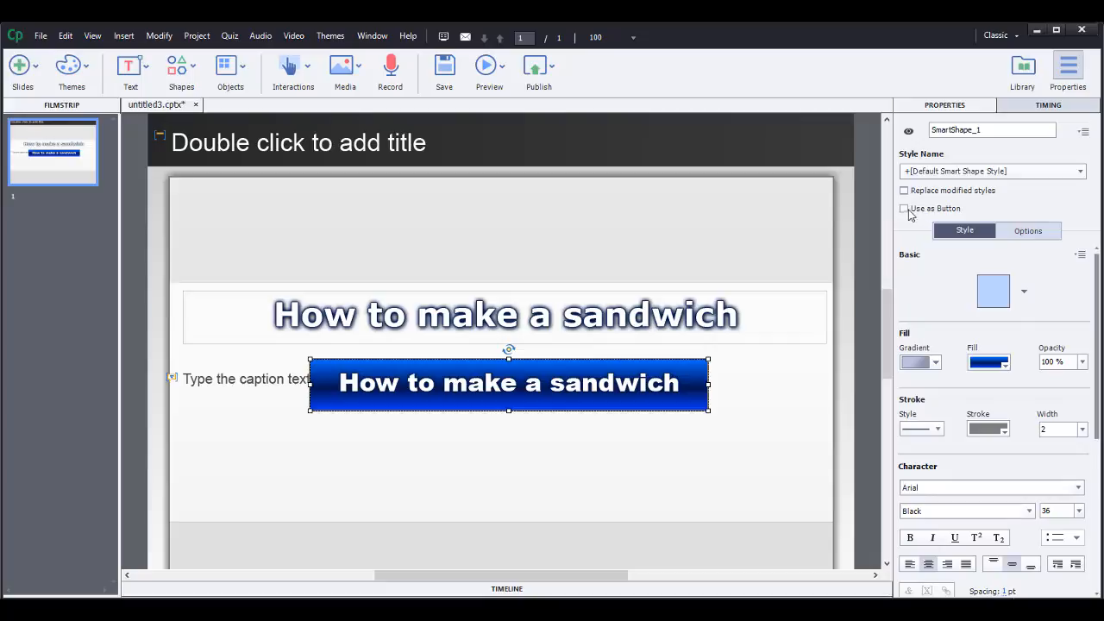
pyautogui.moveTo(907, 213)
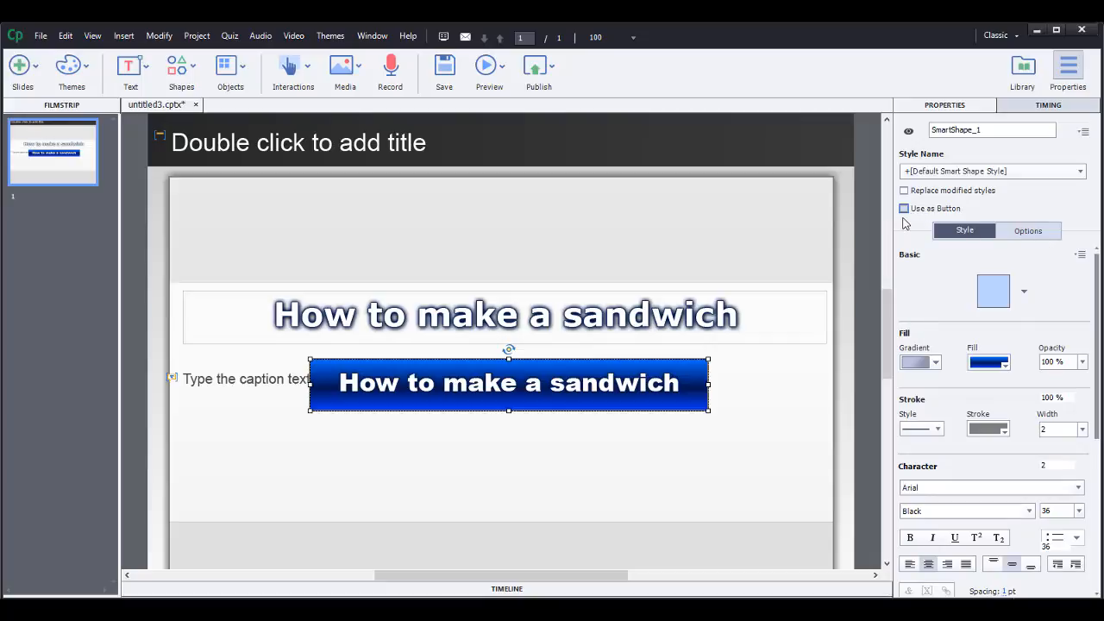
pyautogui.click(904, 207)
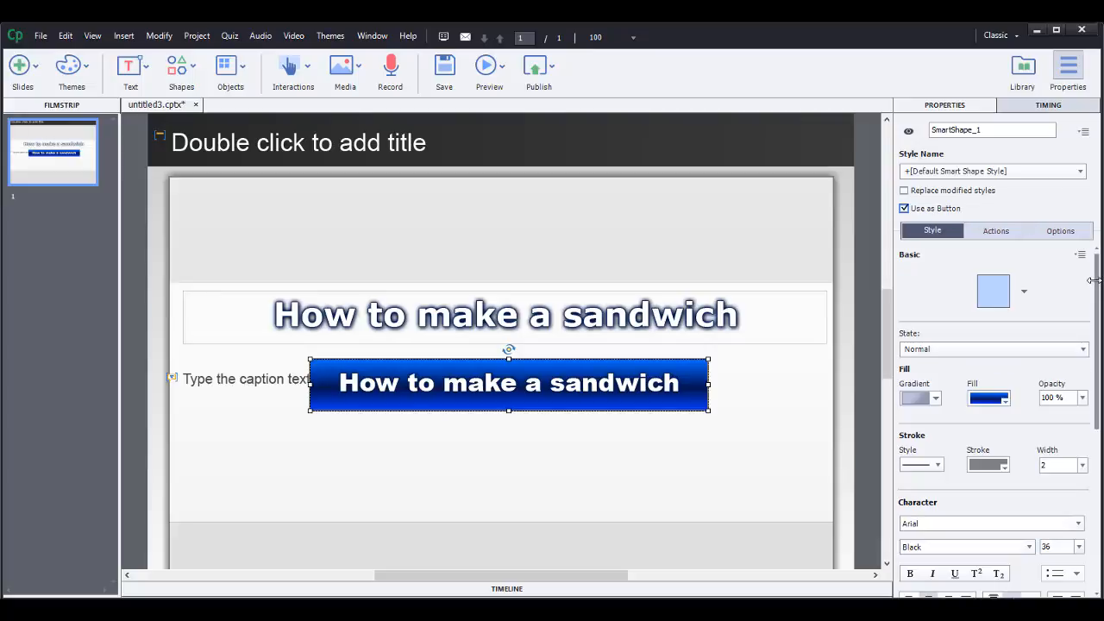
pyautogui.moveTo(1095, 293)
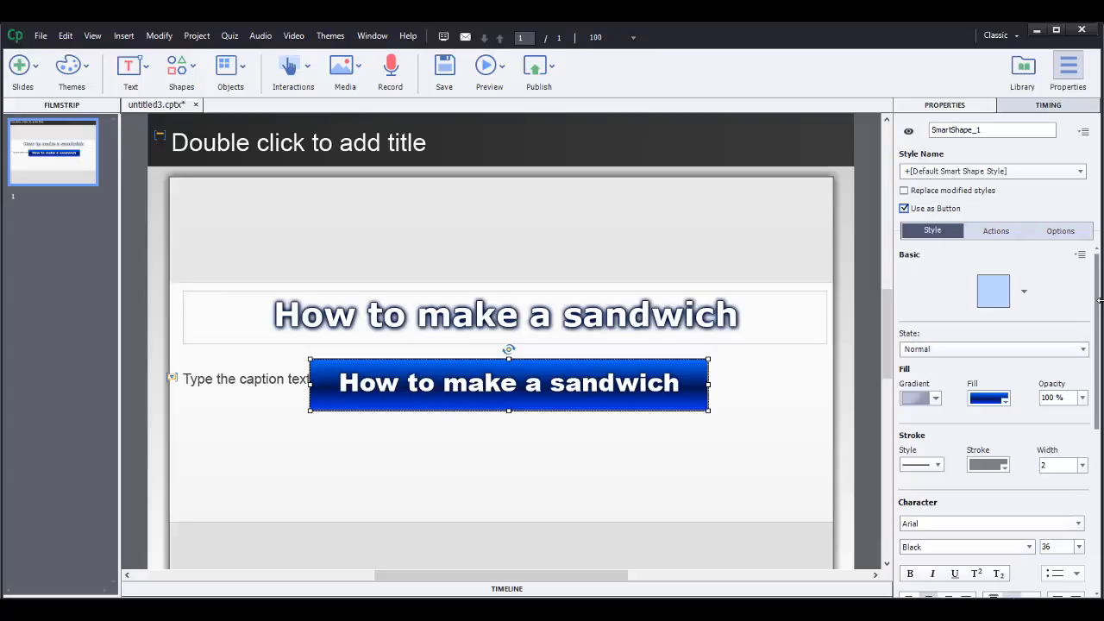
pyautogui.moveTo(621, 469)
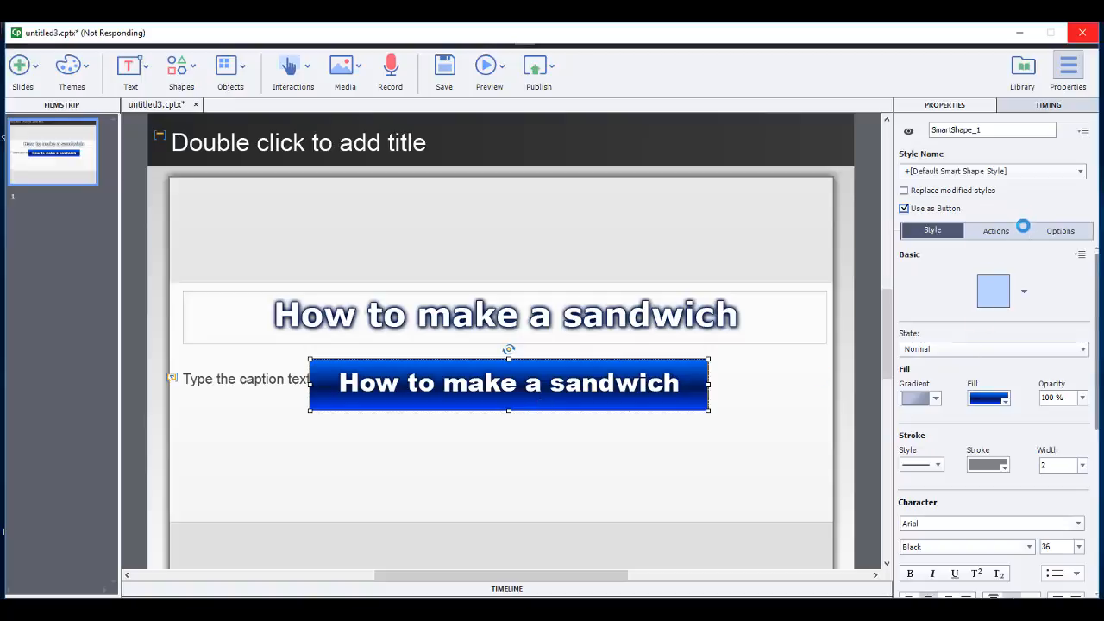
pyautogui.click(995, 231)
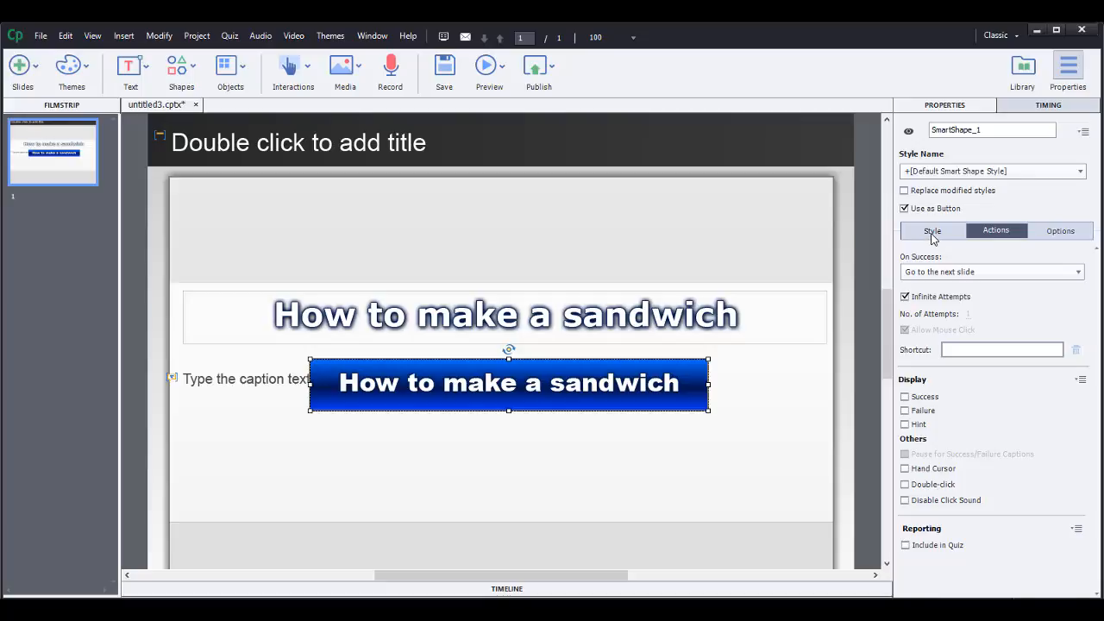
pyautogui.click(931, 231)
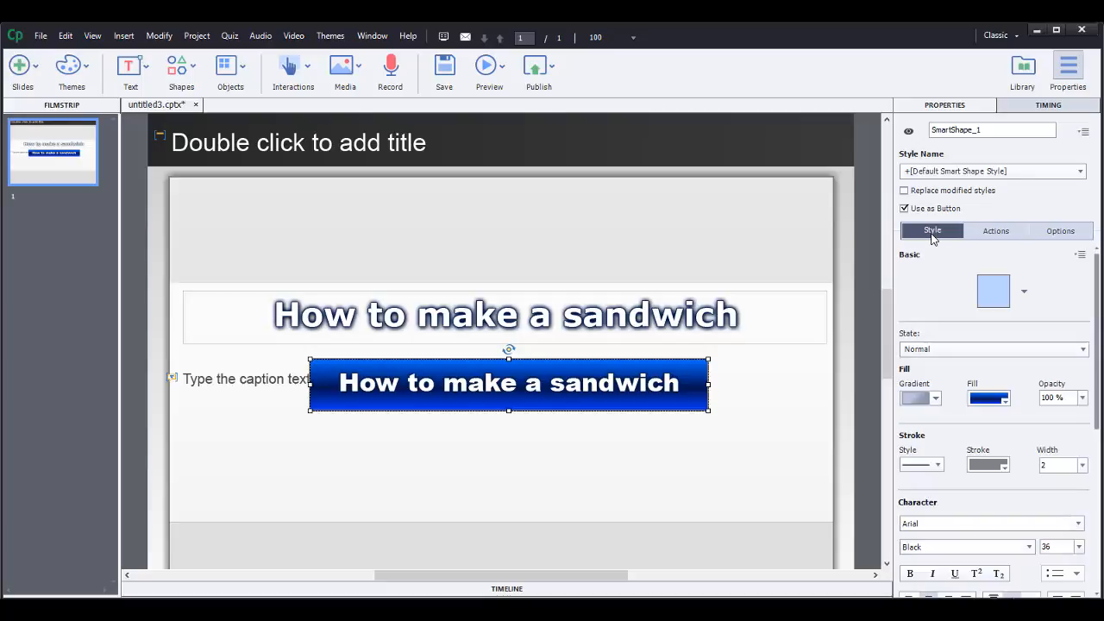
pyautogui.click(903, 209)
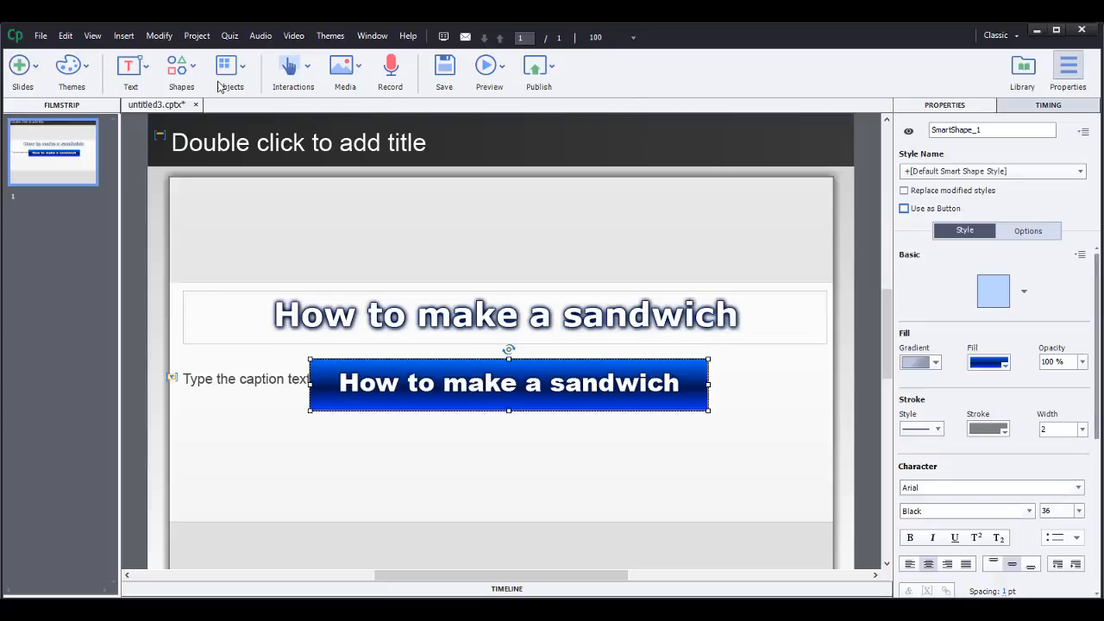
pyautogui.click(130, 69)
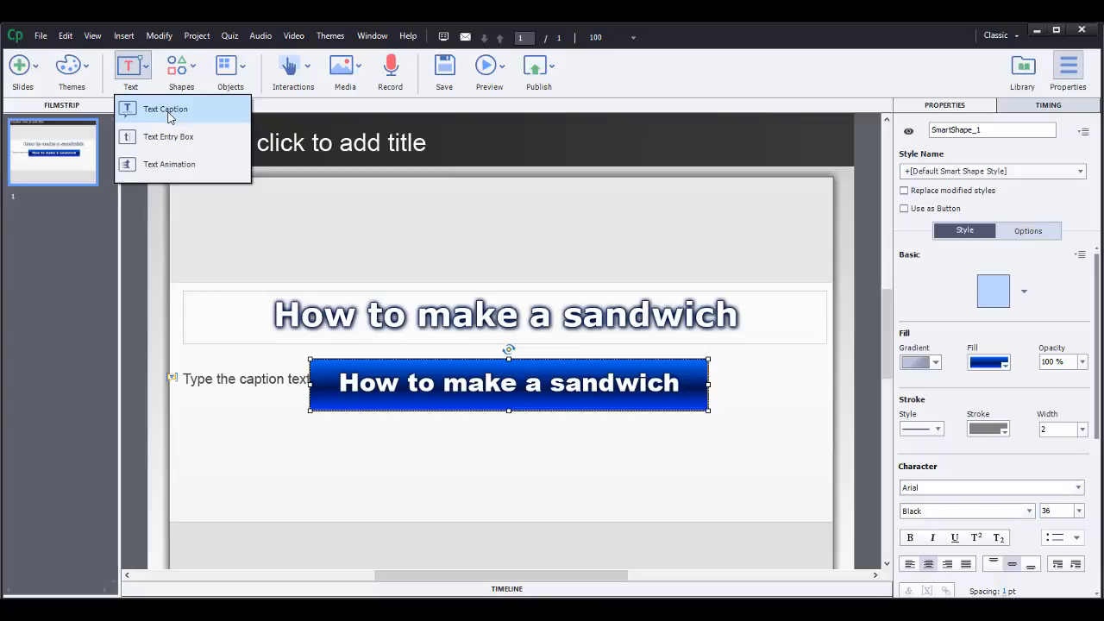
pyautogui.click(180, 74)
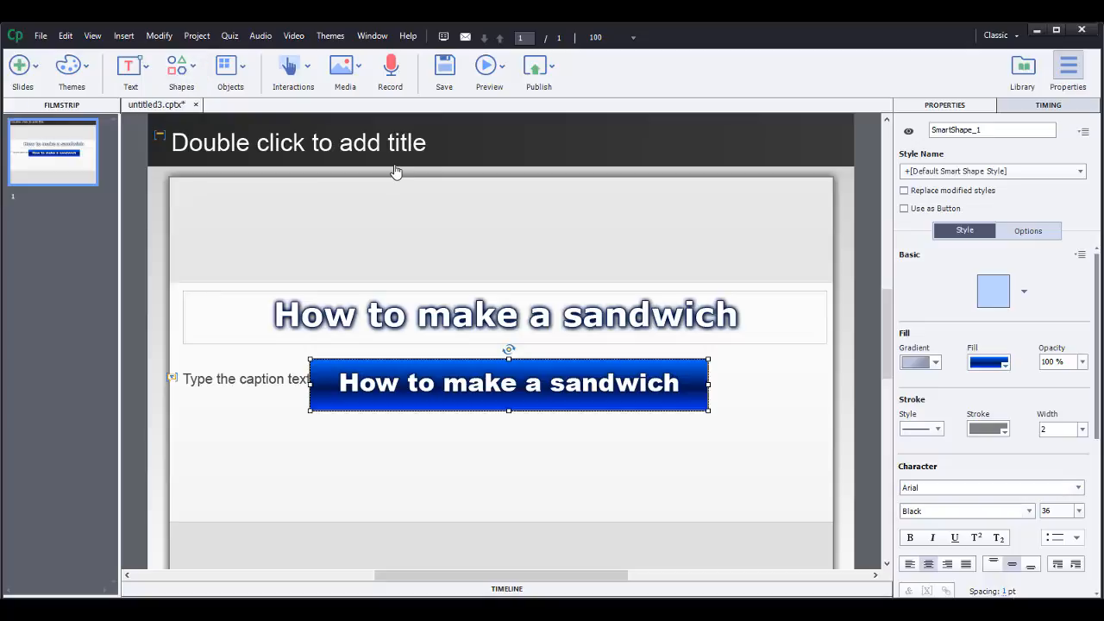
pyautogui.moveTo(580, 336)
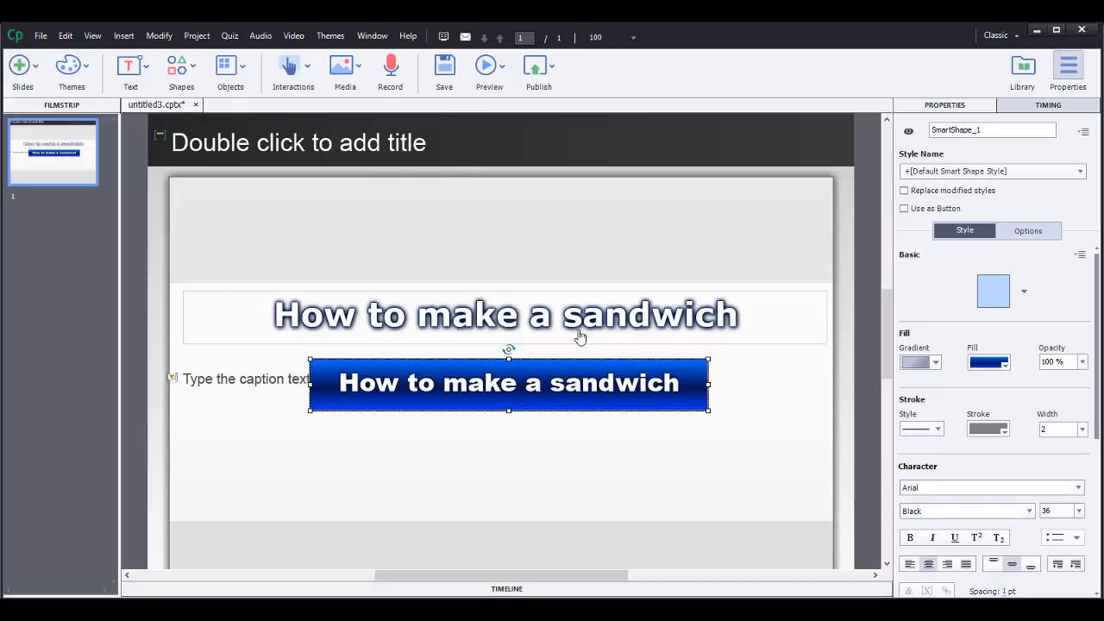
pyautogui.moveTo(363, 204)
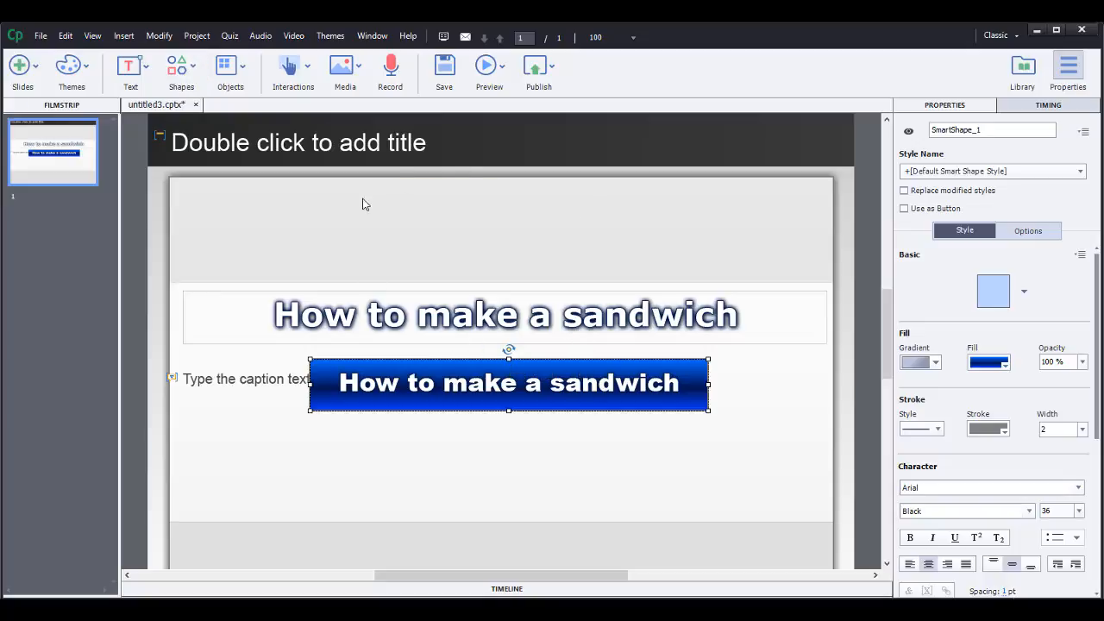